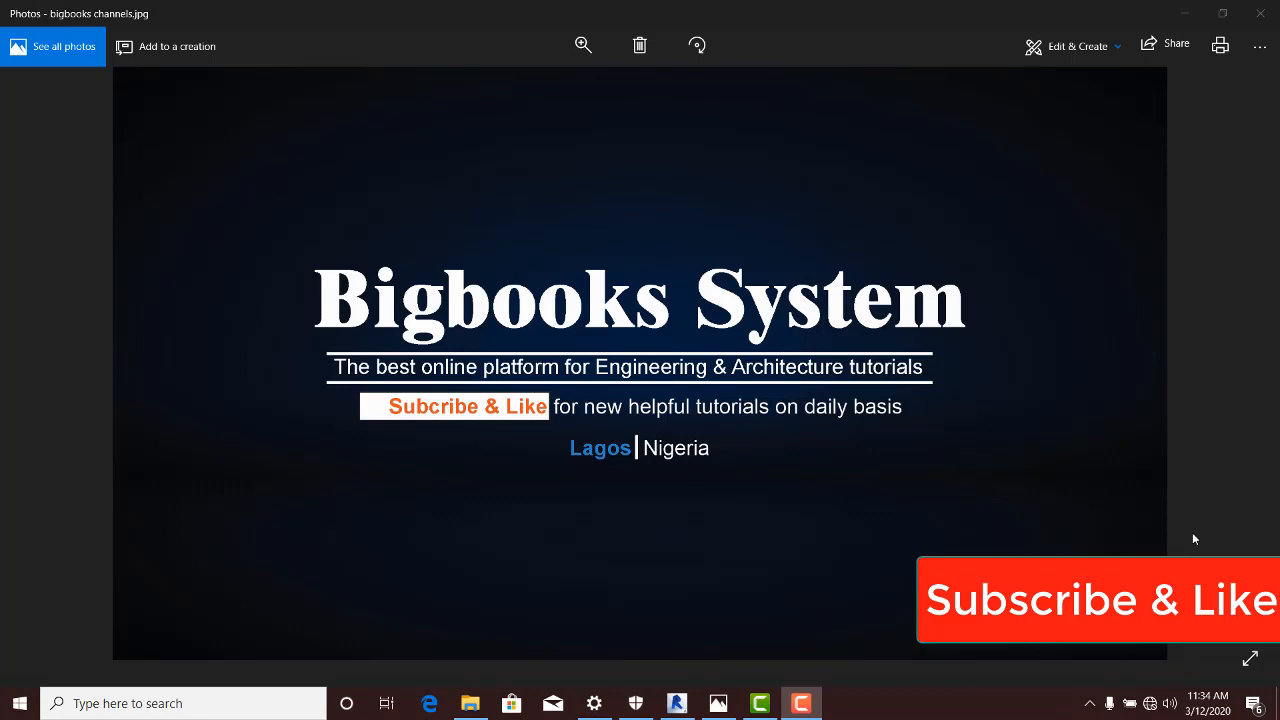
mouse_move(1213, 537)
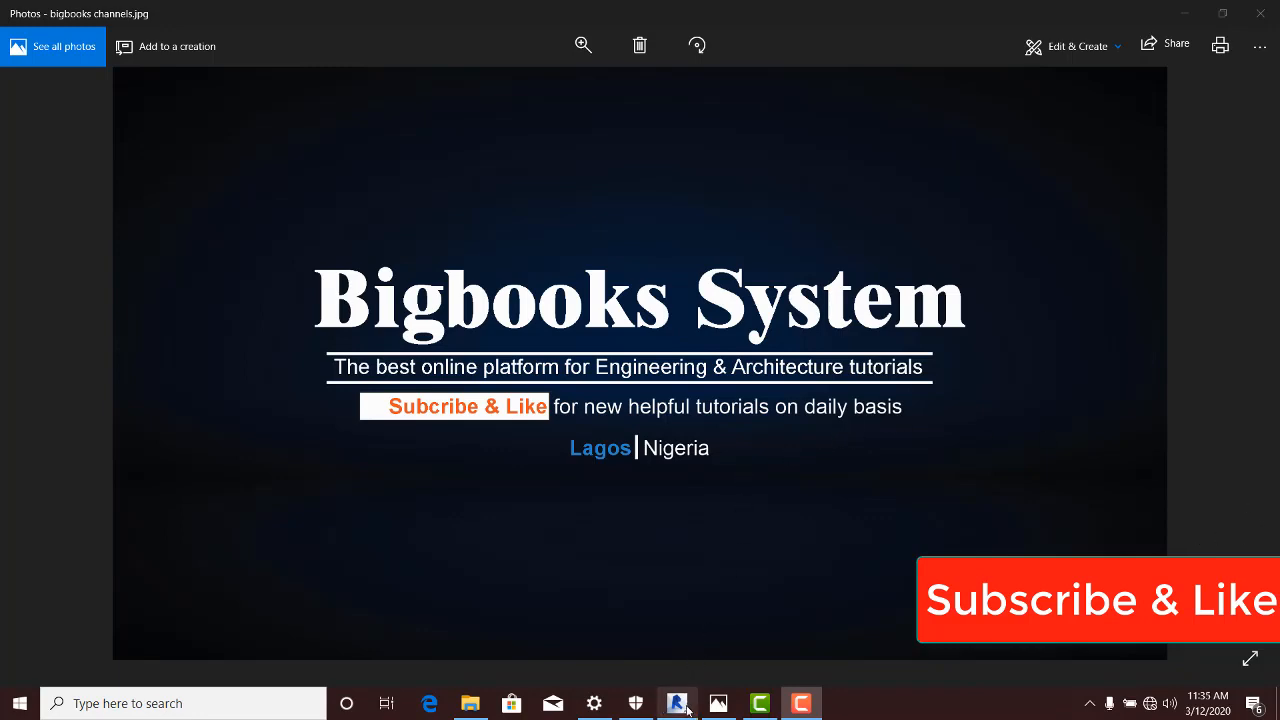
Step: Switch to the Revit house model and select the hip roof (Generic 125mm basic roof)
left_click(677, 703)
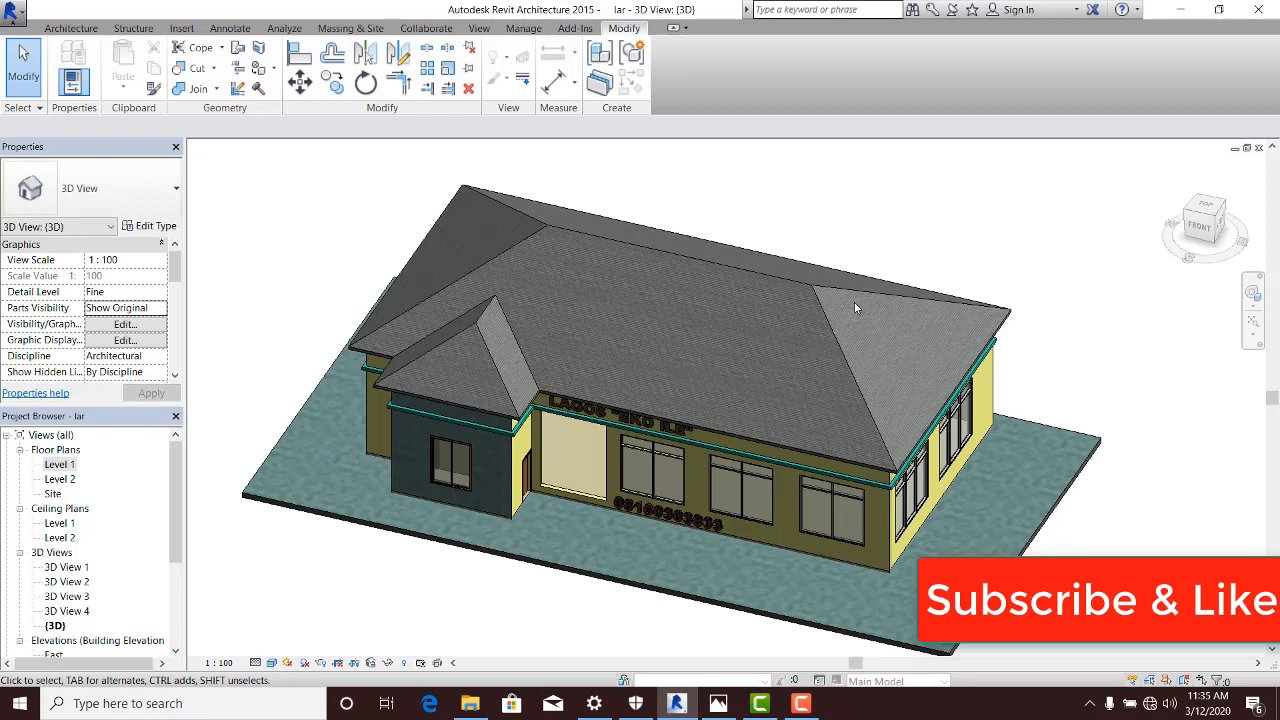
mouse_move(493, 371)
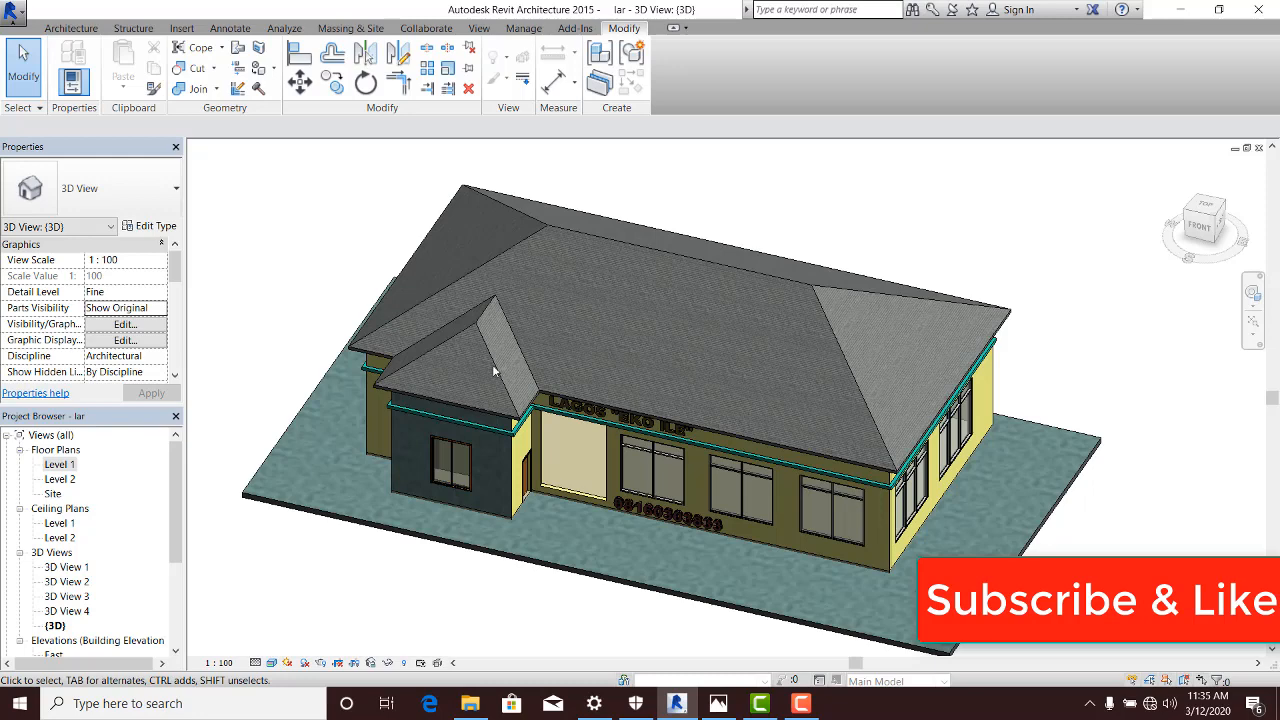
mouse_move(965, 350)
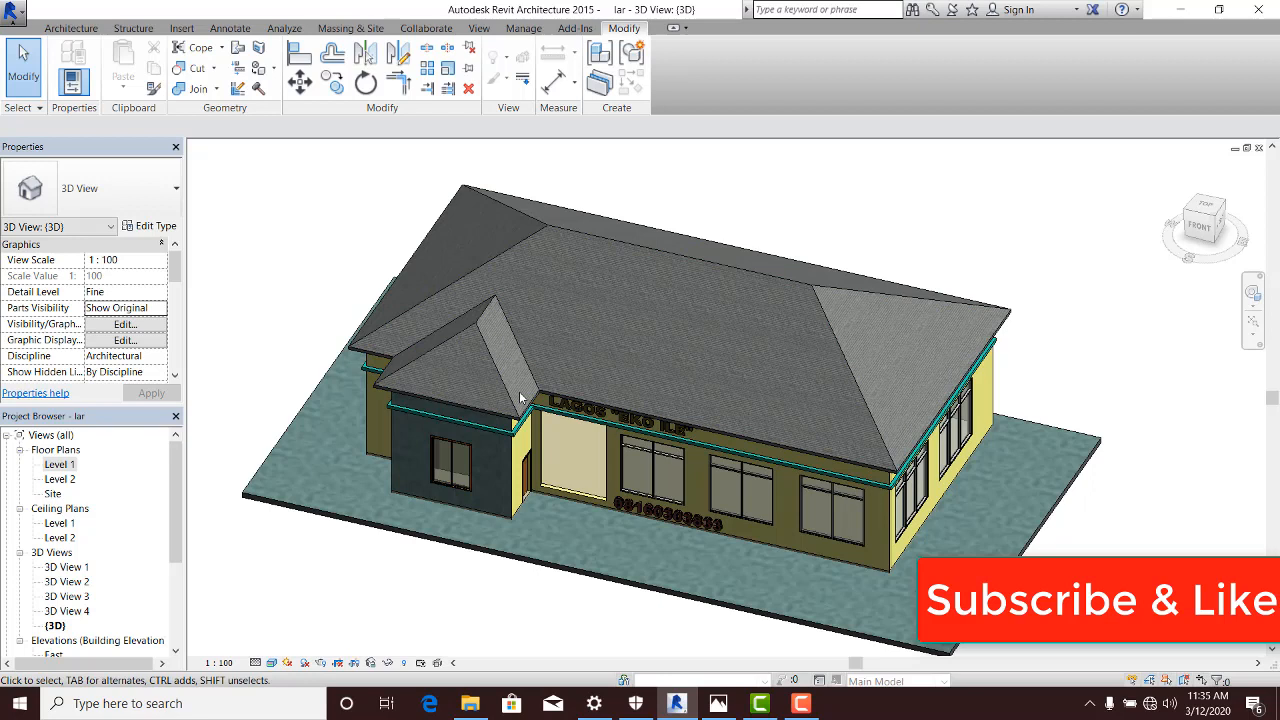
left_click(770, 275)
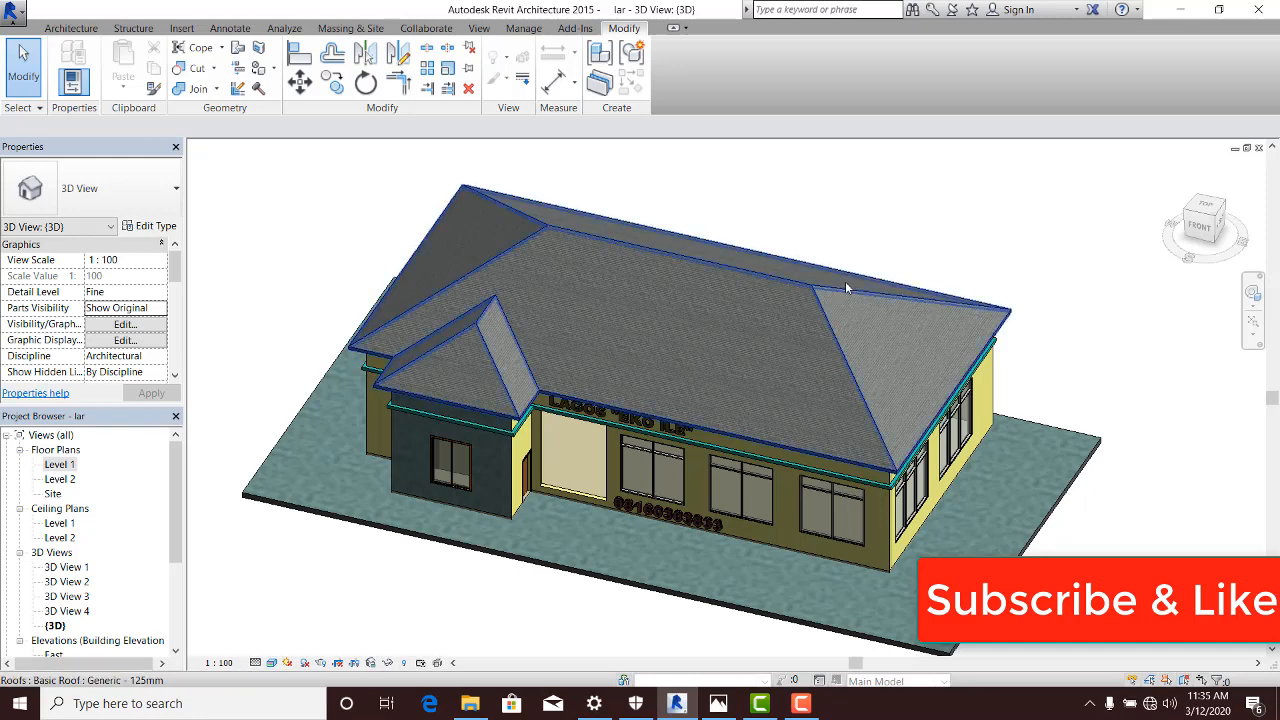
Step: Temporarily hide the selected hip roof with Hide Element to expose the parapet walls
left_click(847, 288)
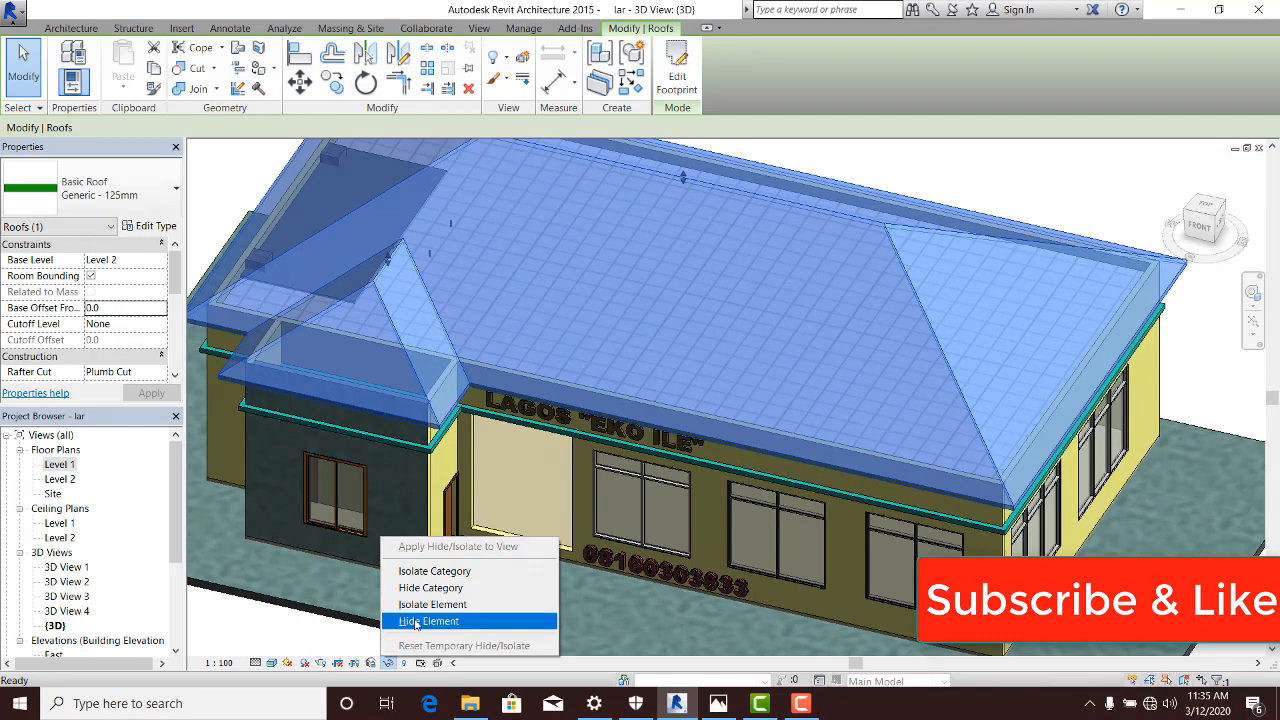
left_click(428, 621)
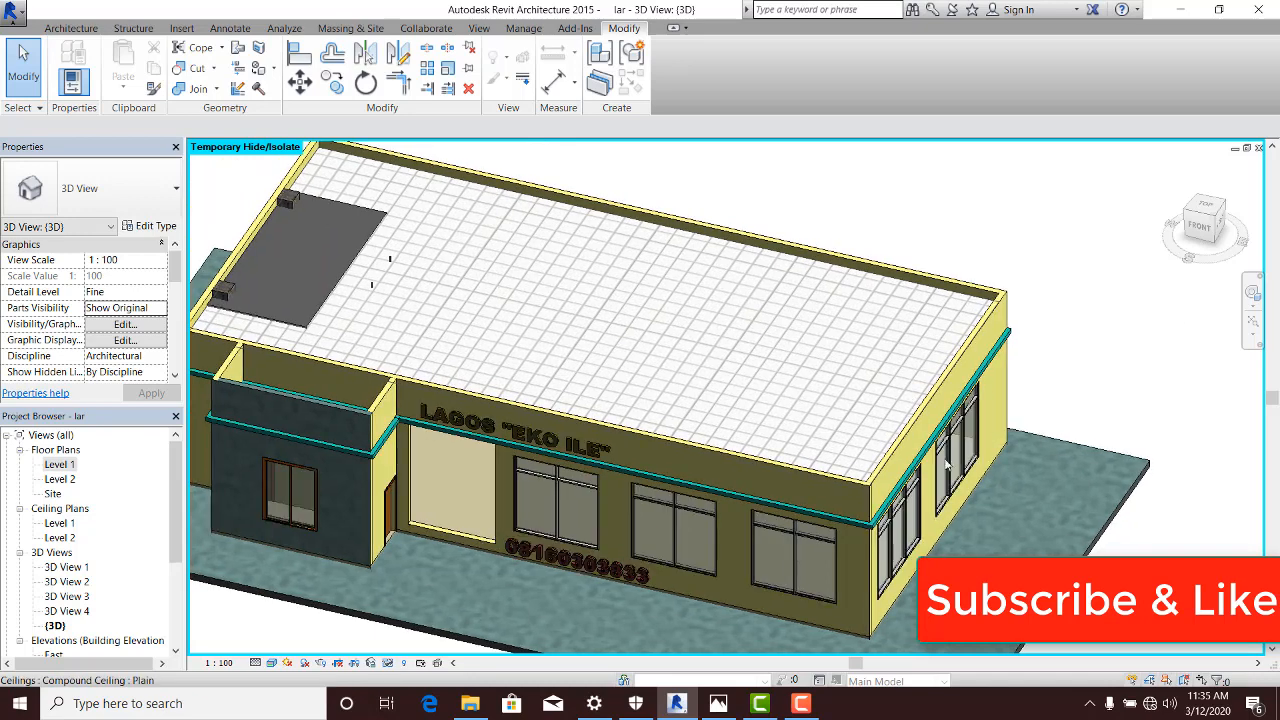
Step: Choose Model In-Place from the Architecture tab's Component dropdown
left_click(71, 27)
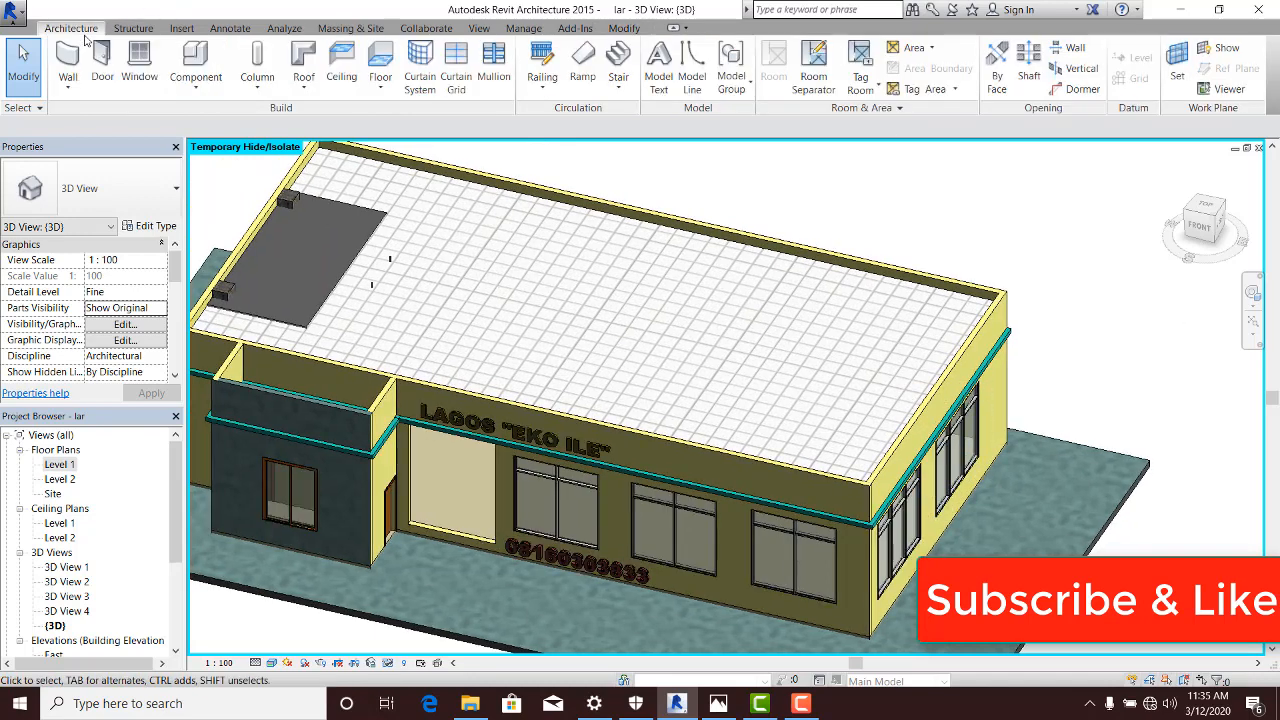
mouse_move(195, 60)
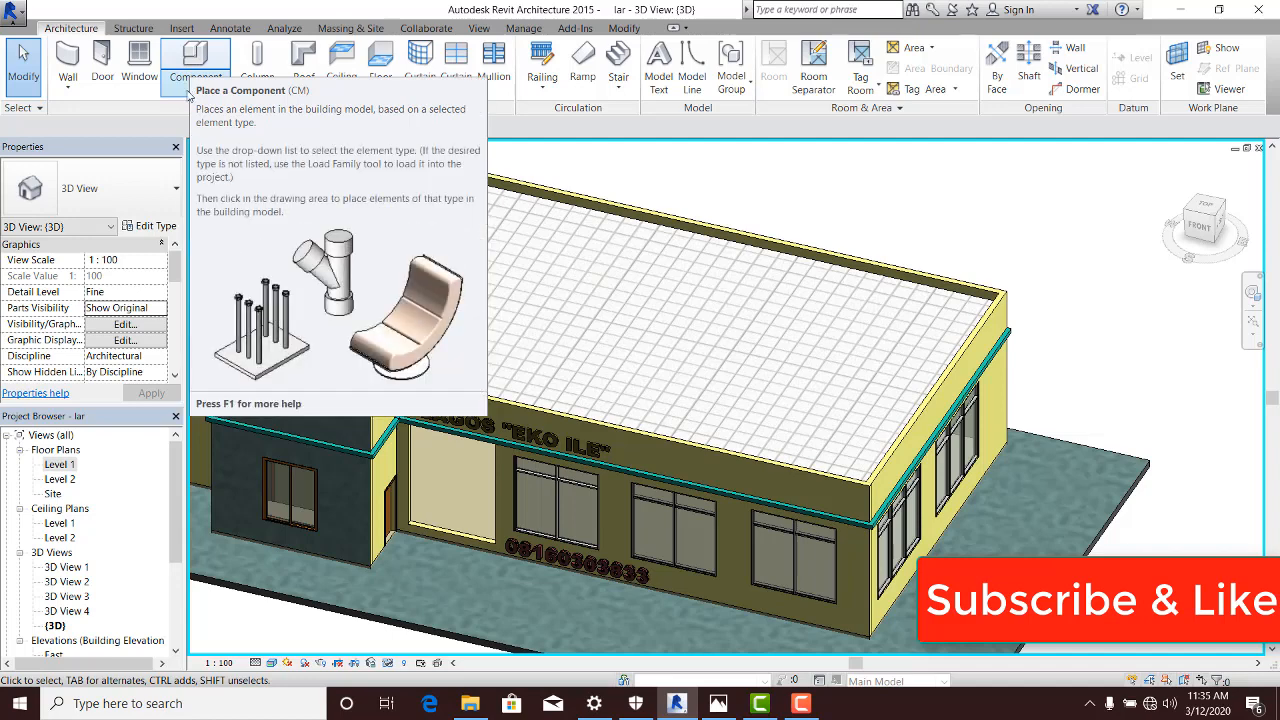
left_click(195, 62)
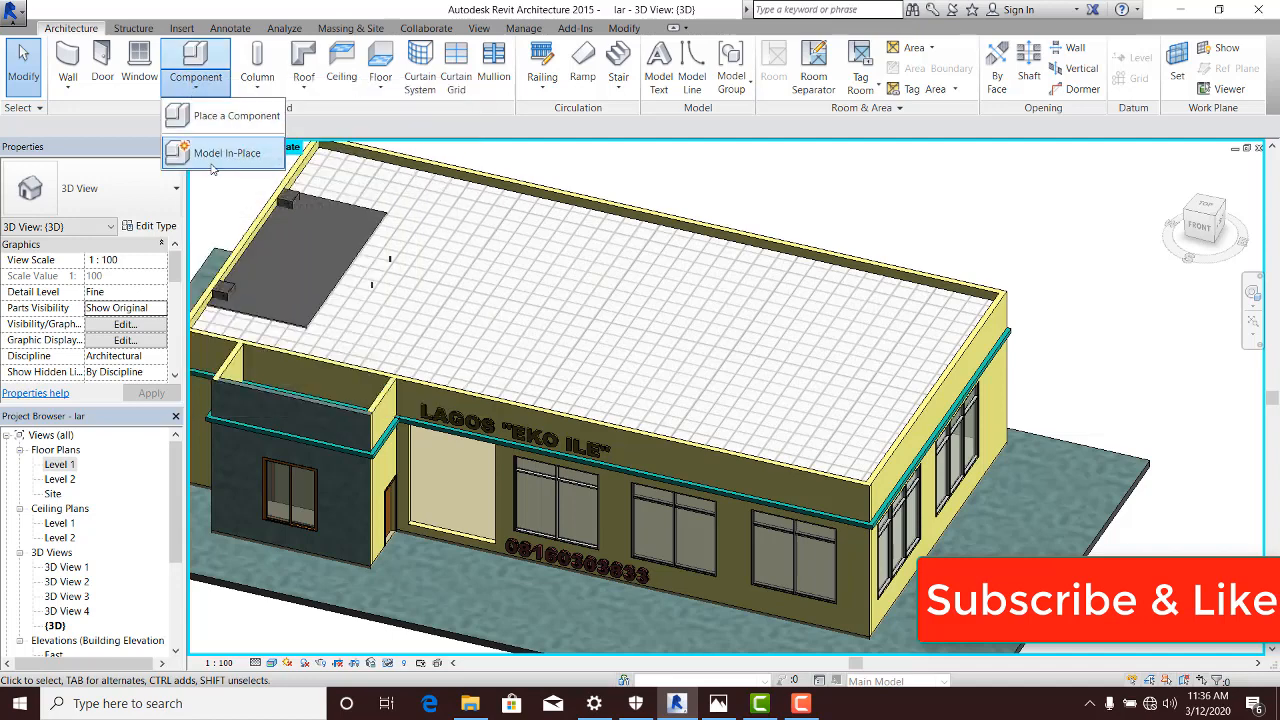
mouse_move(227, 152)
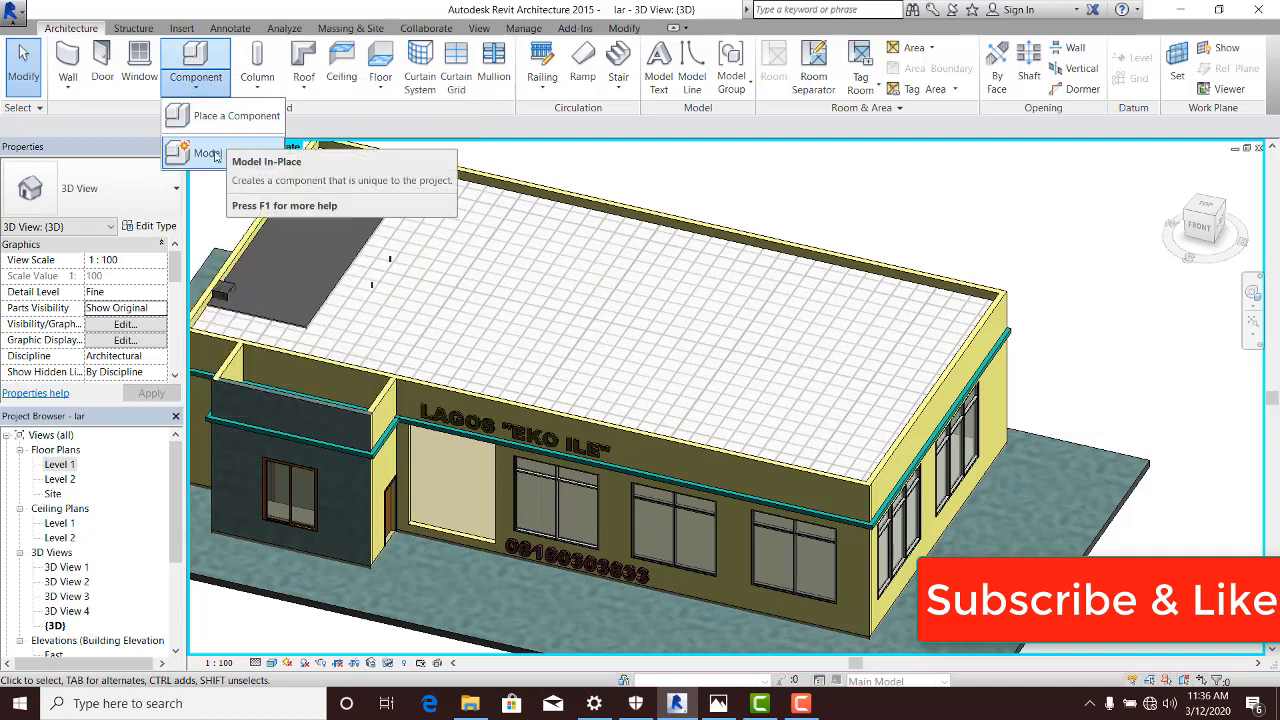
left_click(207, 152)
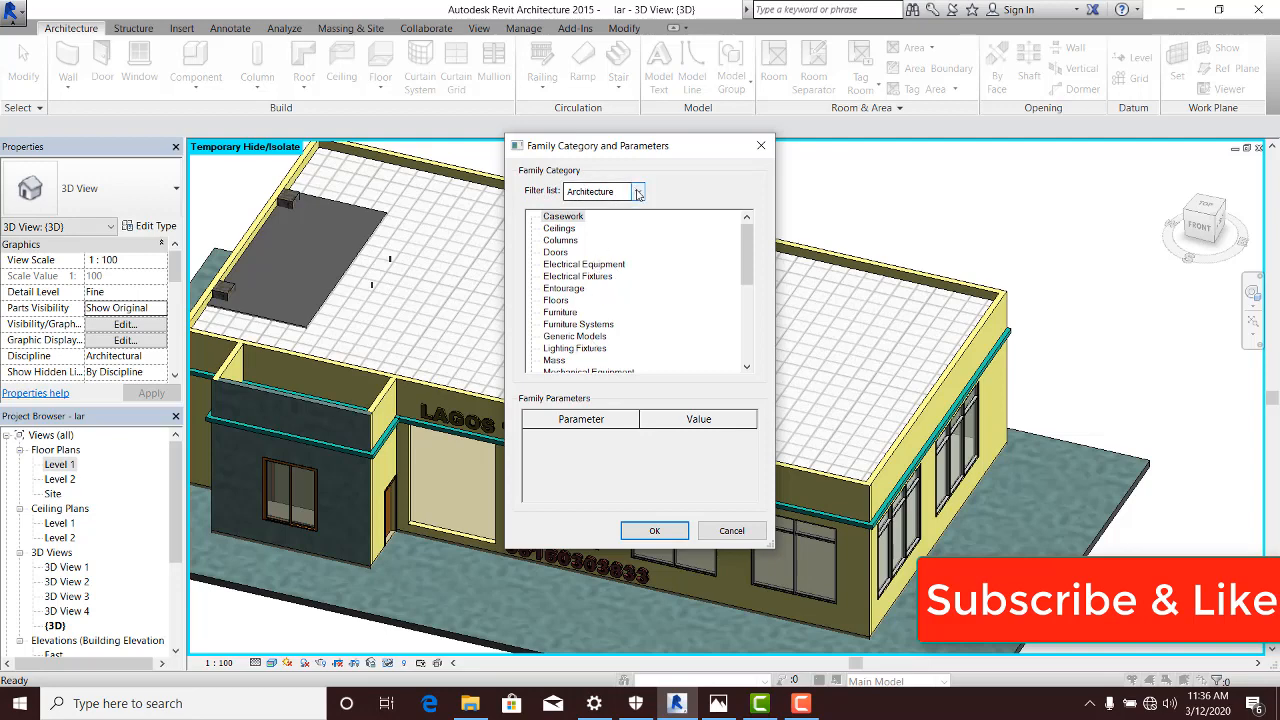
Step: Pick Roofs as the in-place family category under the Architecture filter
left_click(637, 191)
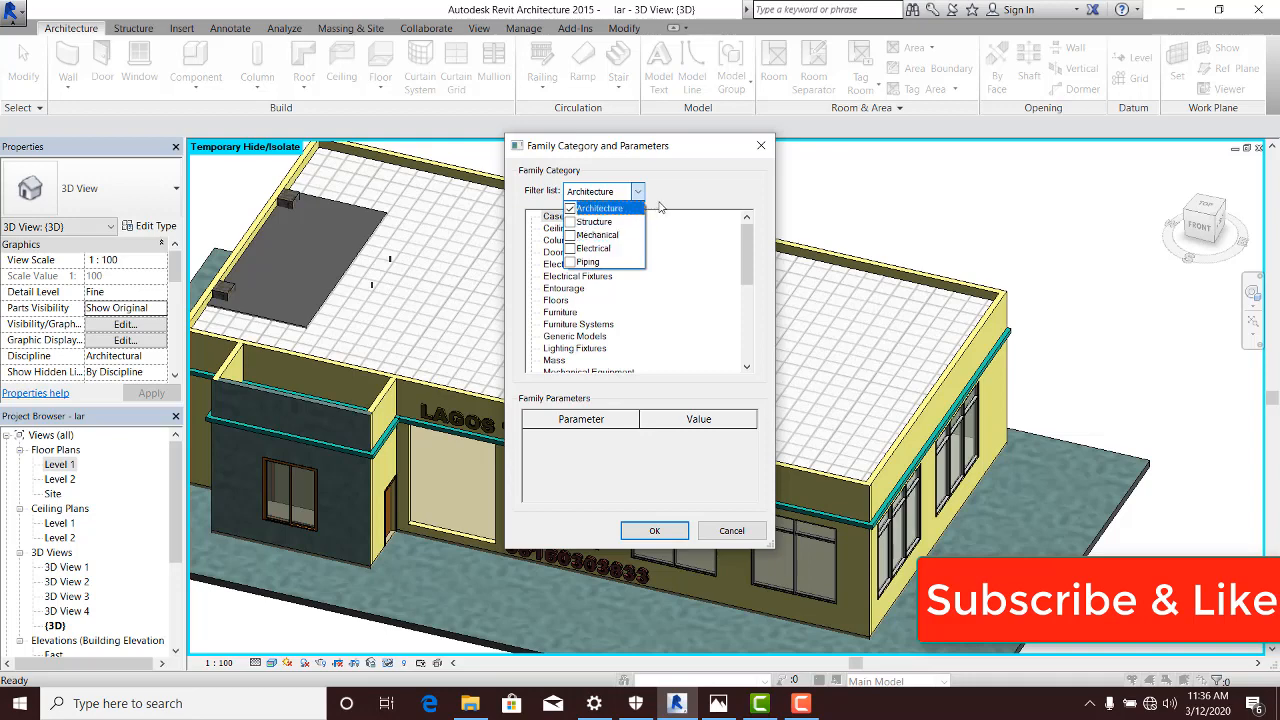
left_click(600, 208)
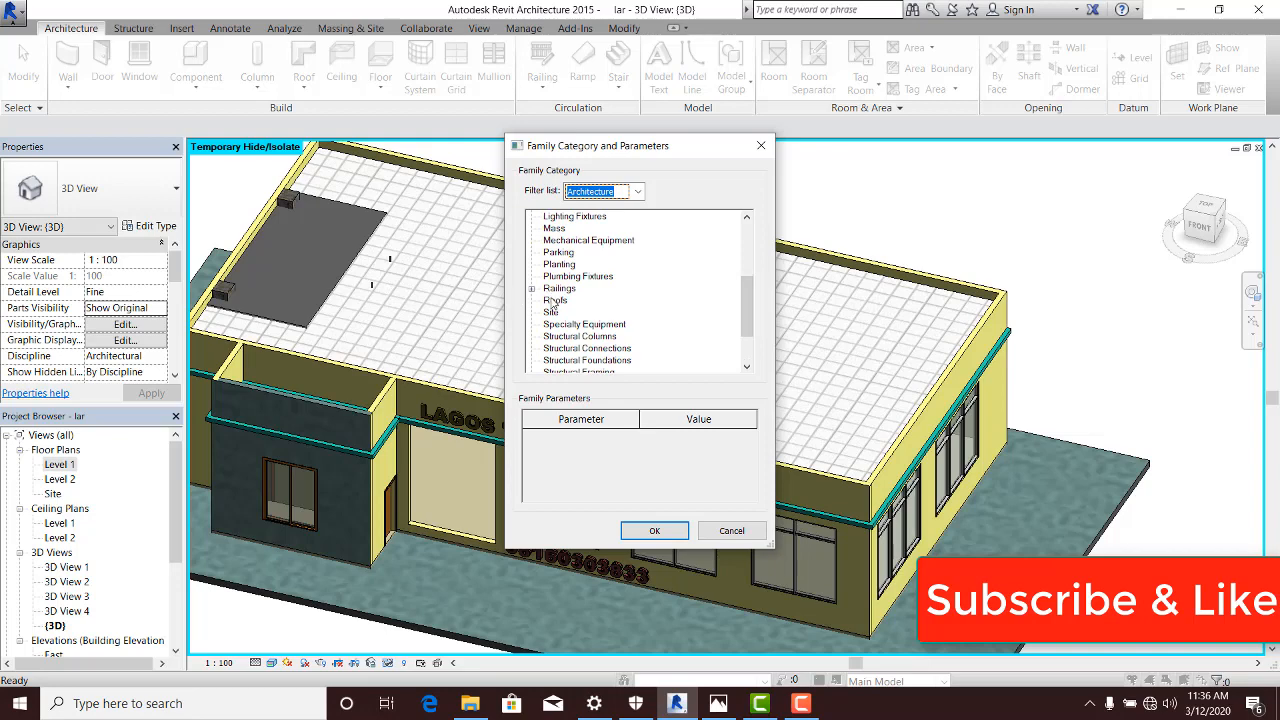
left_click(555, 300)
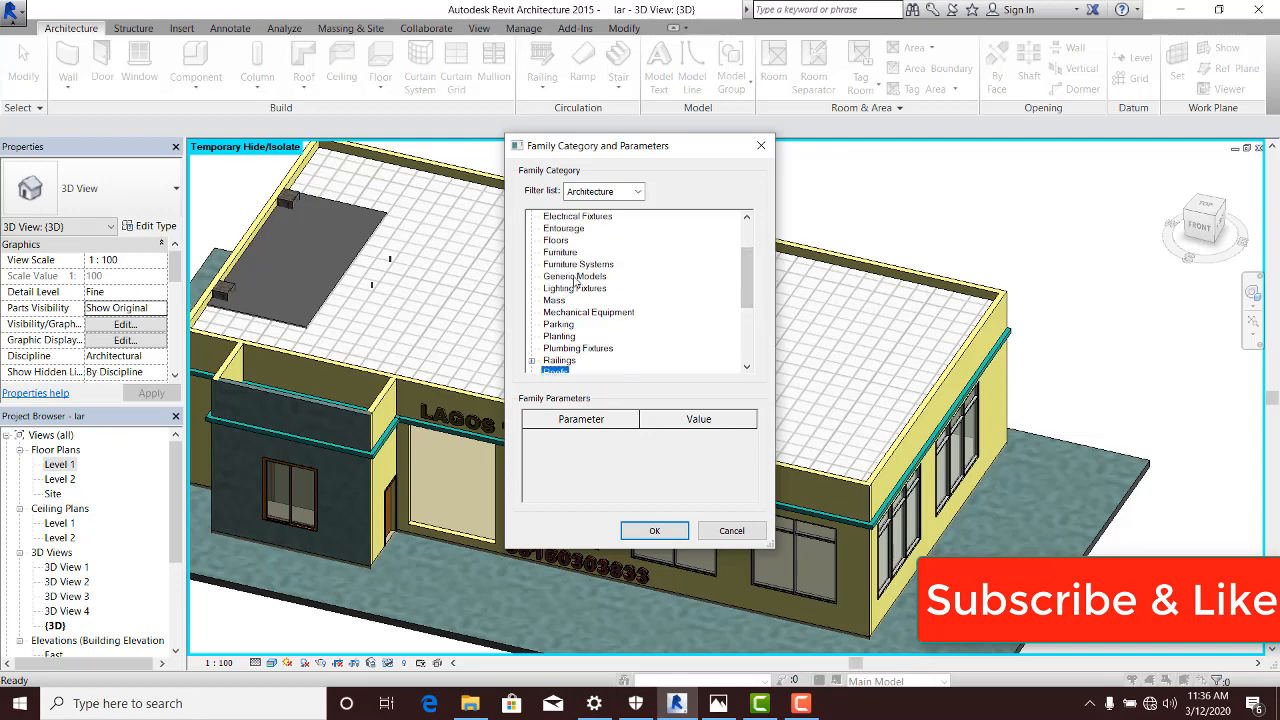
left_click(575, 276)
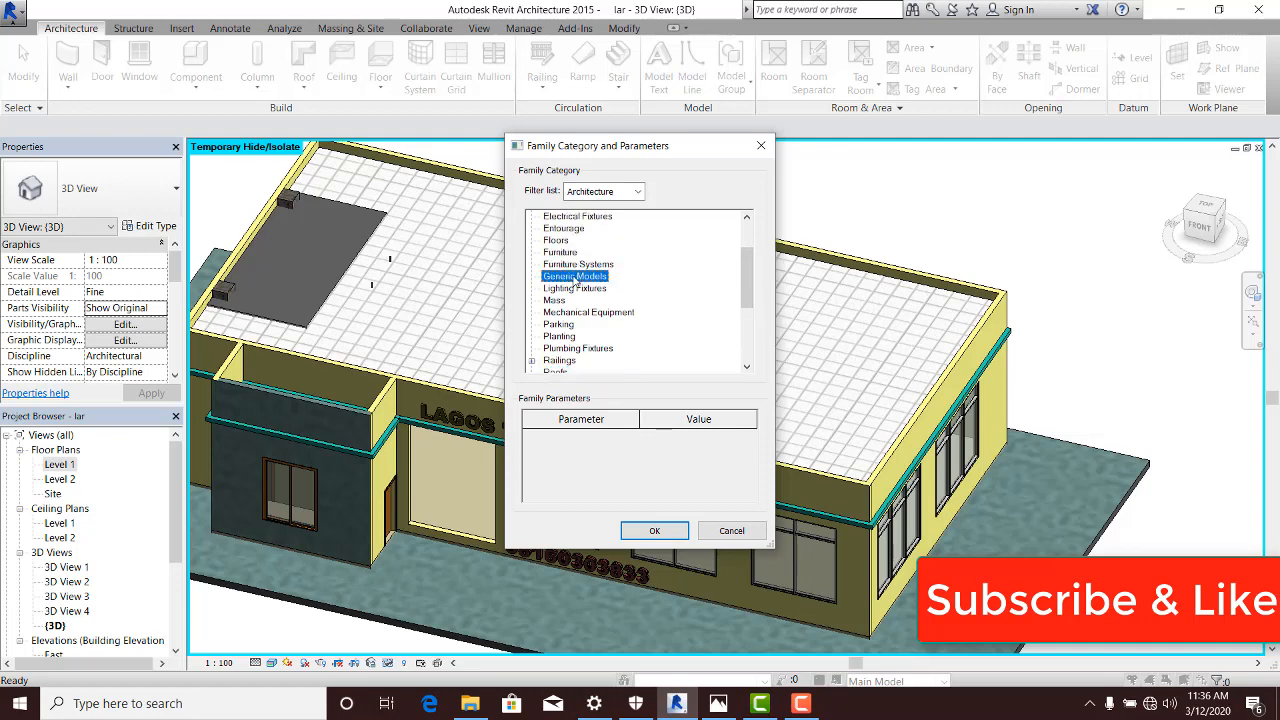
mouse_move(575, 313)
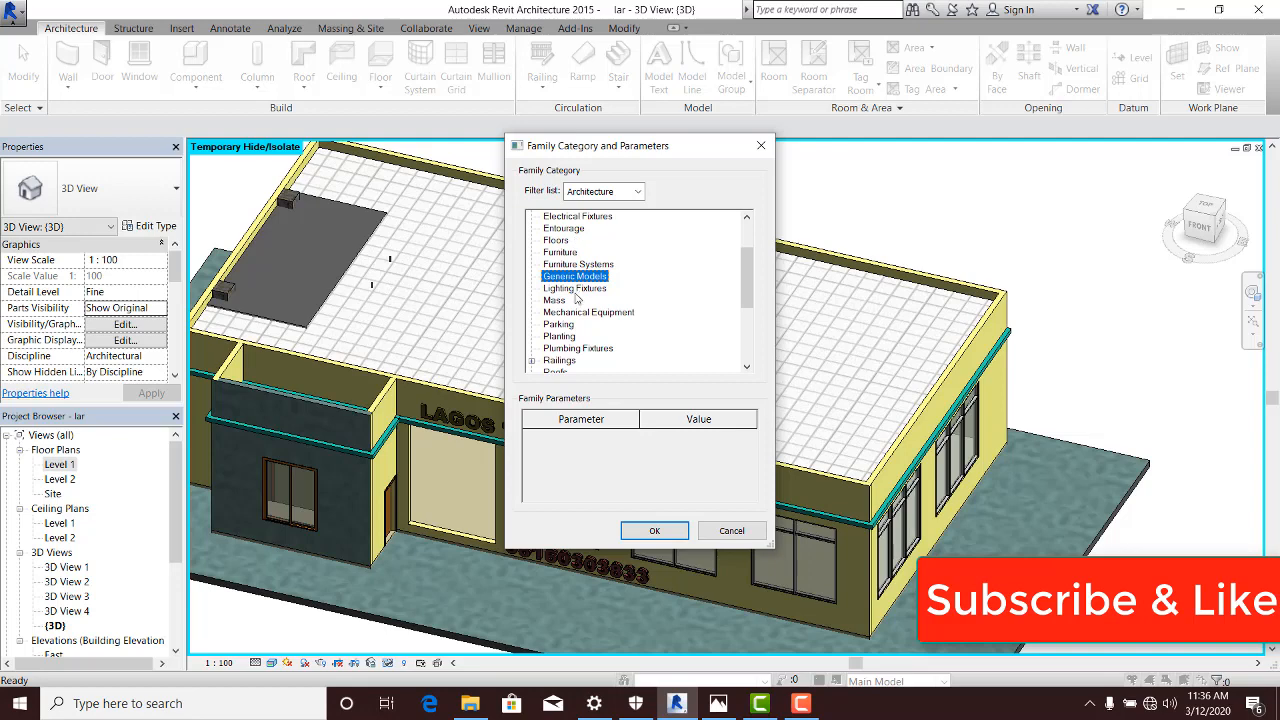
scroll("down", 3)
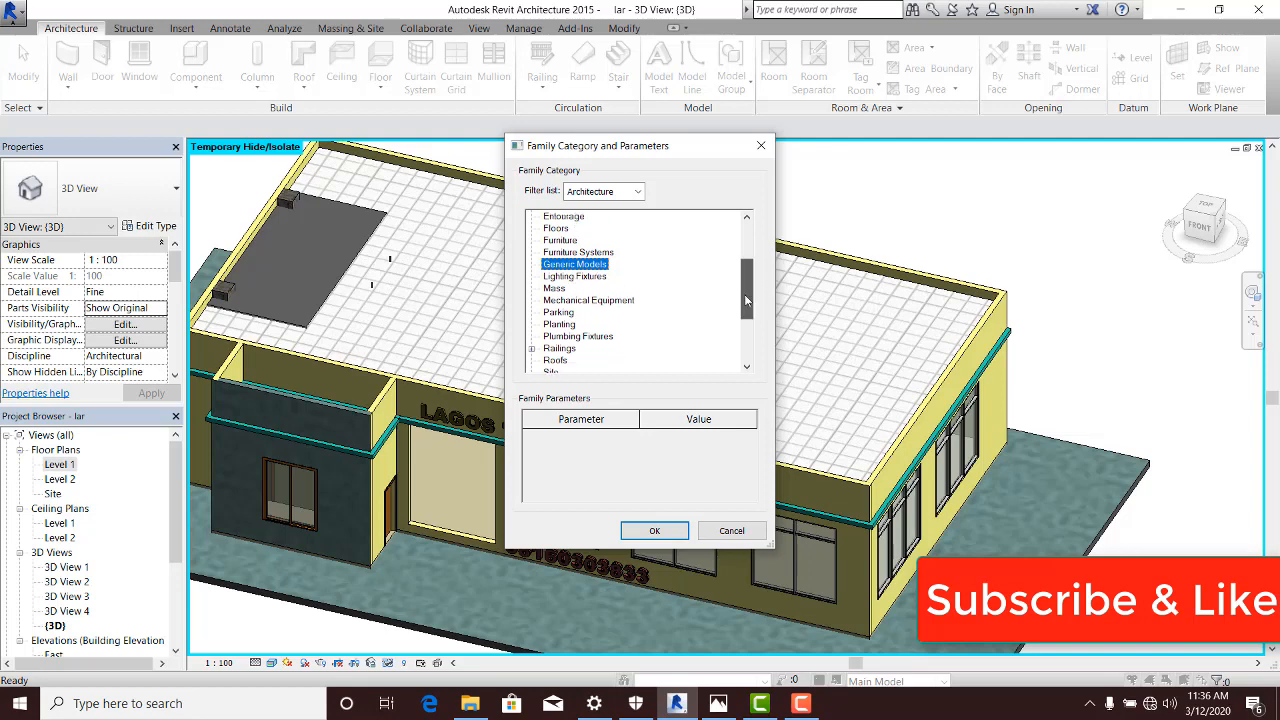
scroll("down", 3)
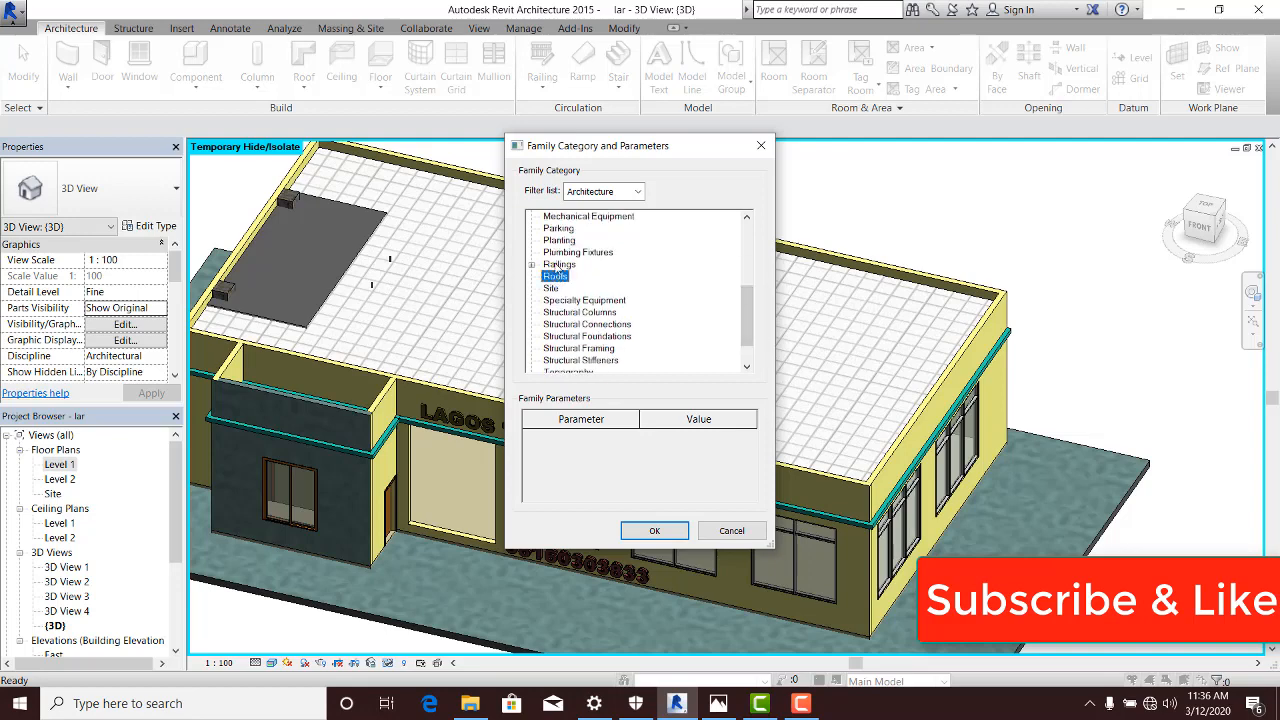
left_click(654, 530)
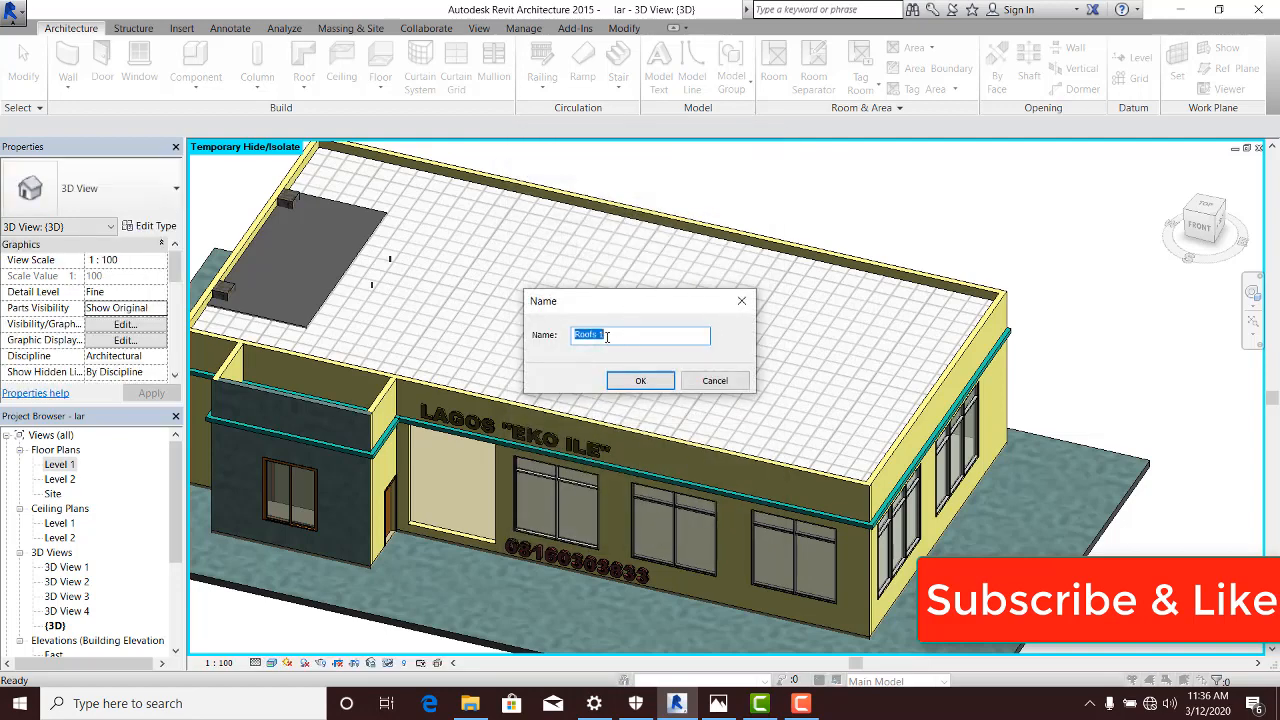
Step: Name the in-place roof family 'Concrete facial' and confirm
type("Concrete")
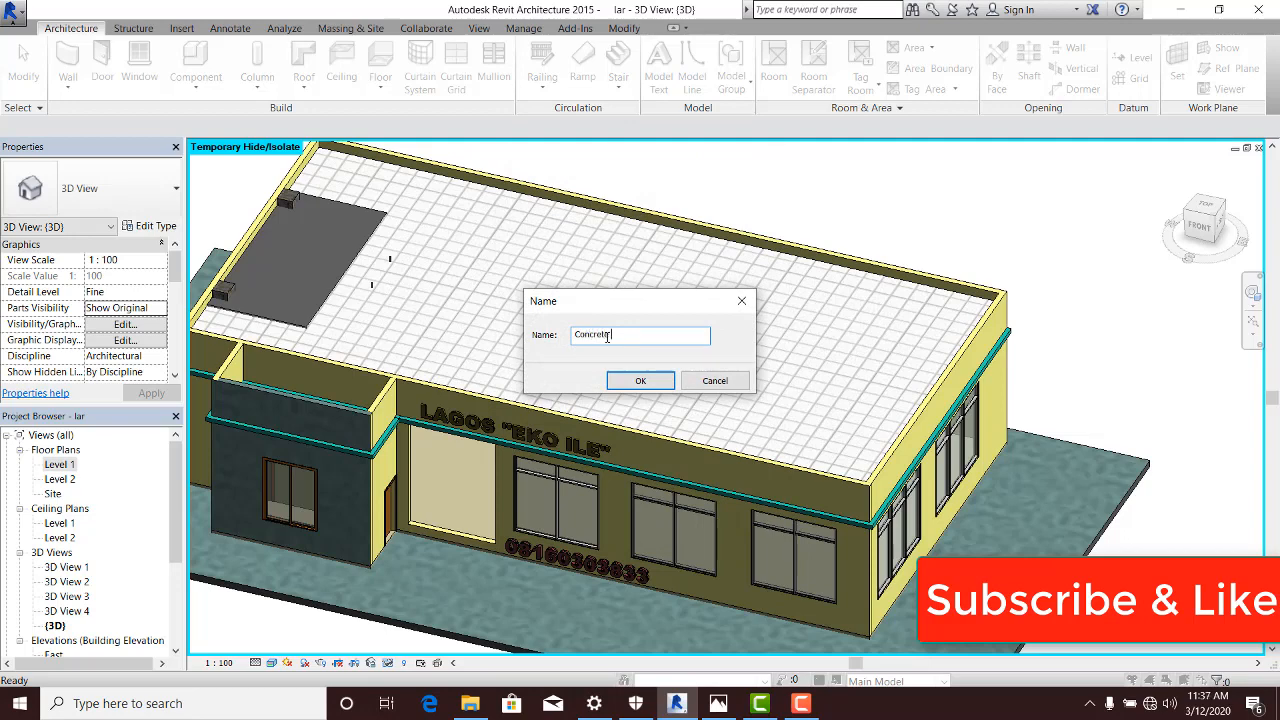
type("facil")
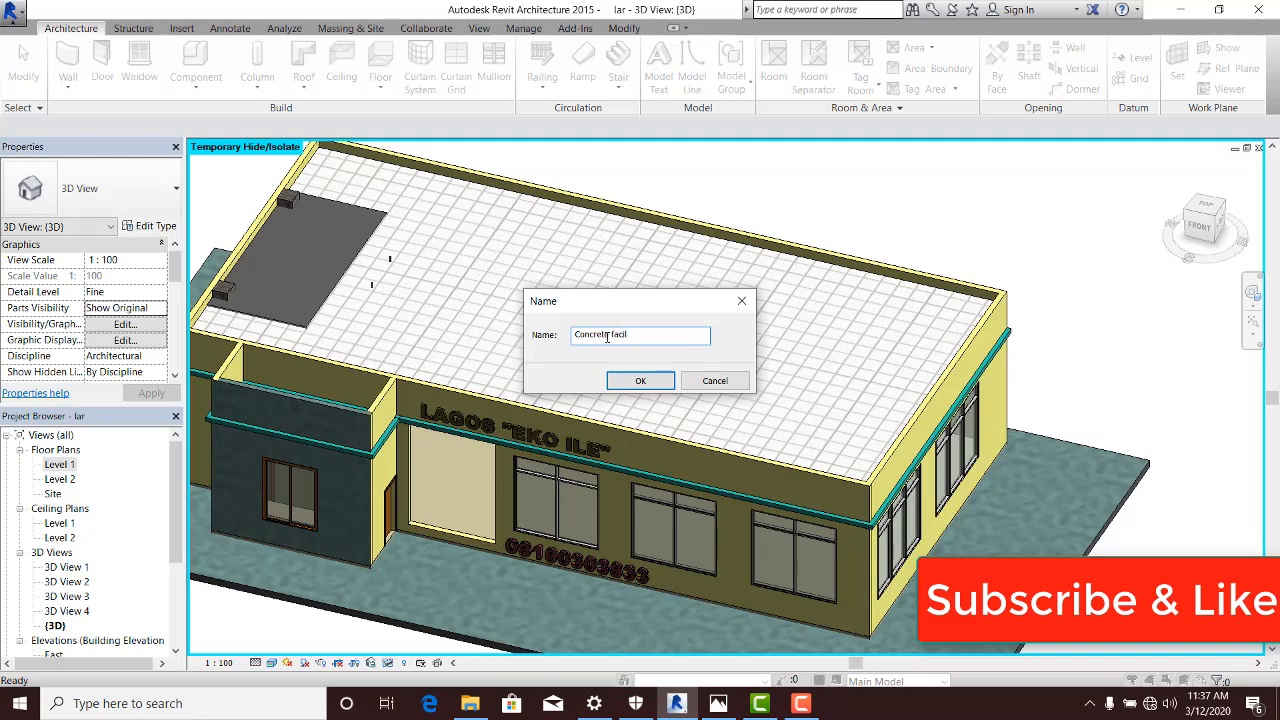
type("al")
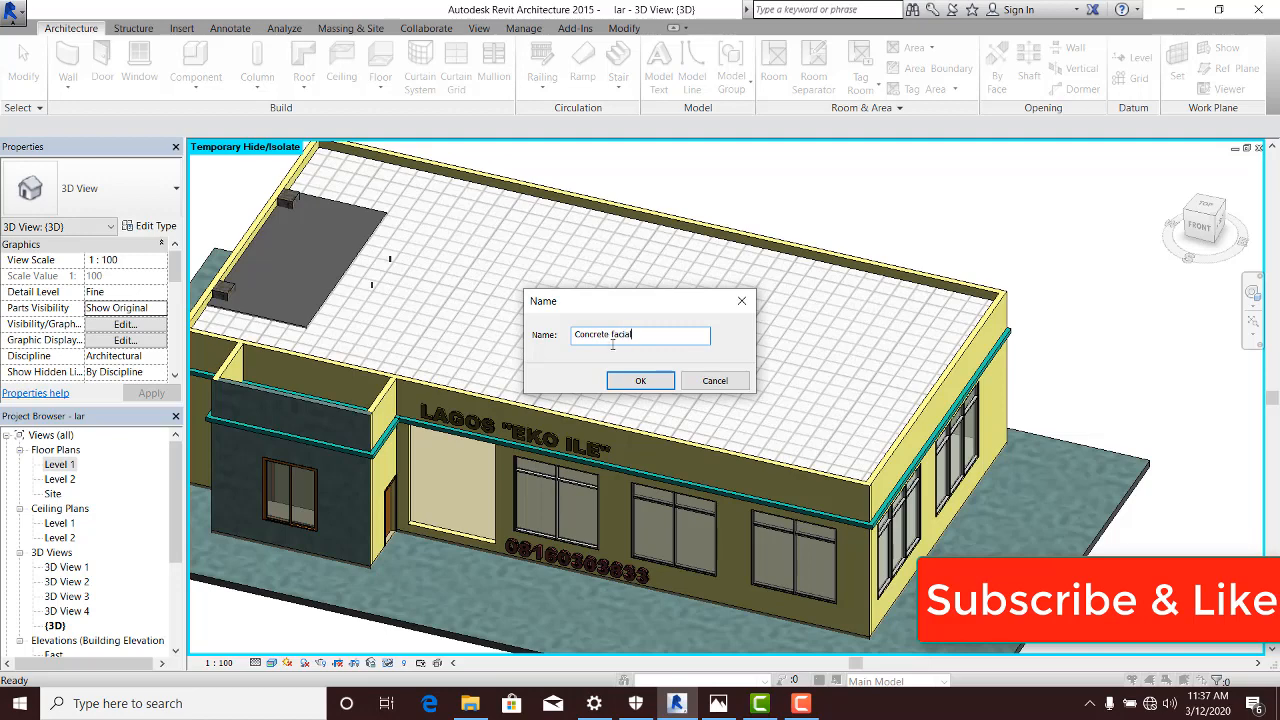
left_click(640, 380)
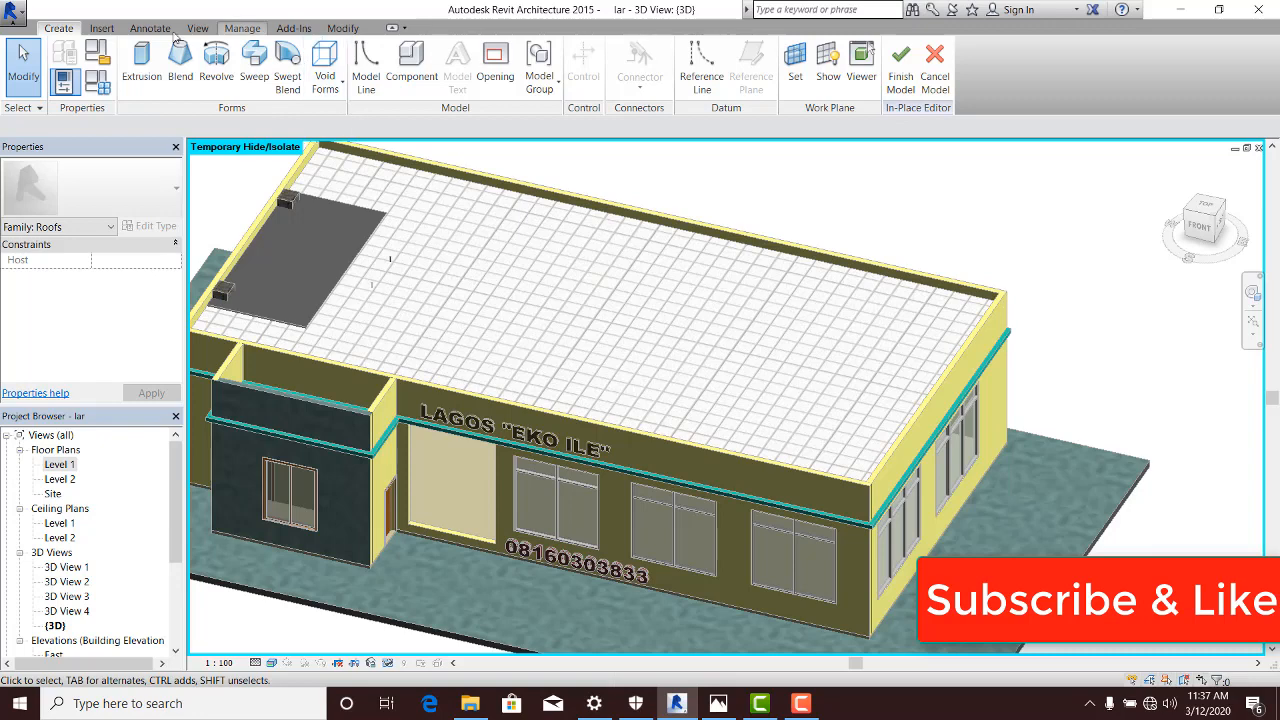
mouse_move(180, 65)
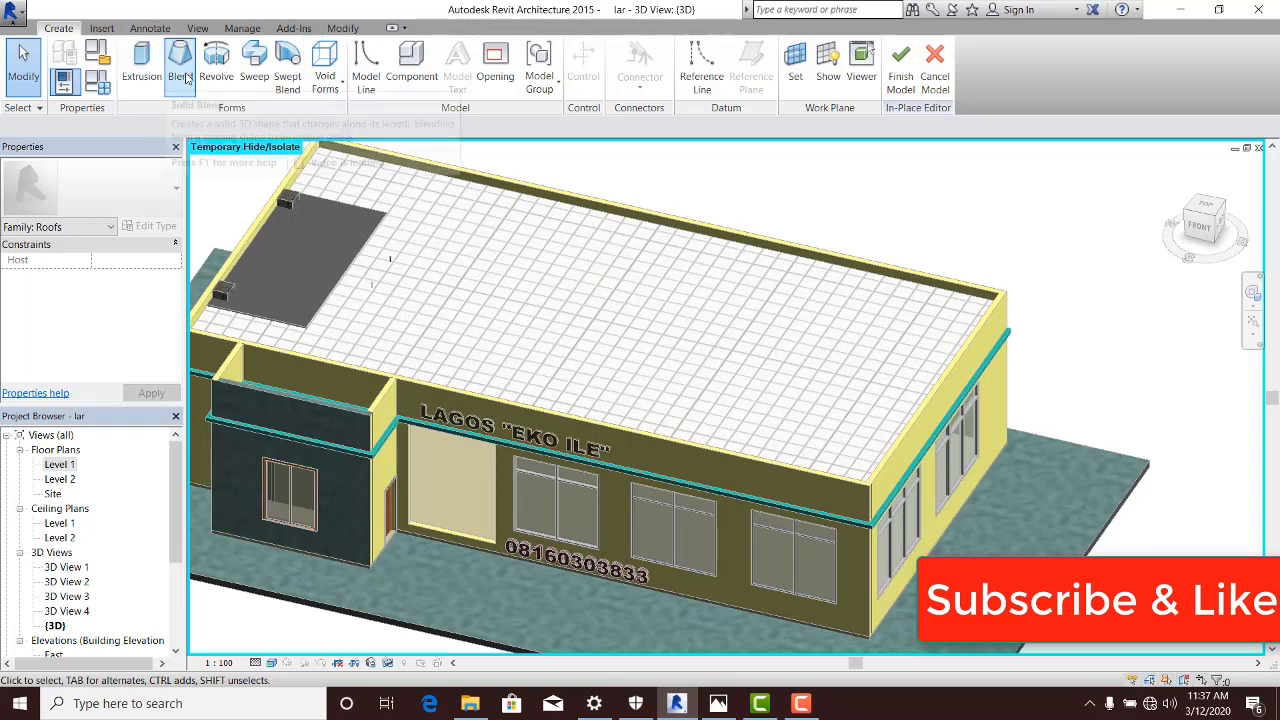
mouse_move(216, 60)
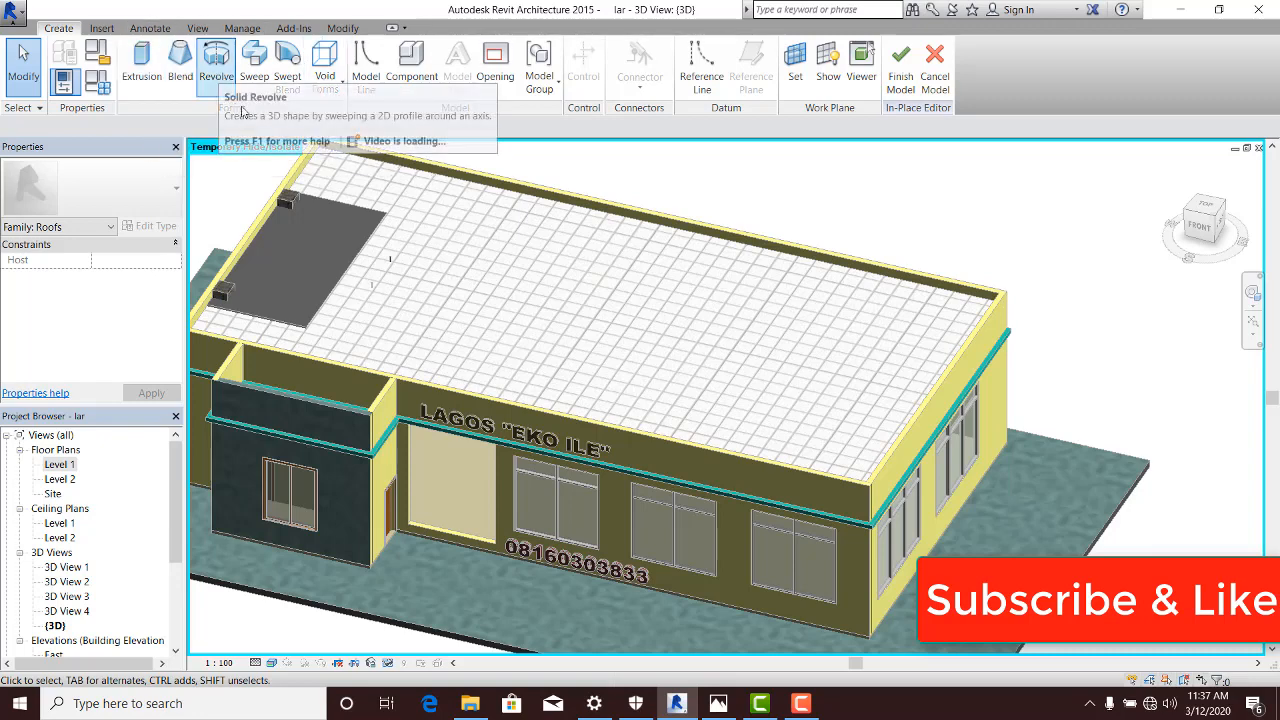
mouse_move(287, 63)
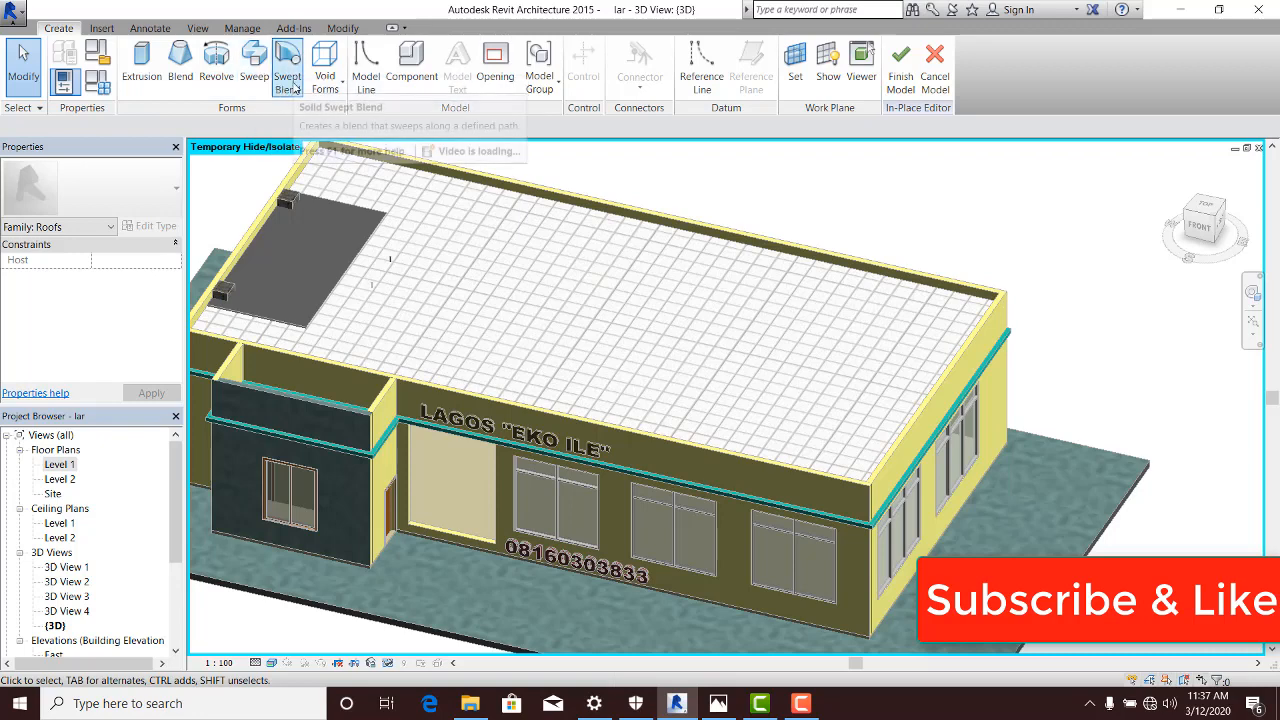
mouse_move(324, 65)
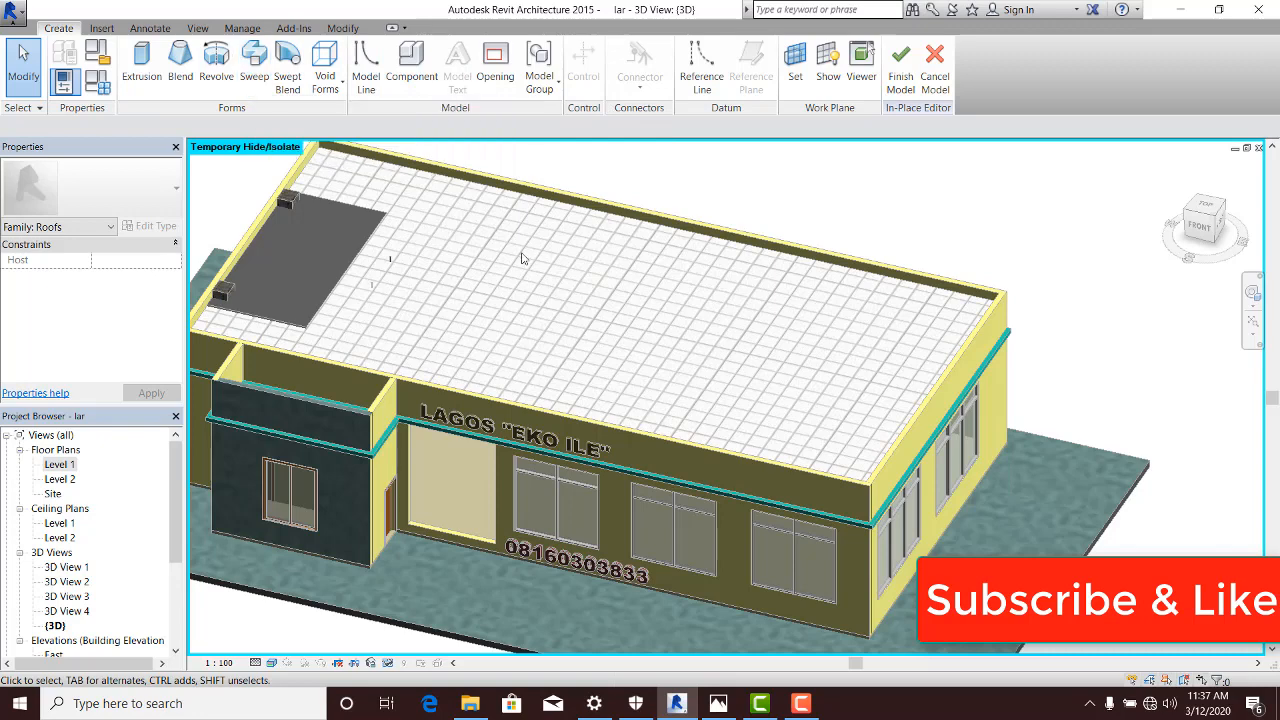
mouse_move(723, 269)
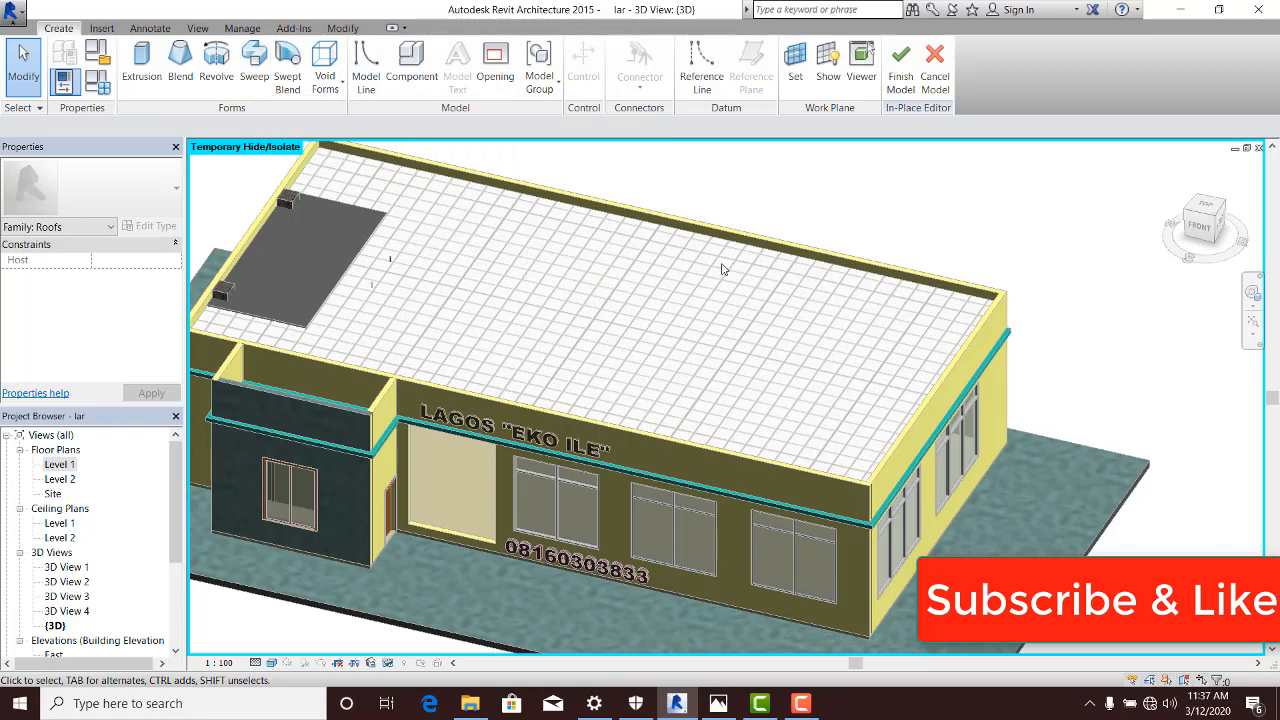
mouse_move(570, 293)
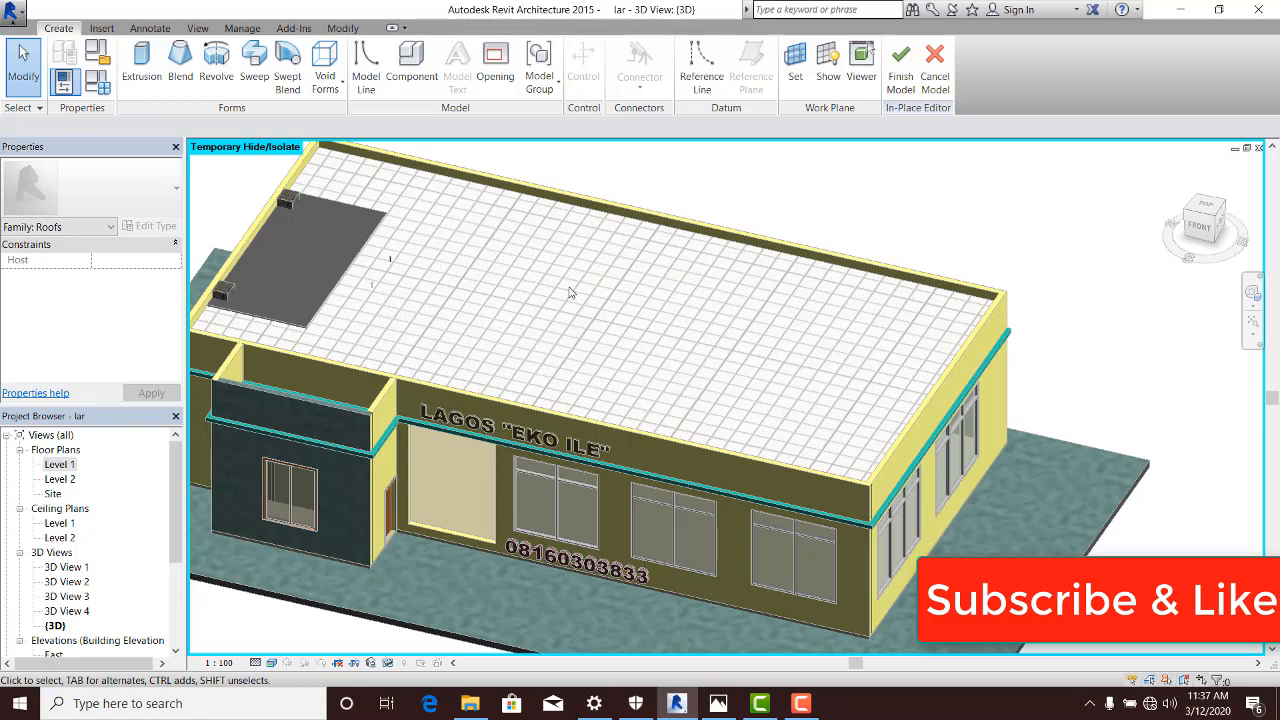
mouse_move(45, 493)
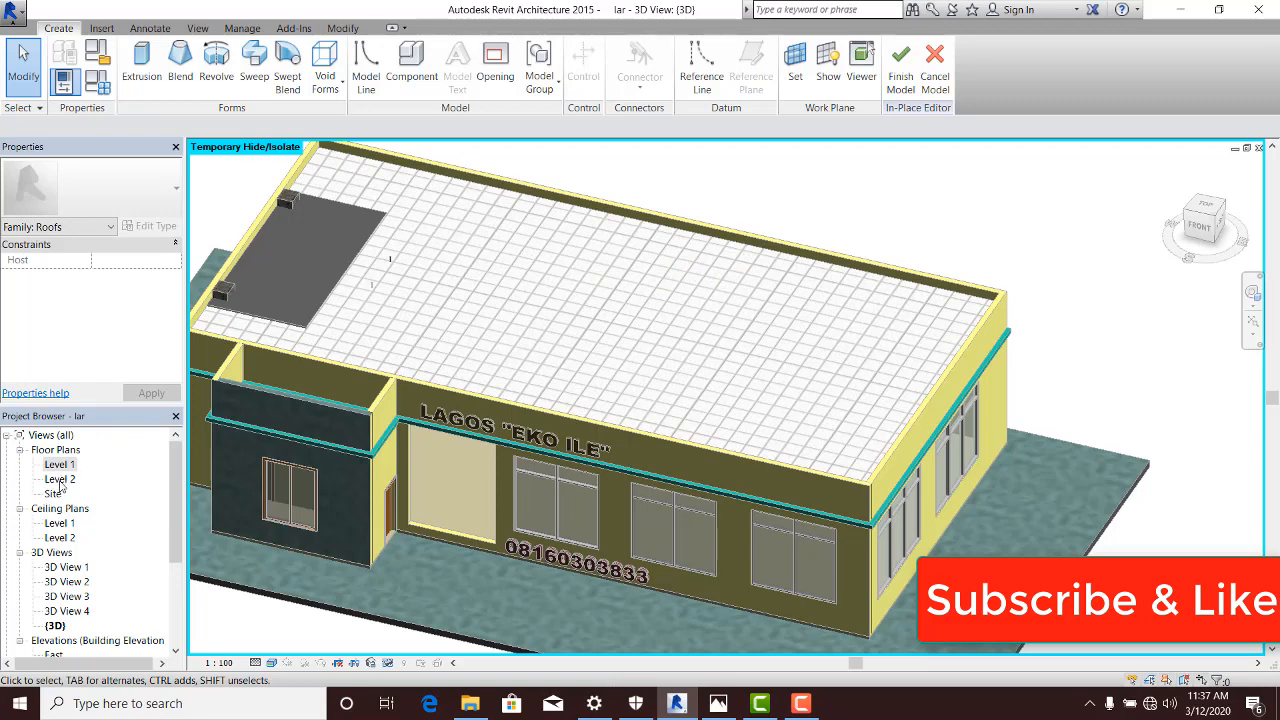
Step: Open the Level 2 floor plan from the Project Browser
double_click(60, 478)
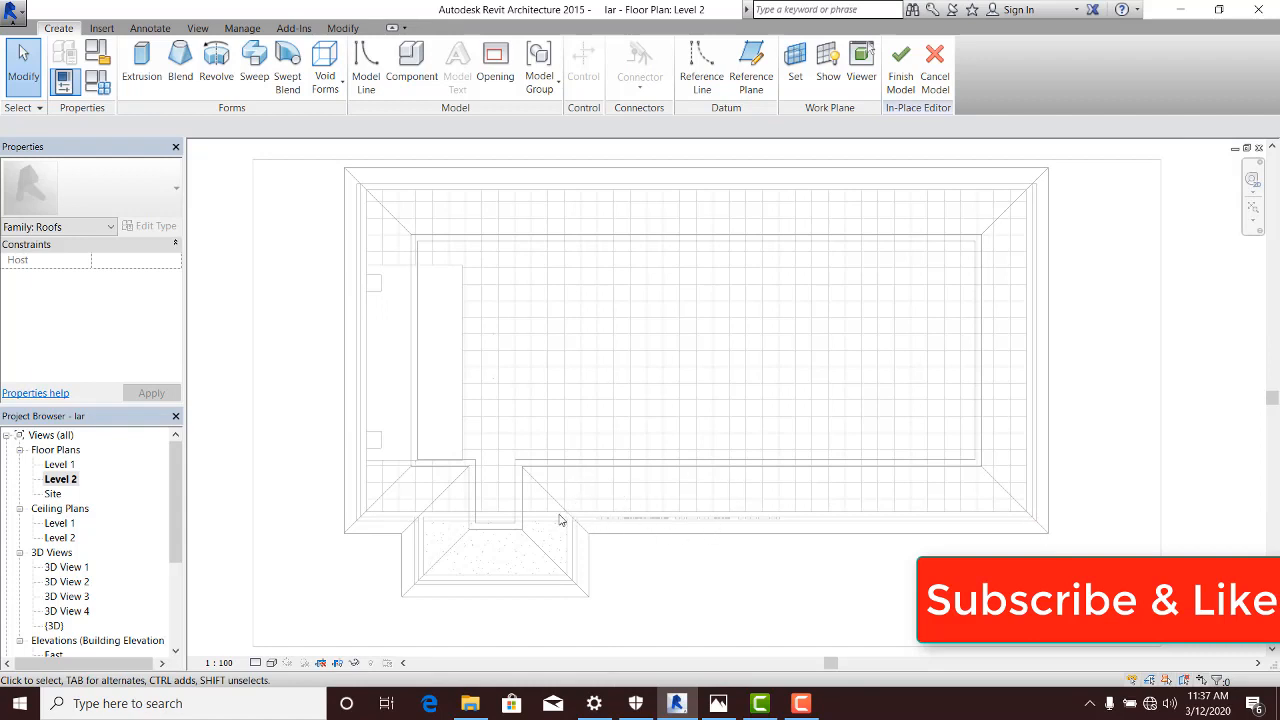
mouse_move(413, 500)
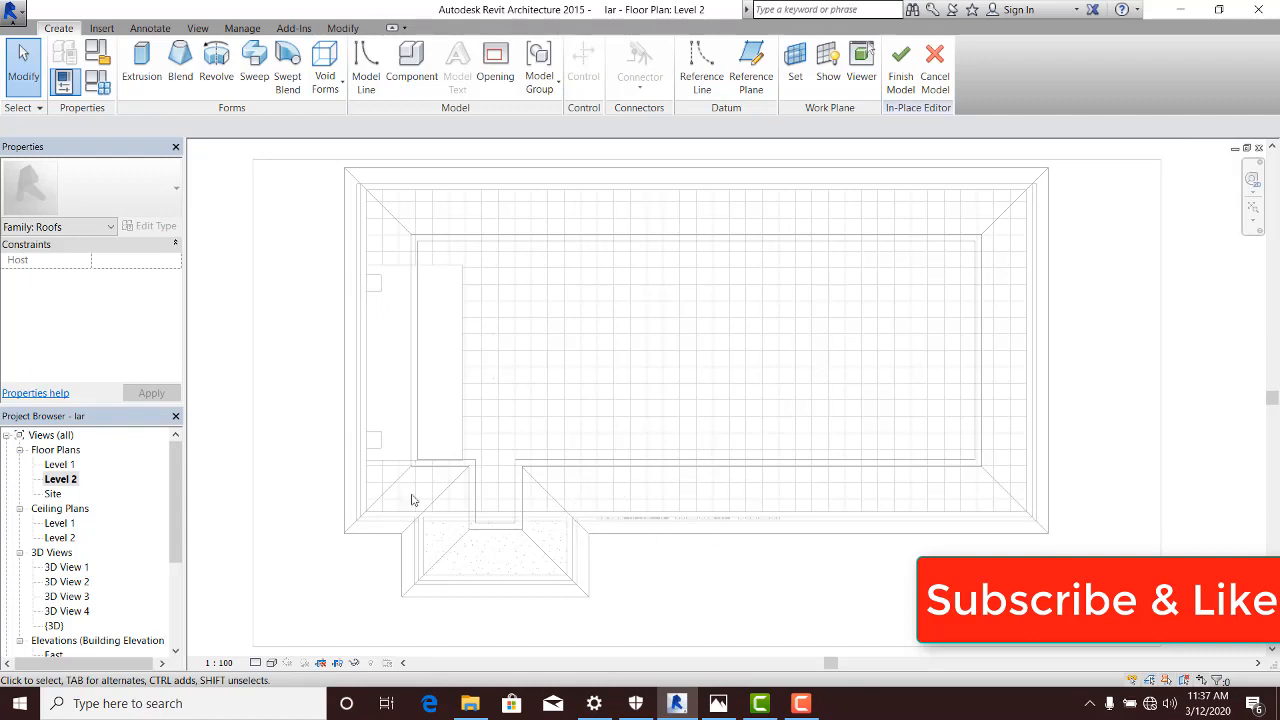
mouse_move(527, 542)
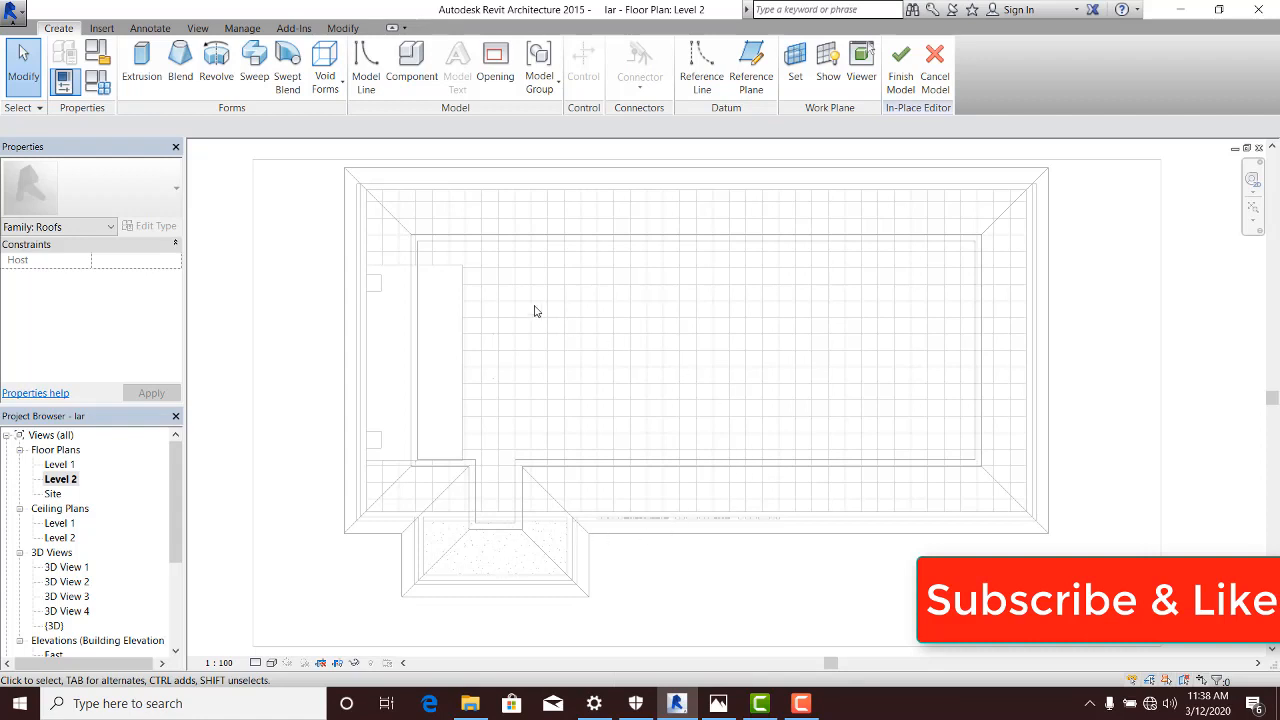
mouse_move(254, 65)
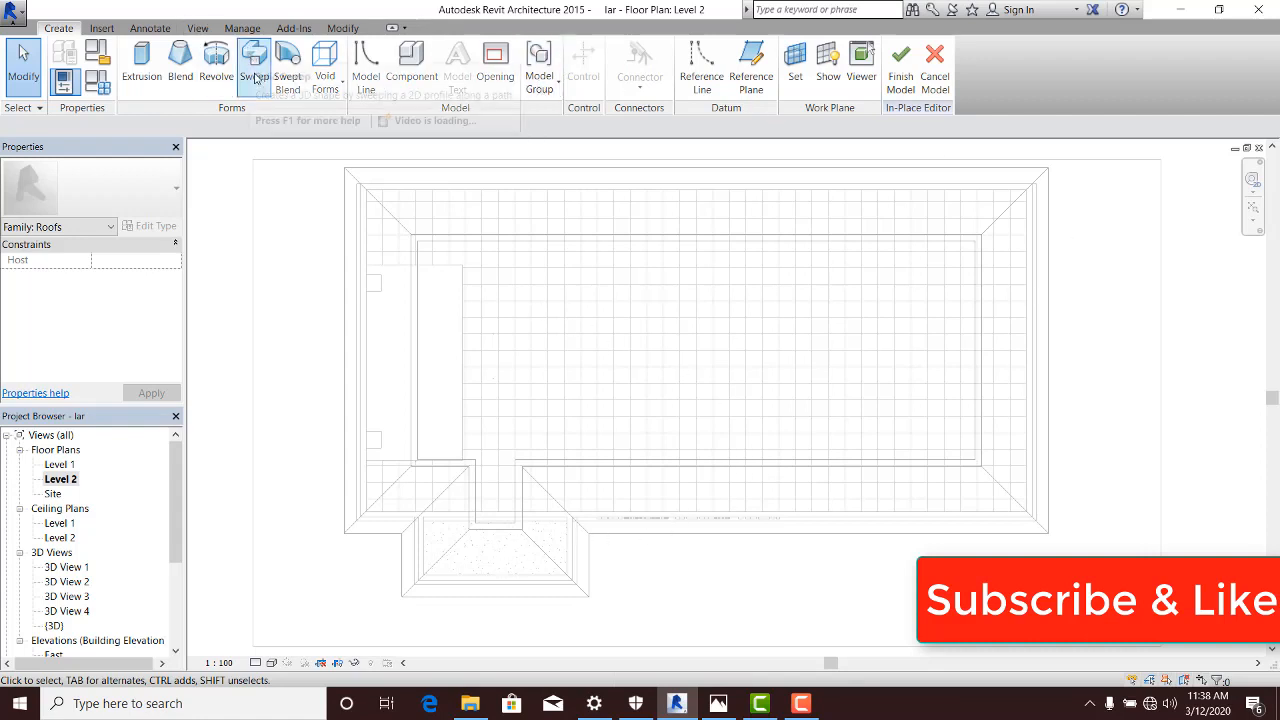
Step: Start a Sweep form and check the empty Profile list
left_click(254, 65)
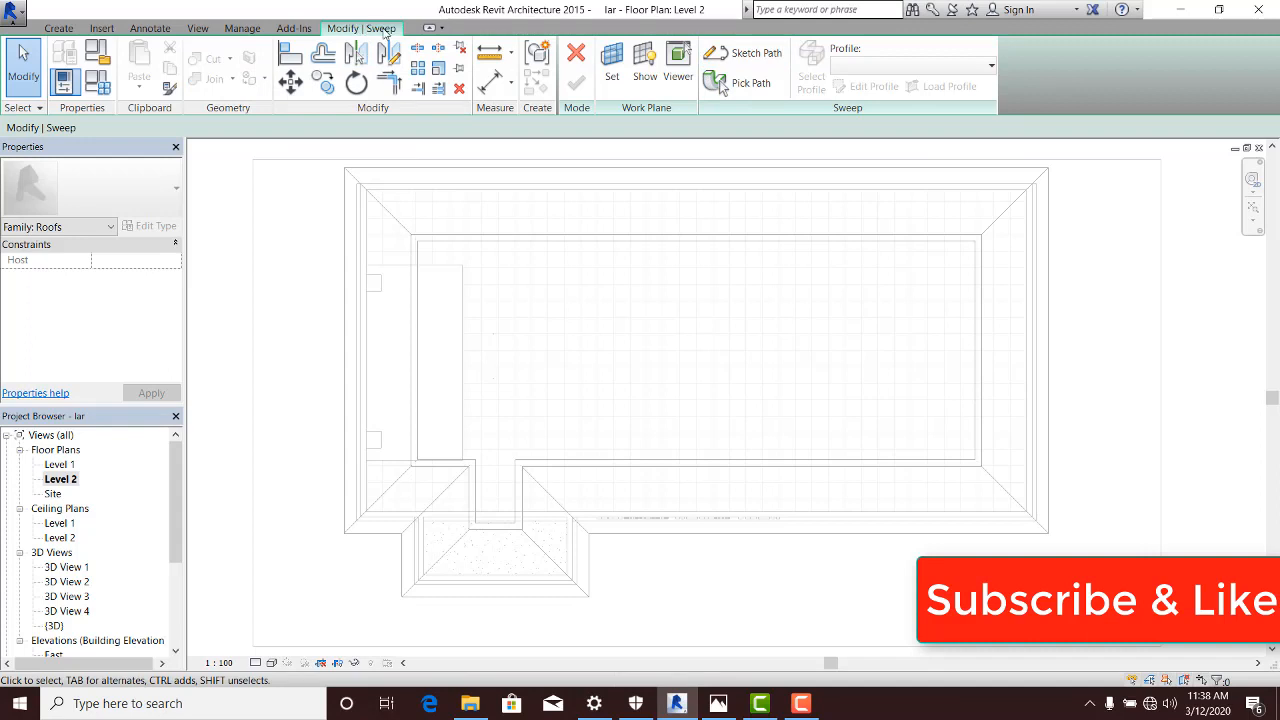
mouse_move(745, 52)
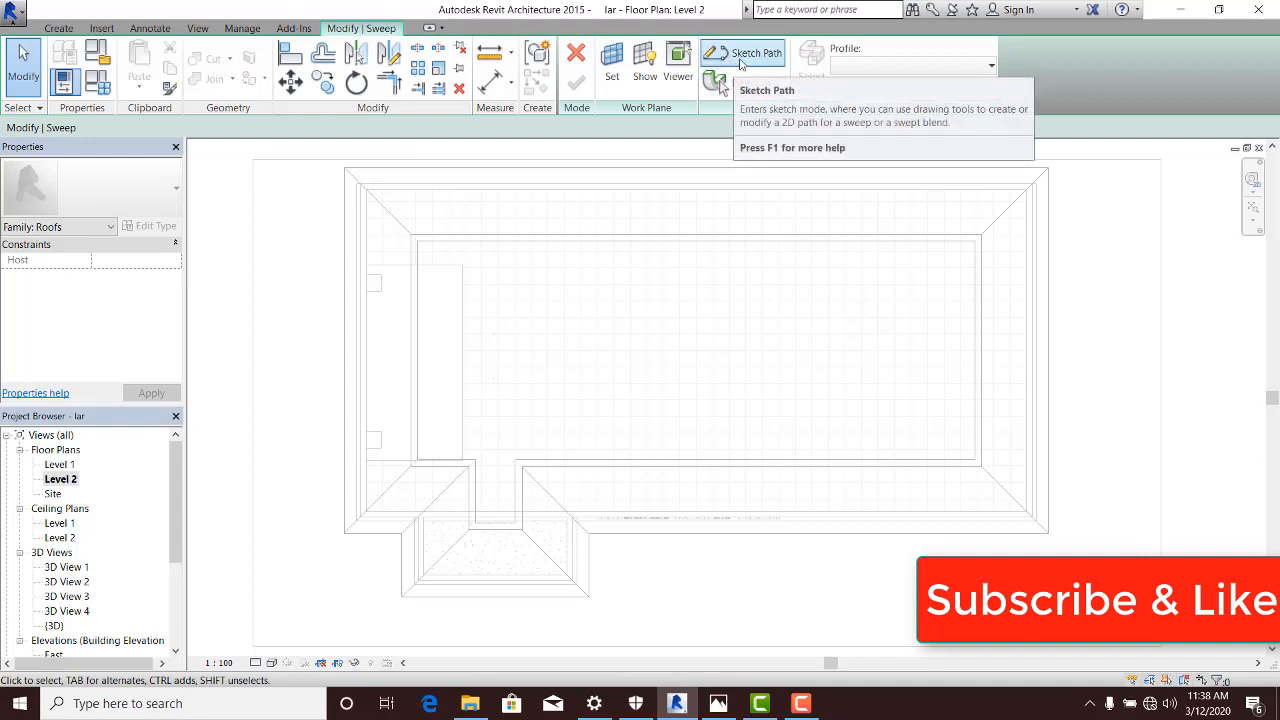
mouse_move(737, 83)
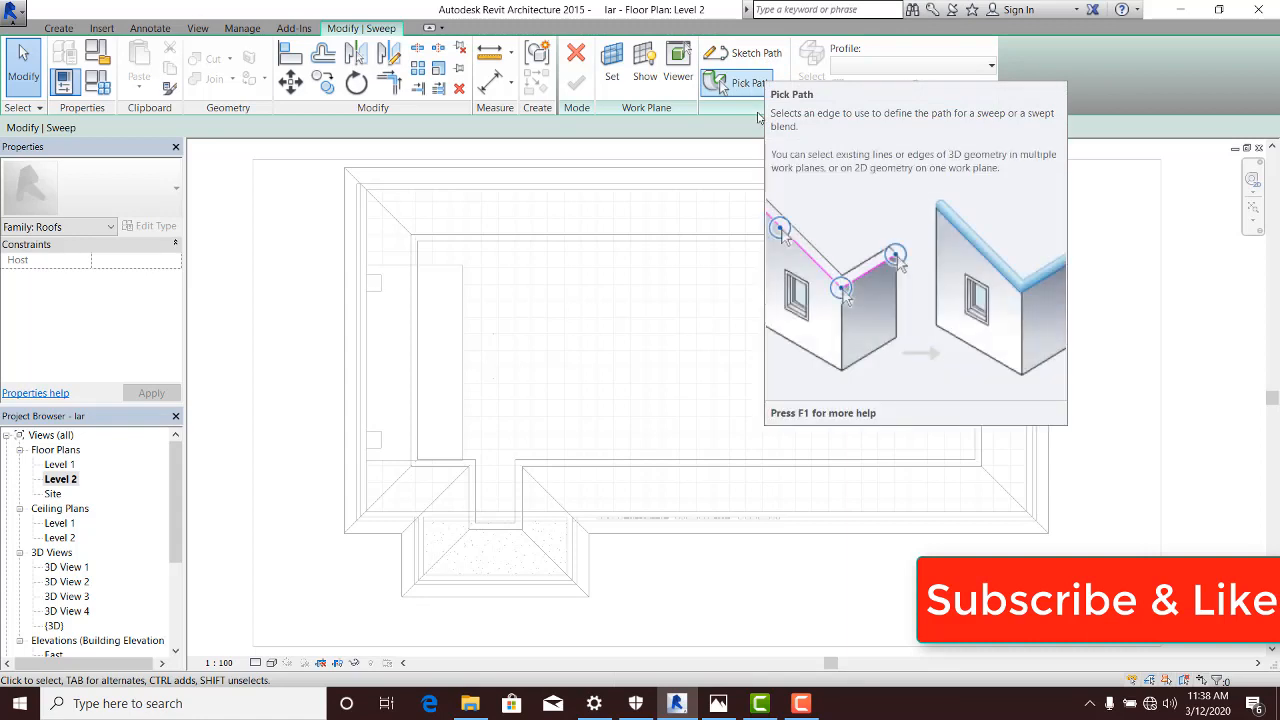
mouse_move(600, 189)
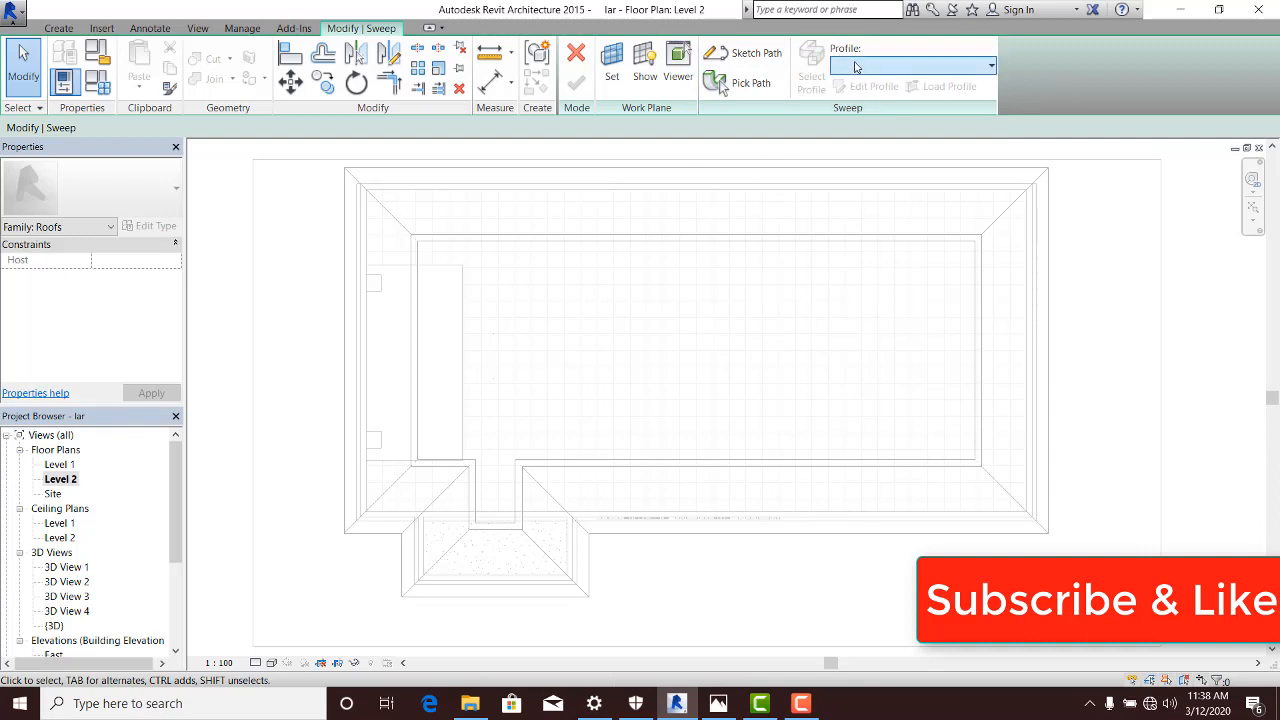
left_click(905, 65)
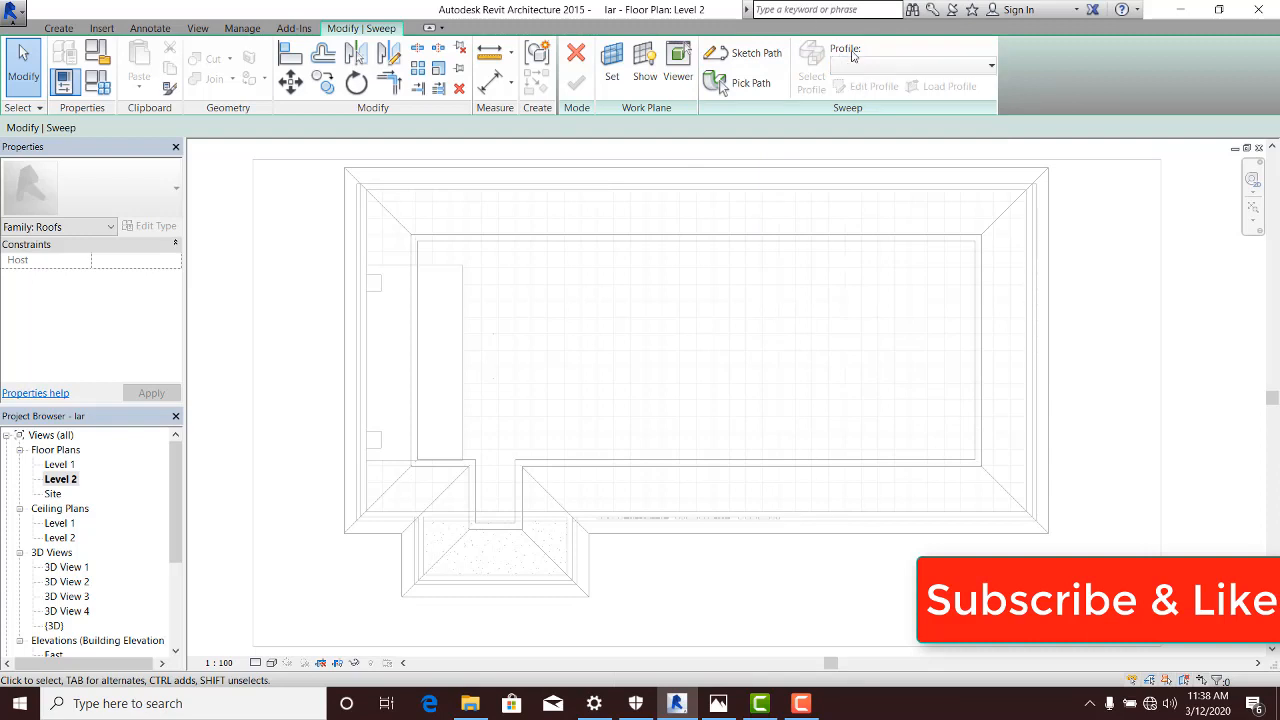
left_click(905, 65)
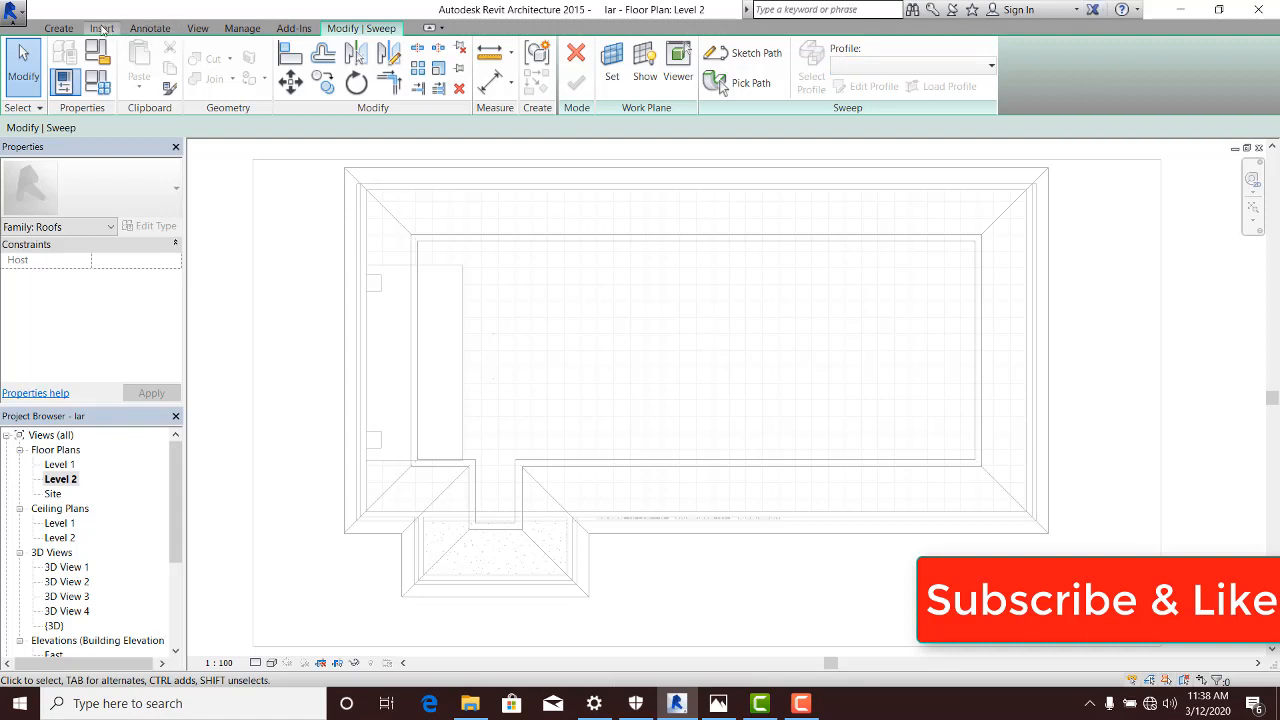
left_click(101, 27)
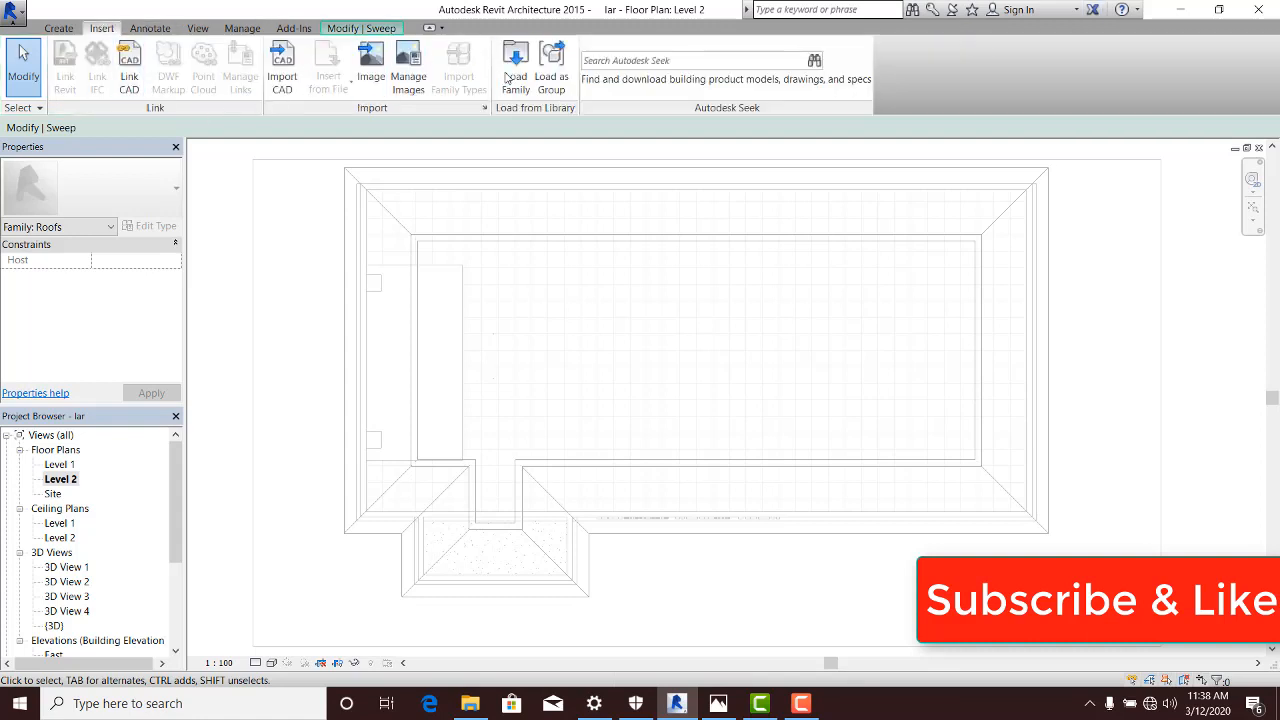
left_click(515, 65)
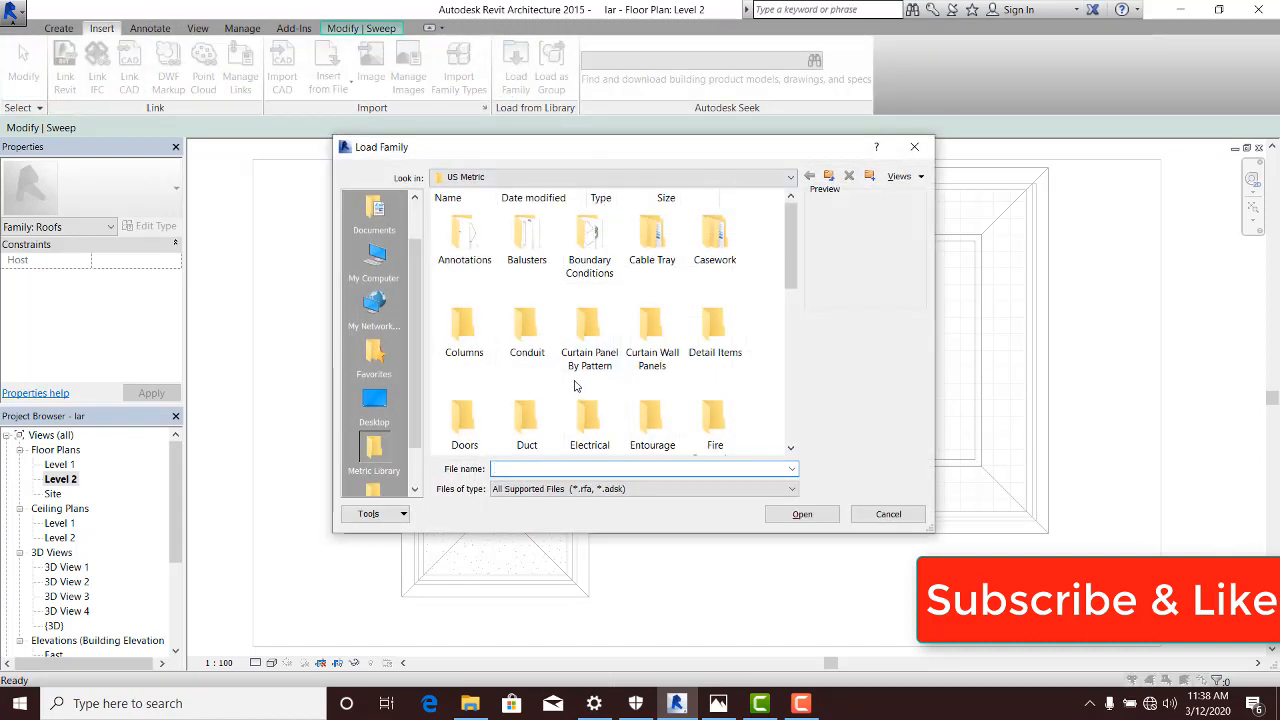
scroll("down", 3)
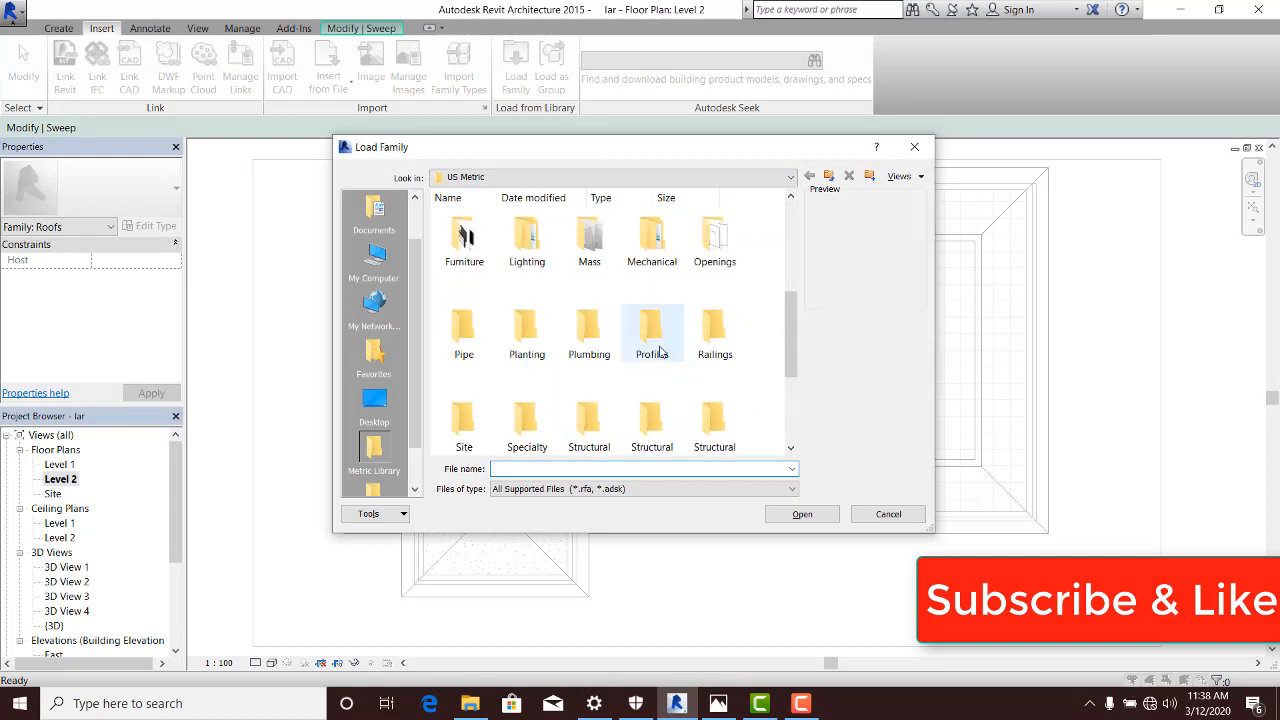
double_click(651, 335)
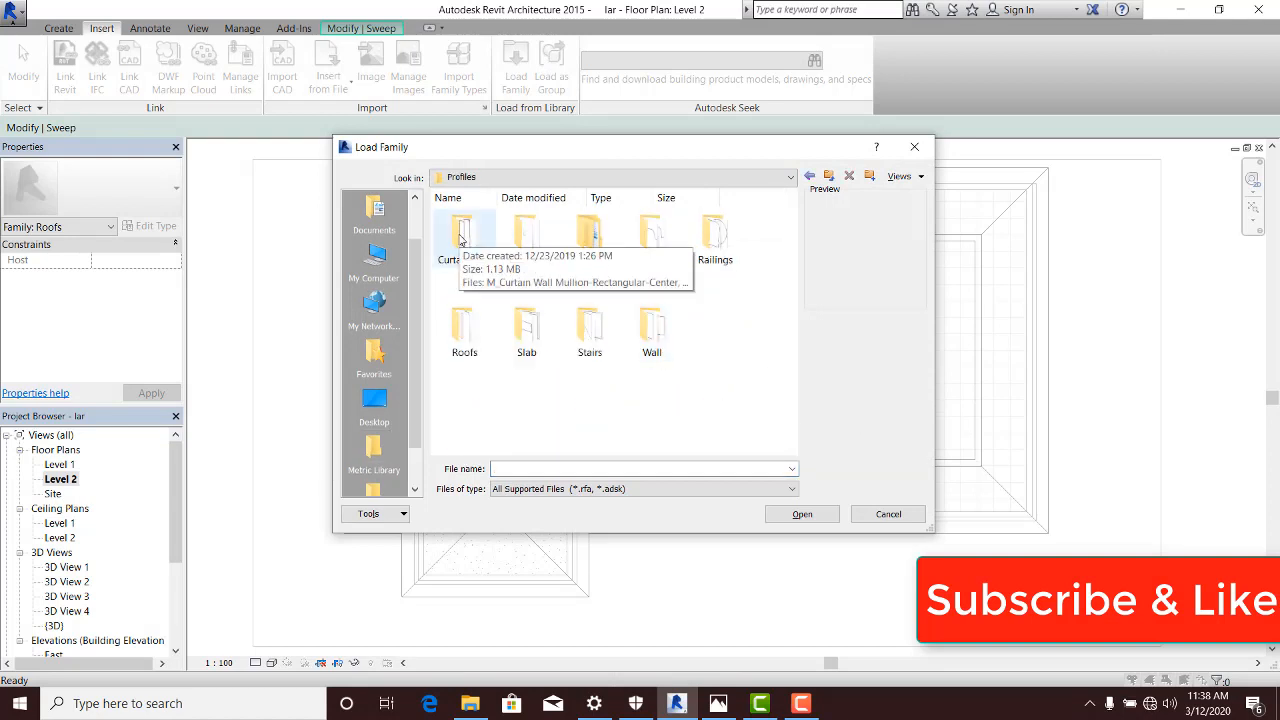
mouse_move(589, 330)
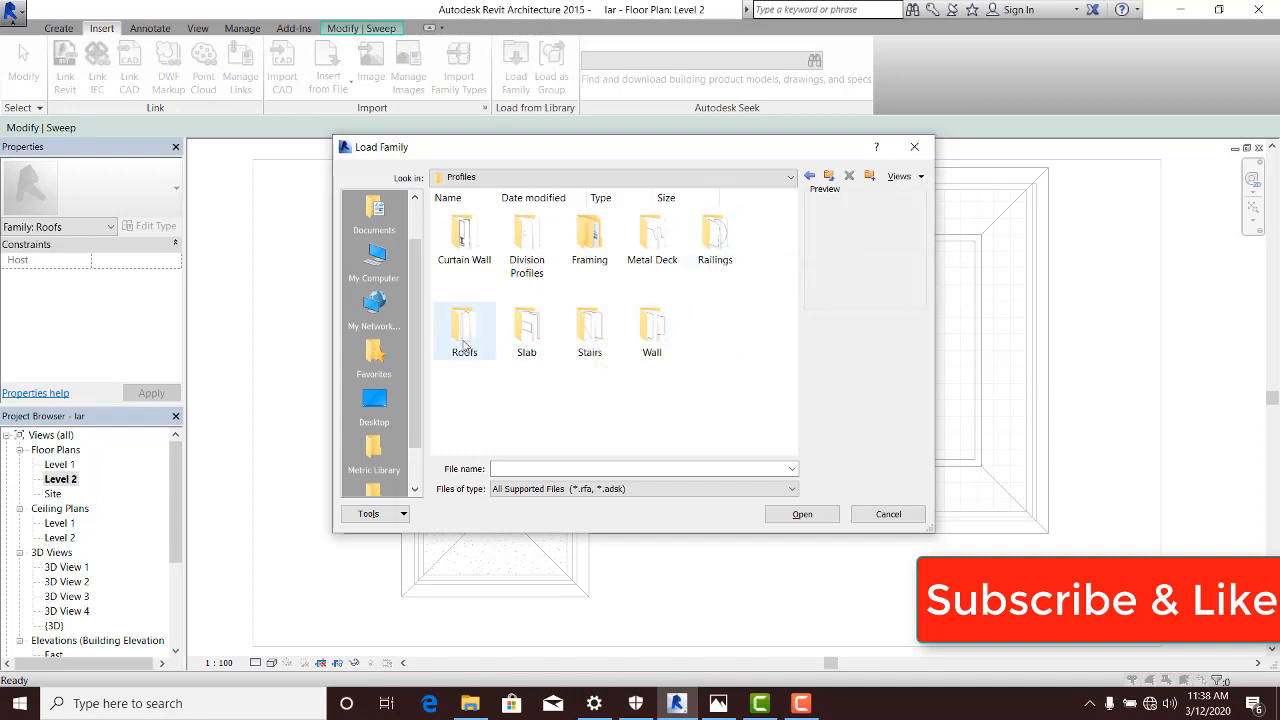
mouse_move(464, 330)
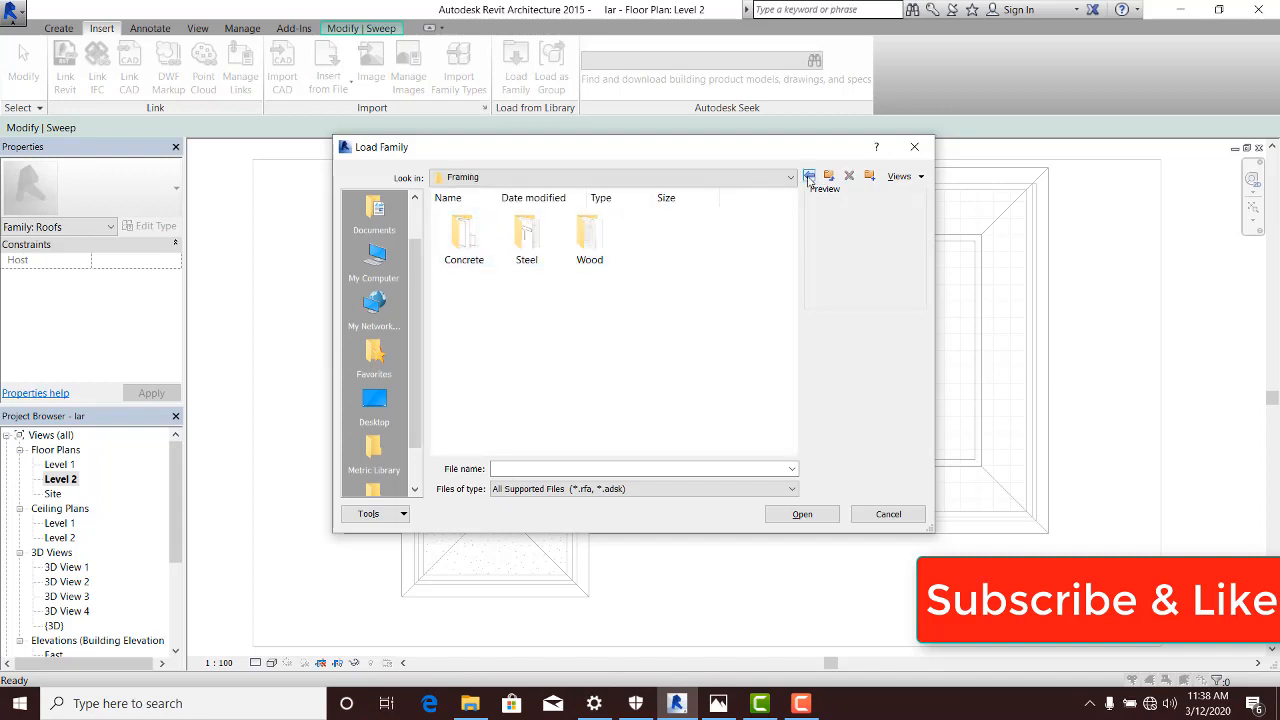
left_click(808, 176)
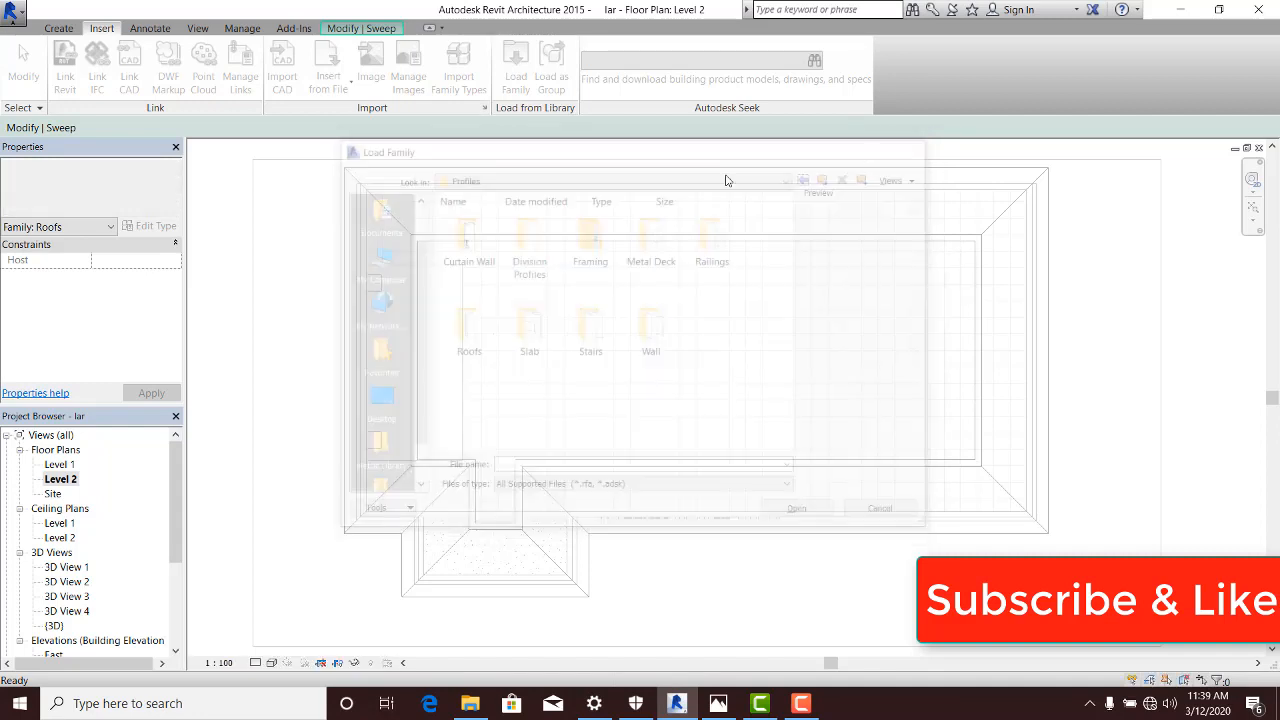
Step: Return to the Modify | Sweep commands after the Load Family window closes
left_click(879, 508)
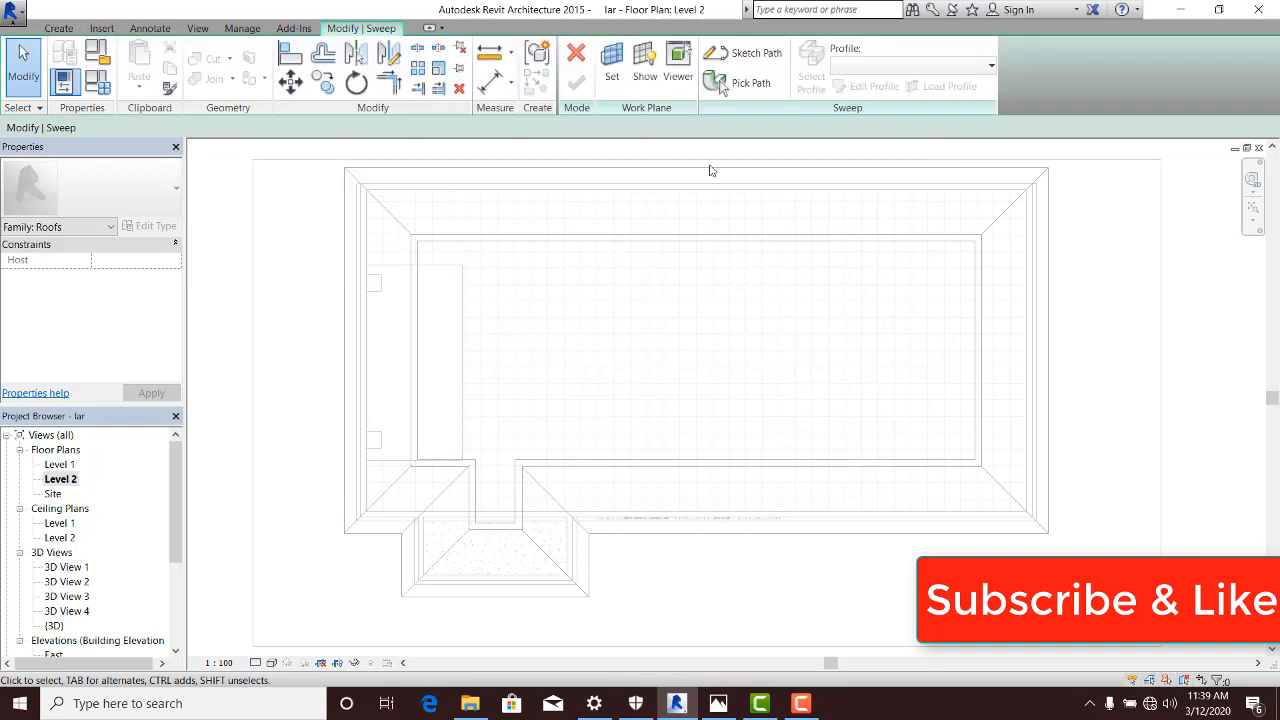
mouse_move(742, 53)
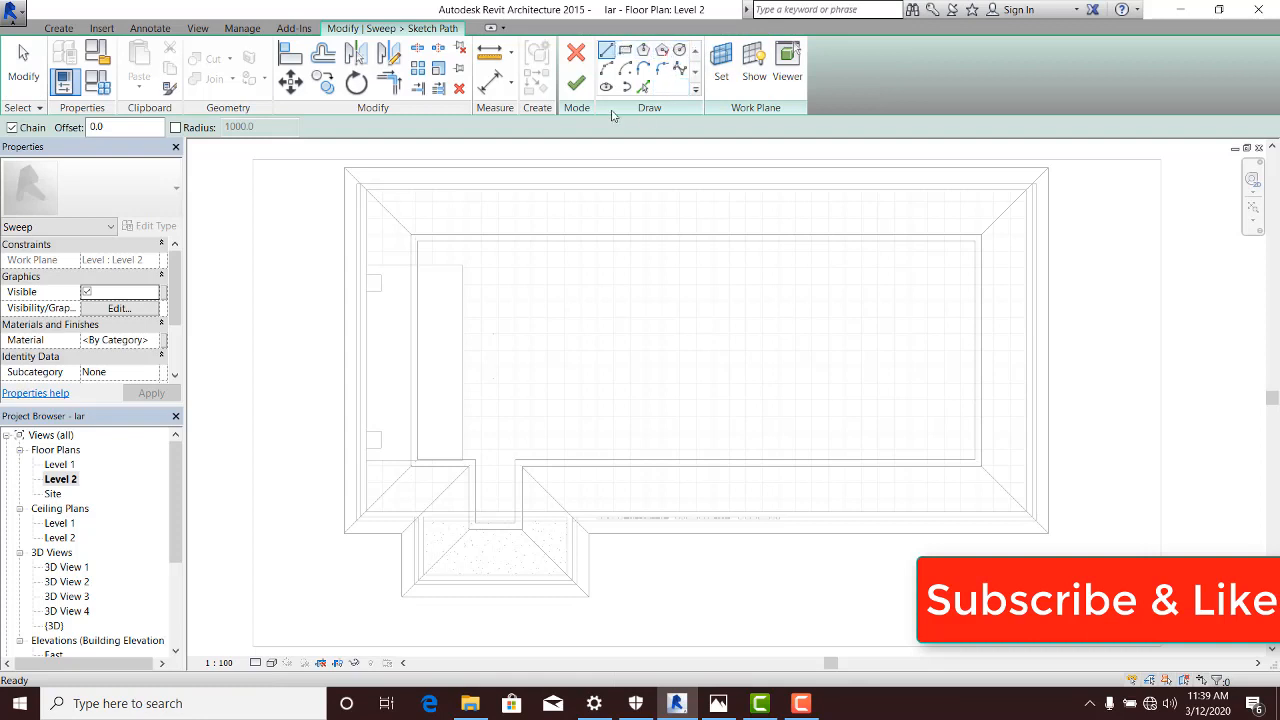
mouse_move(653, 101)
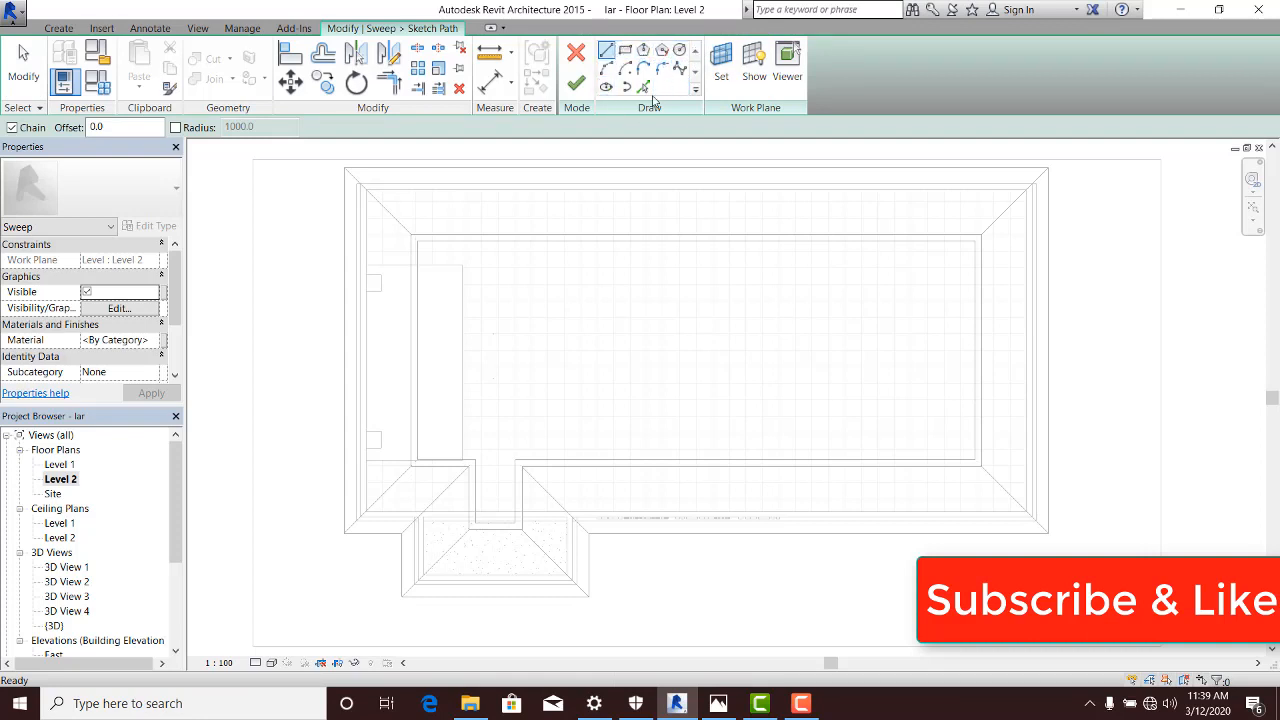
mouse_move(644, 87)
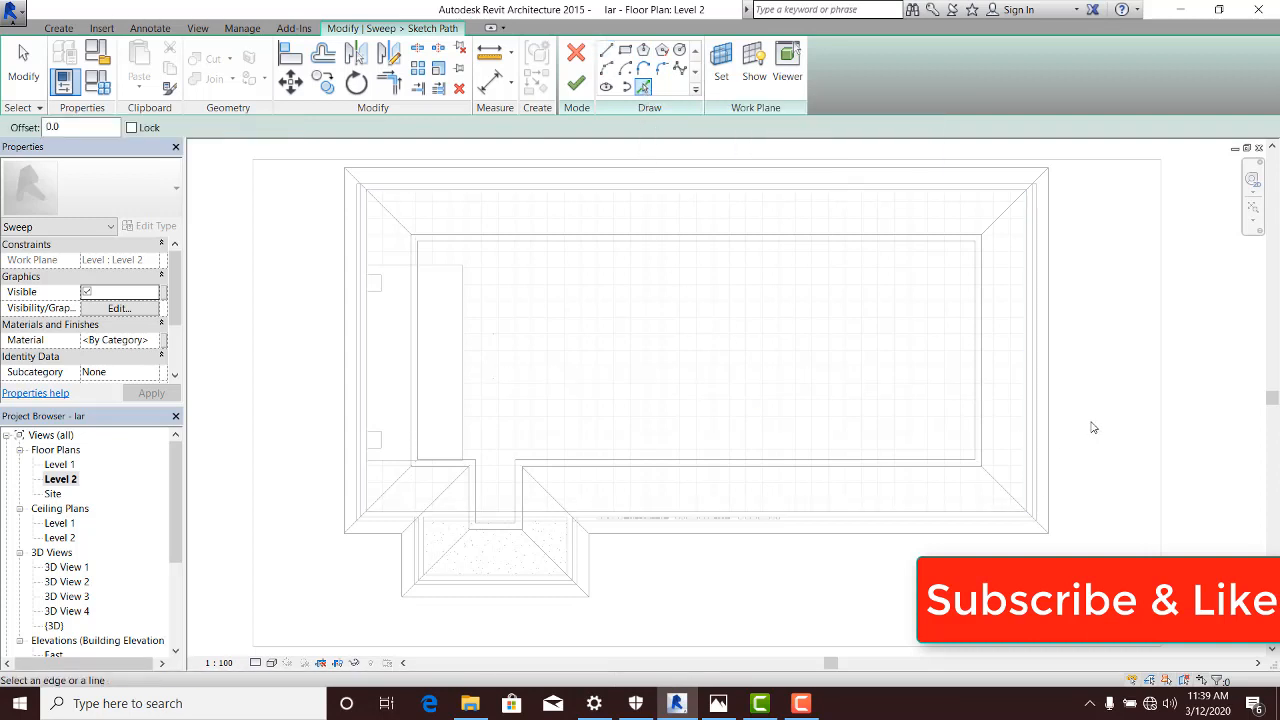
mouse_move(1038, 390)
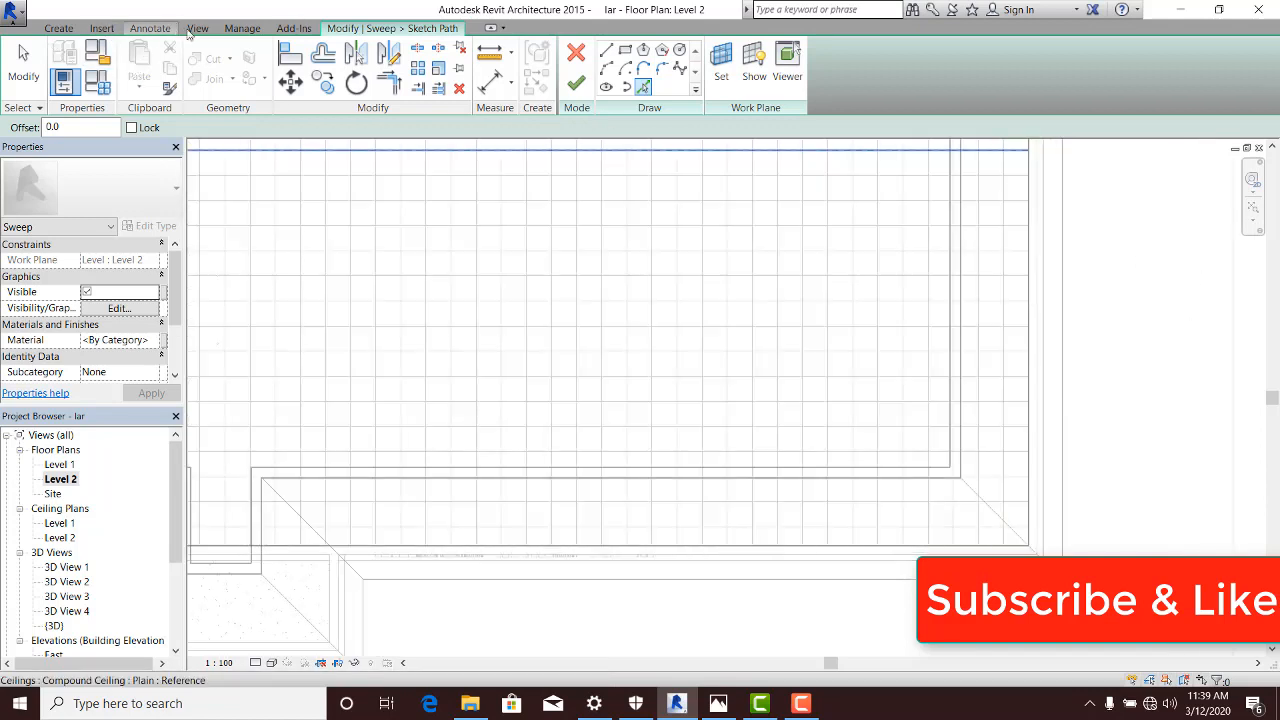
Step: Switch to the ribbon tools for picking sweep path lines on Level 1
left_click(197, 27)
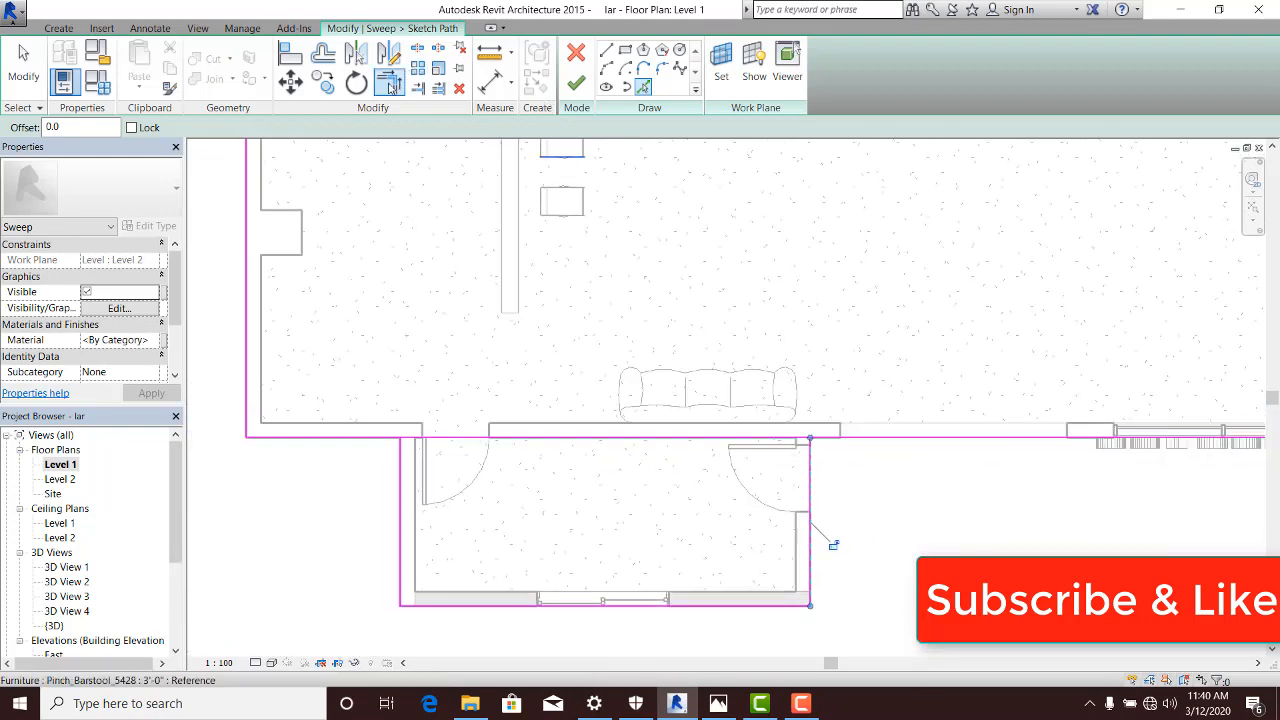
mouse_move(388, 80)
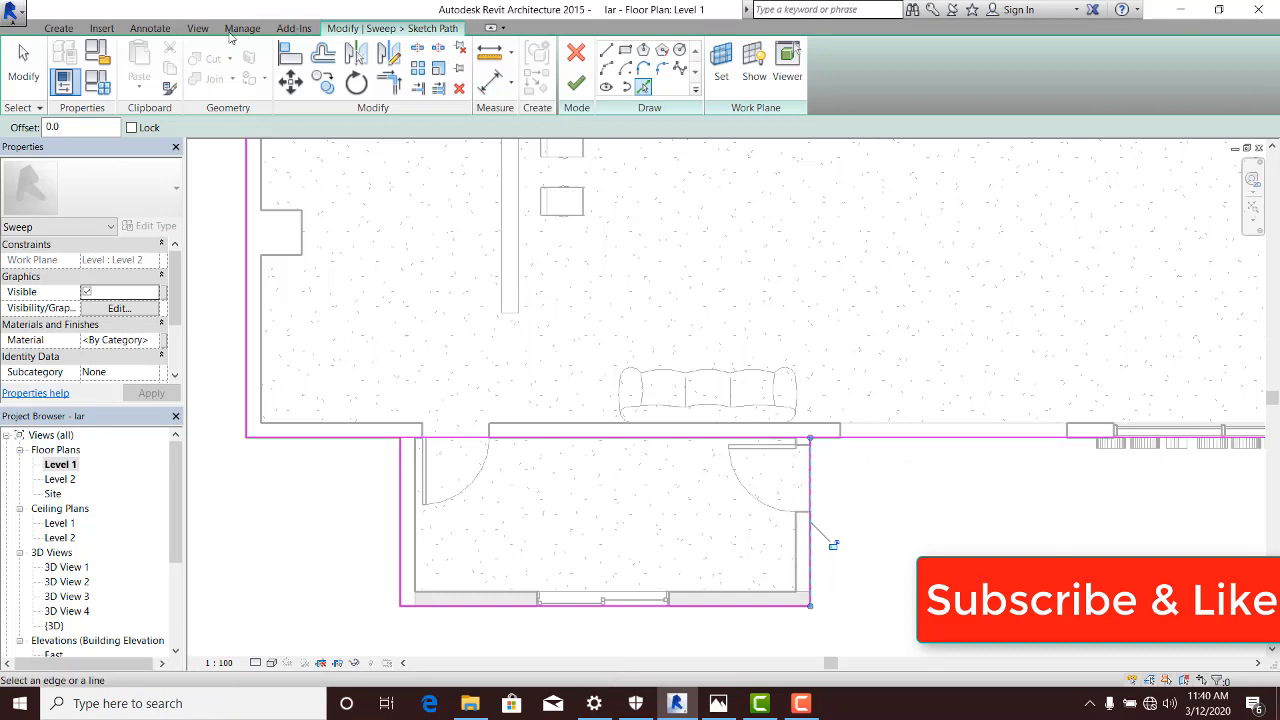
mouse_move(418, 48)
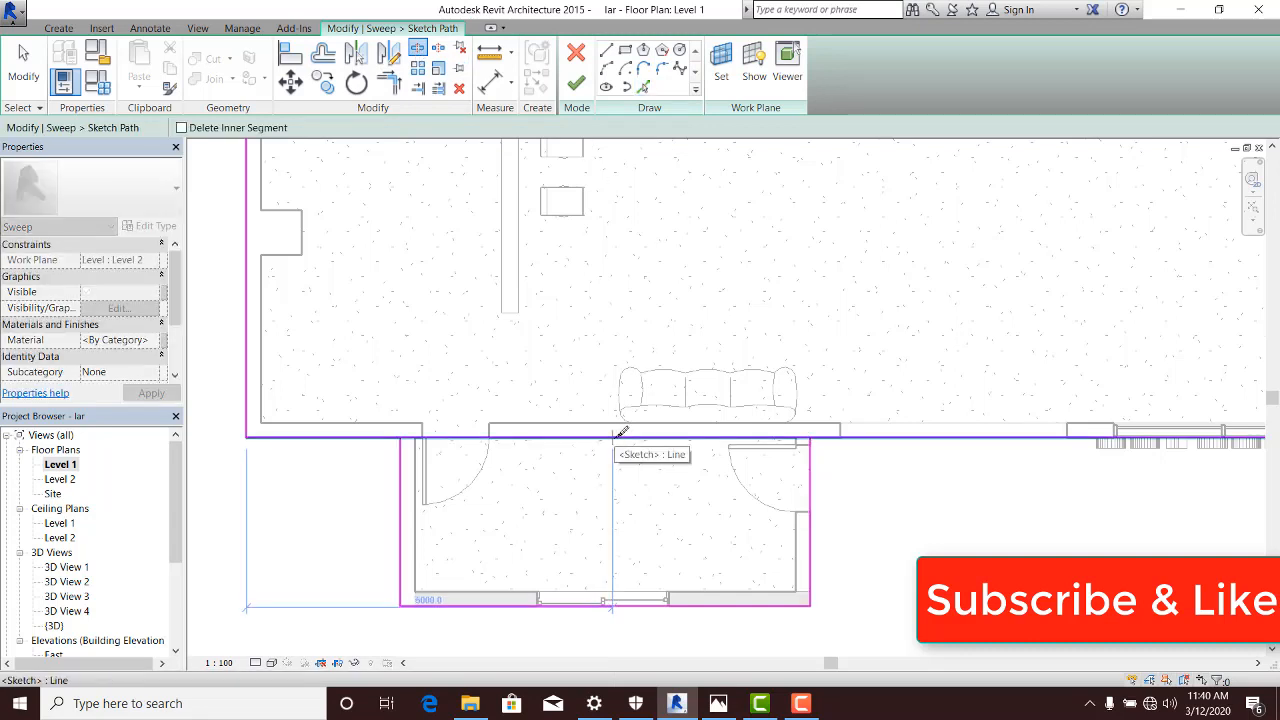
Step: Trim the path lines into corners at the porch's left and right sides
left_click(613, 437)
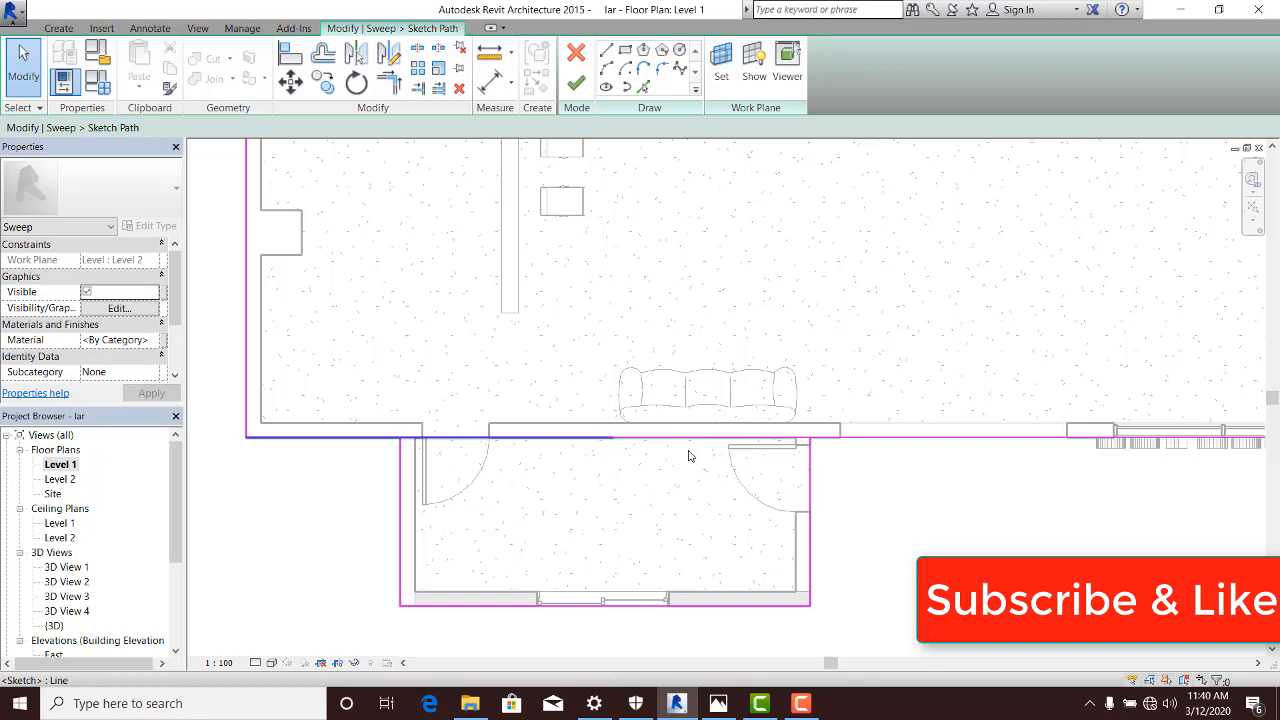
mouse_move(388, 82)
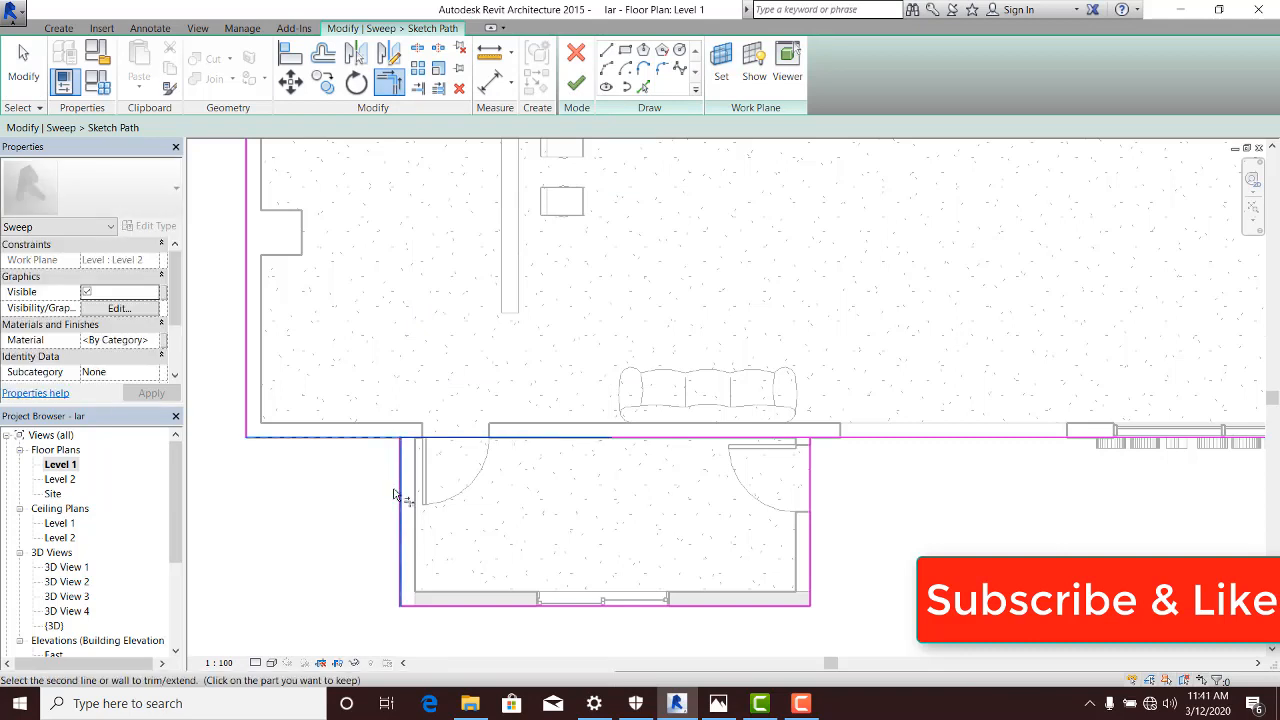
left_click(405, 470)
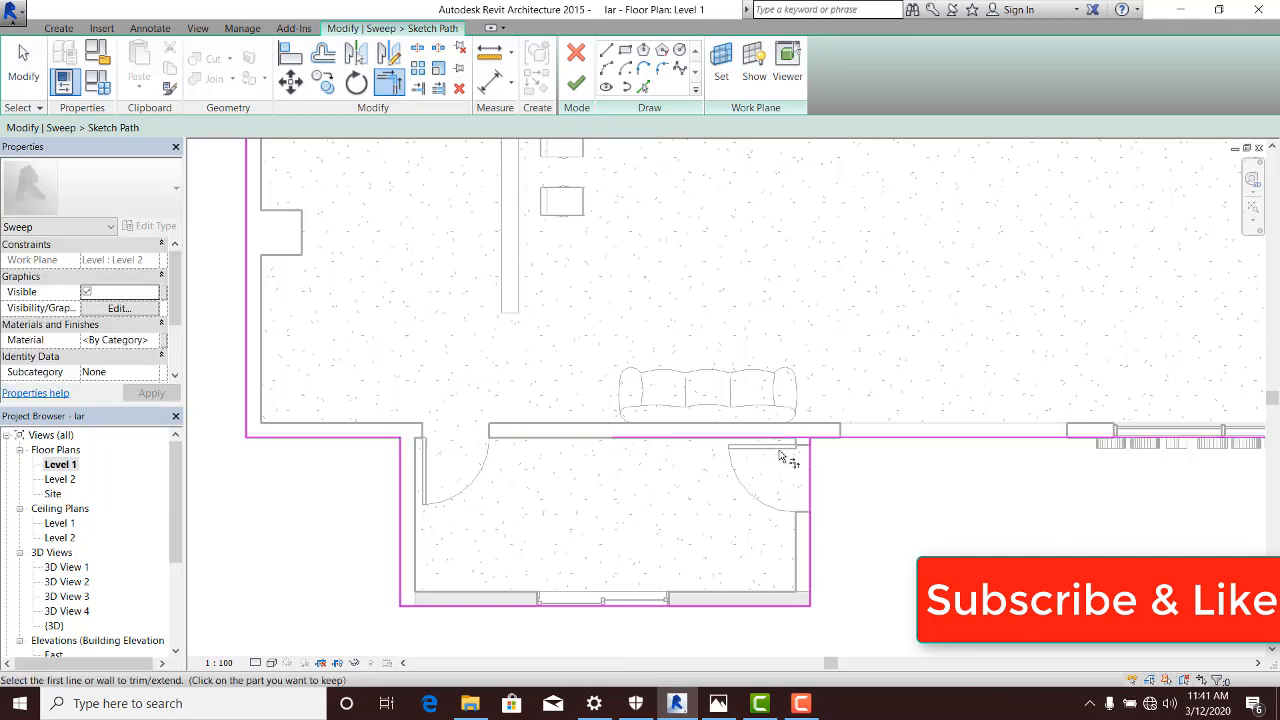
left_click(783, 456)
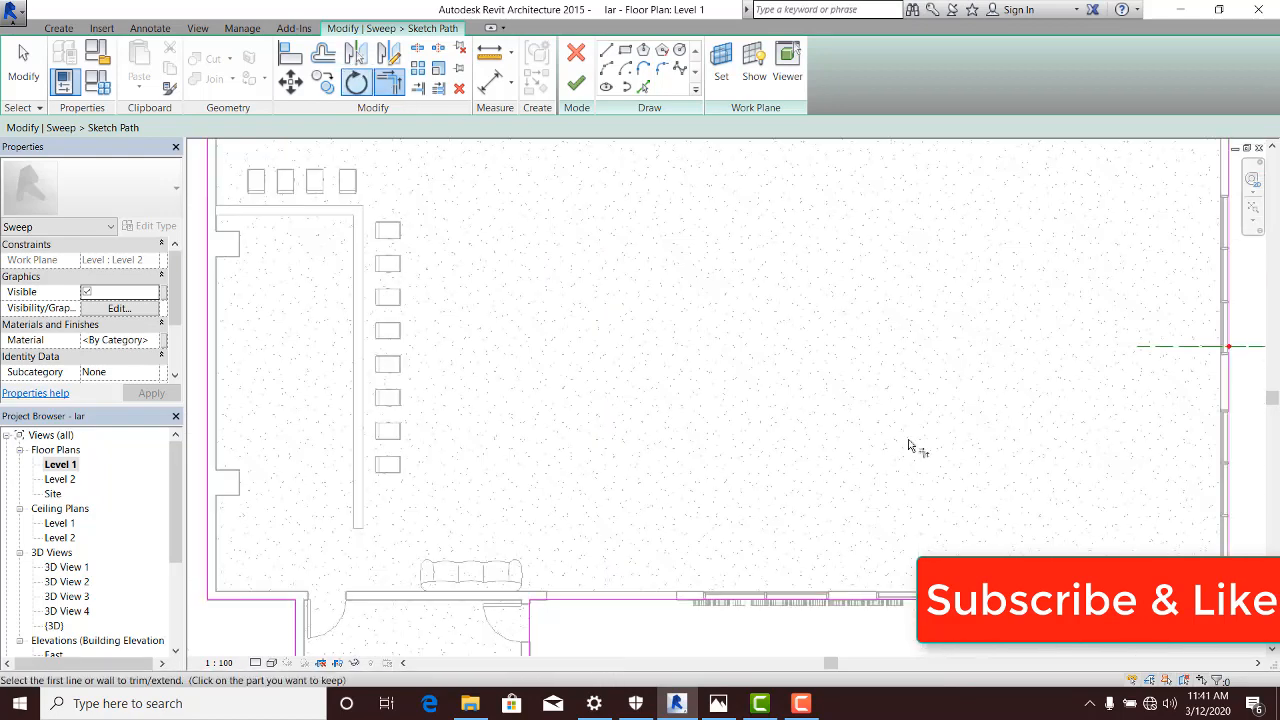
left_click(197, 27)
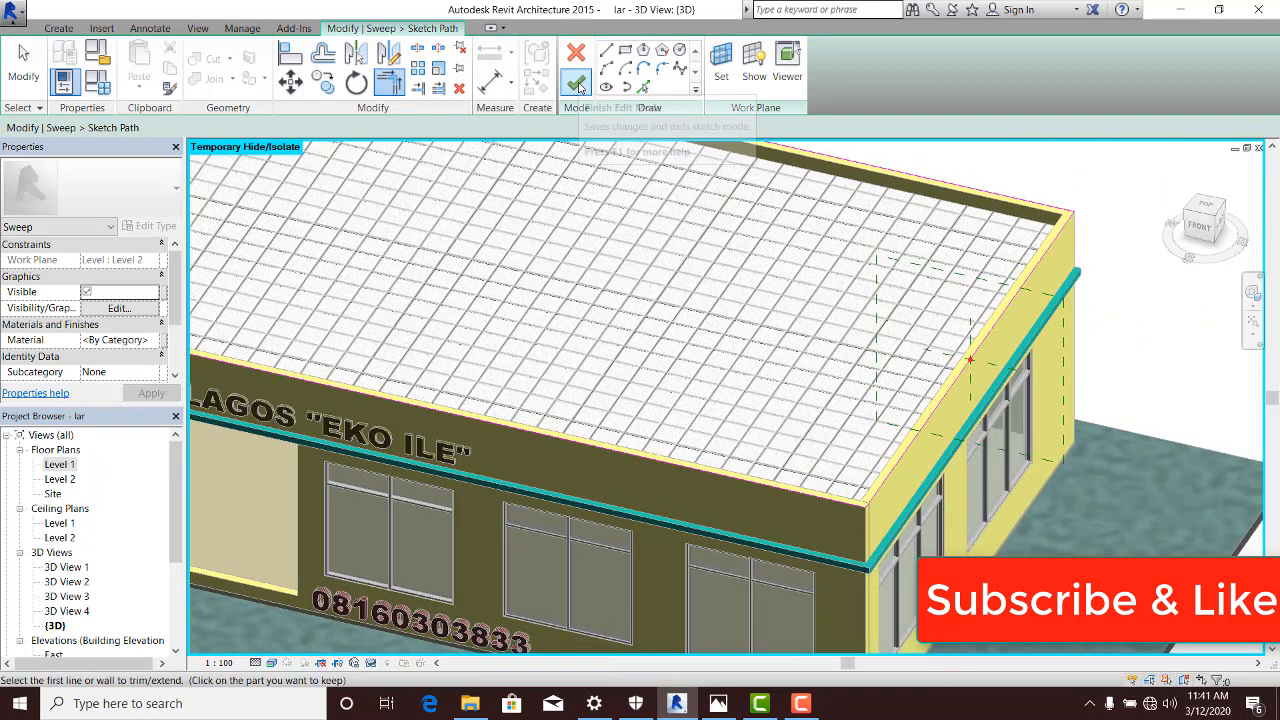
Step: Finish the fascia sweep path at the roof edge, keeping the profile By Sketch
left_click(575, 85)
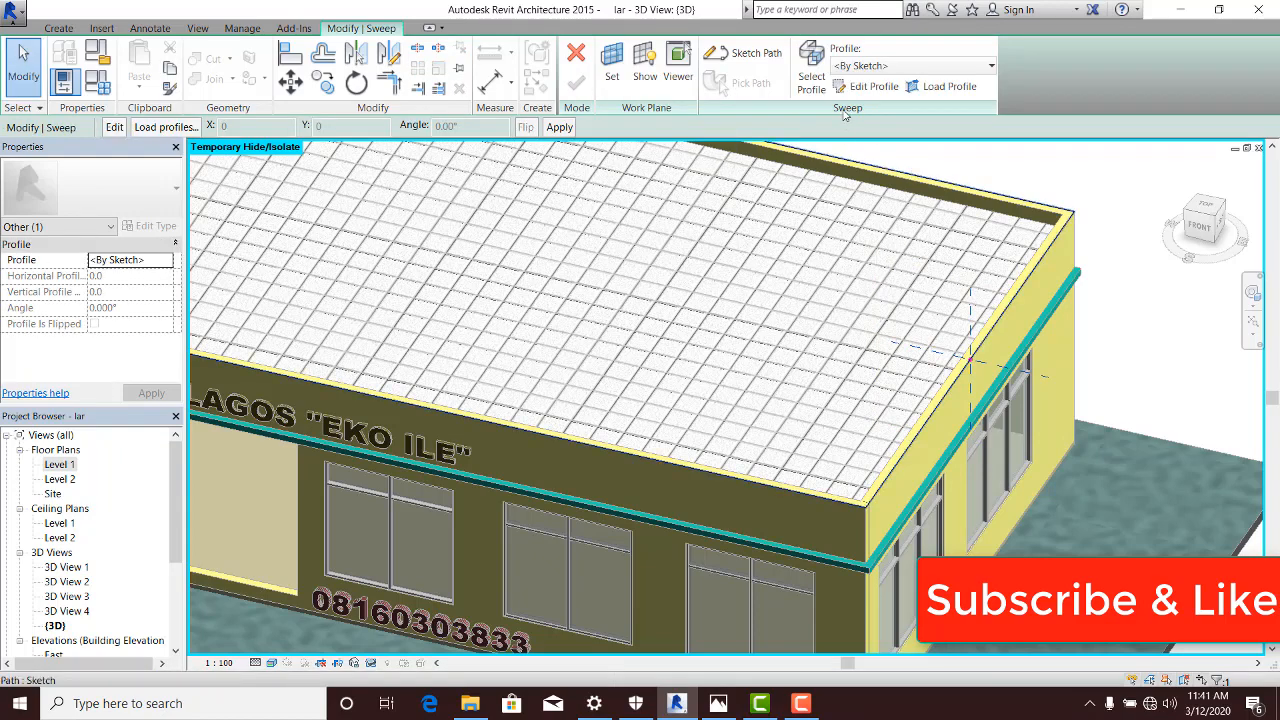
mouse_move(871, 86)
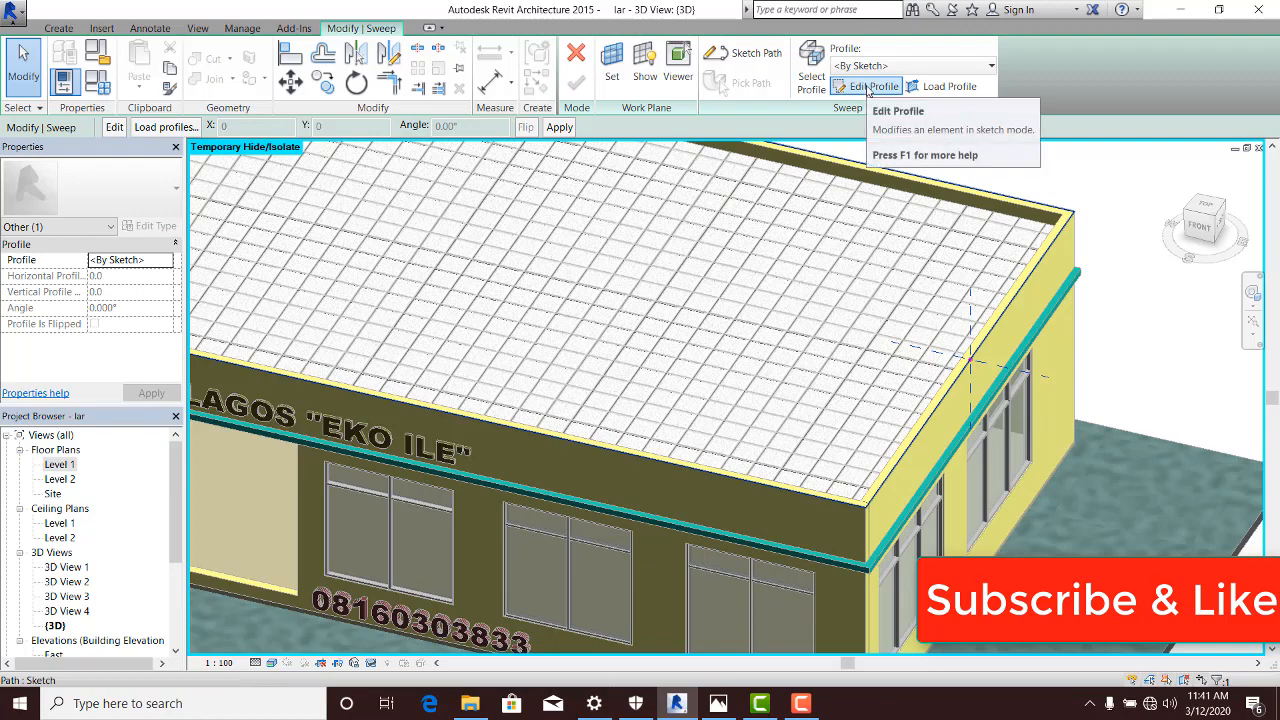
left_click(811, 70)
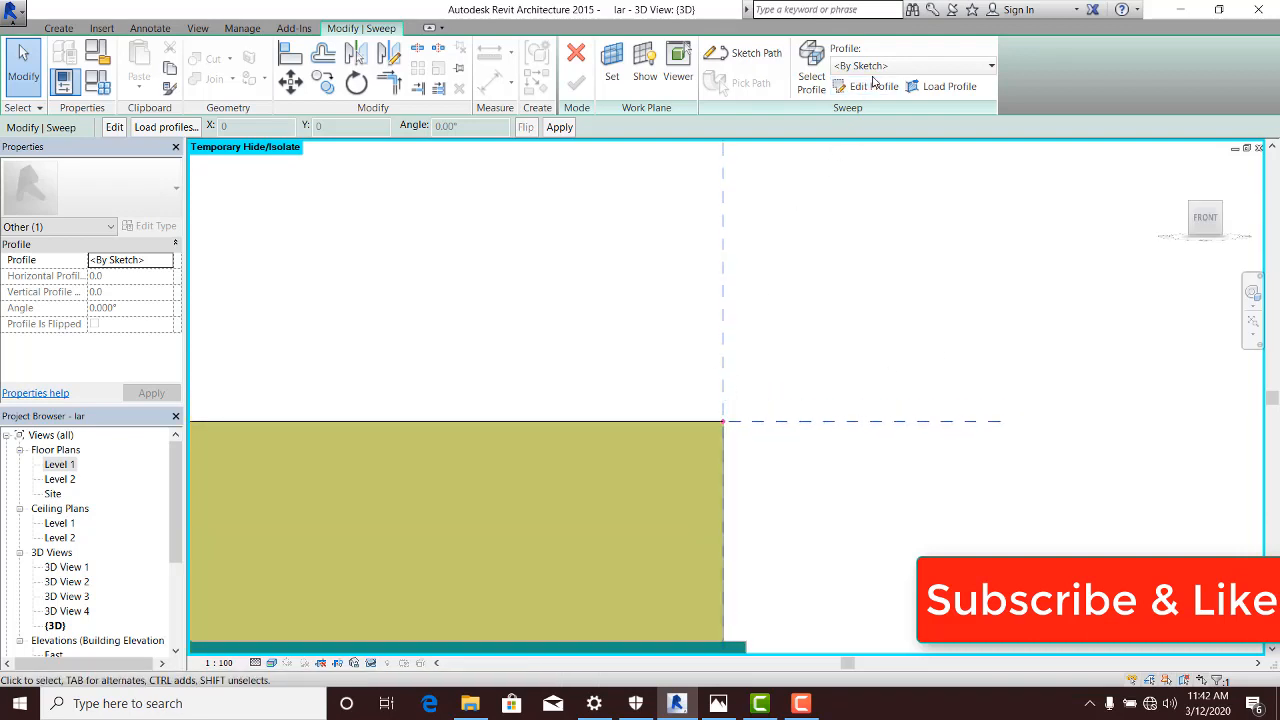
mouse_move(871, 86)
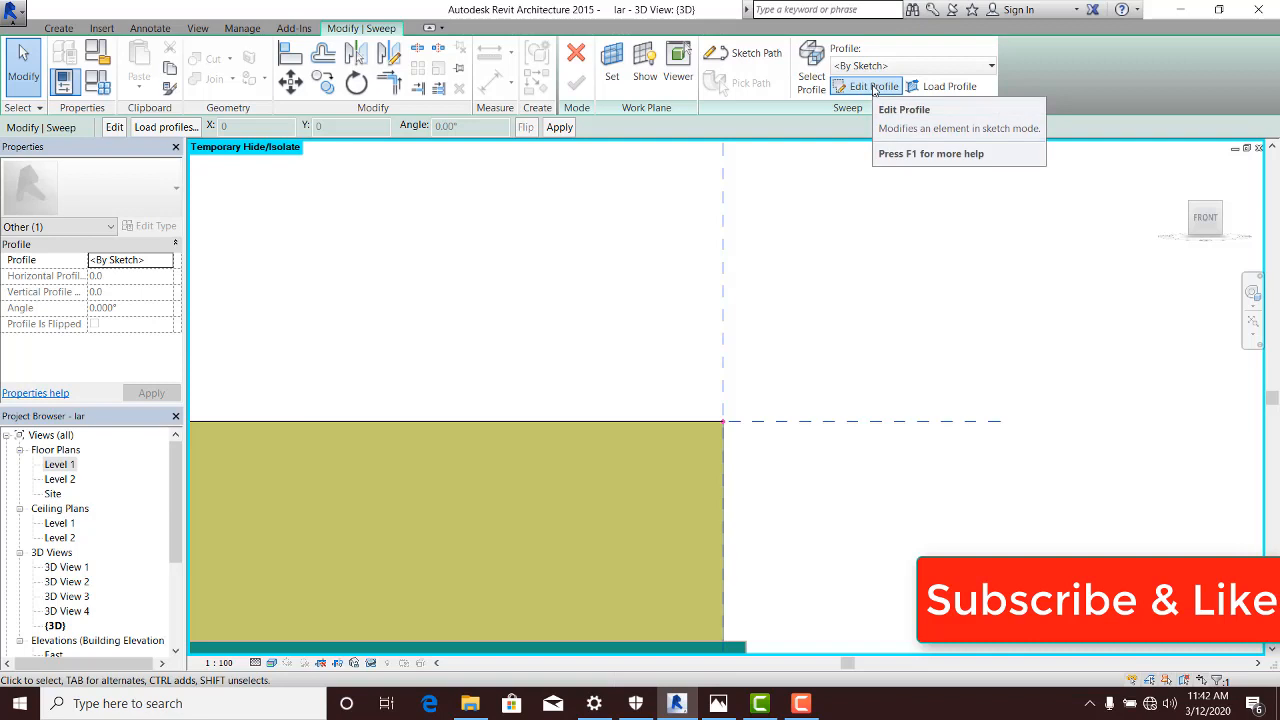
Step: Draw the stepped fascia profile with lines and a curved arc underside
left_click(872, 86)
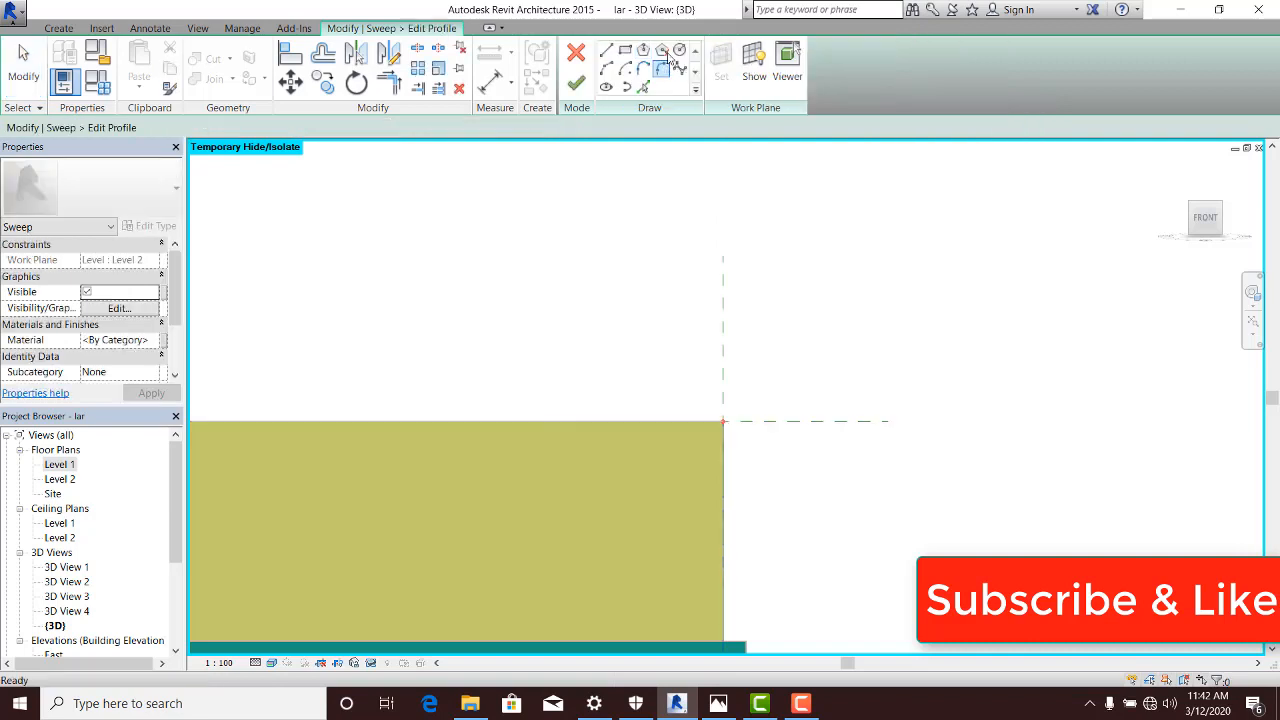
left_click(607, 50)
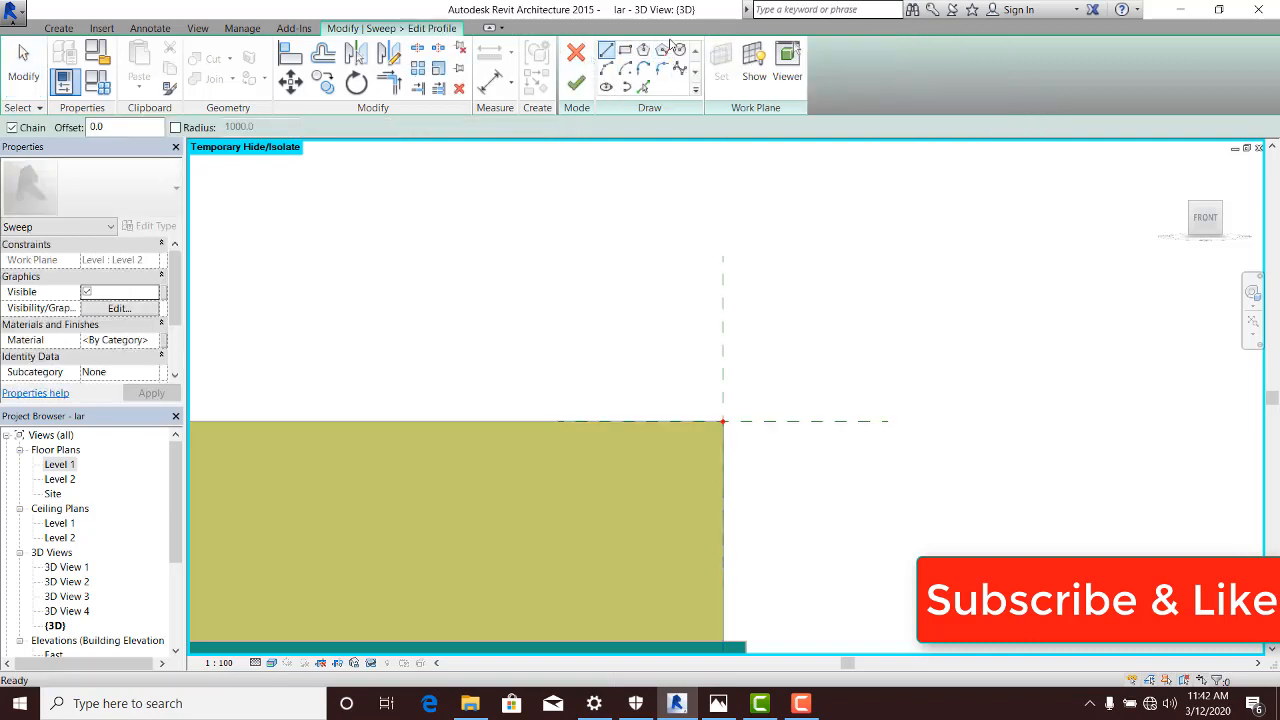
left_click(606, 50)
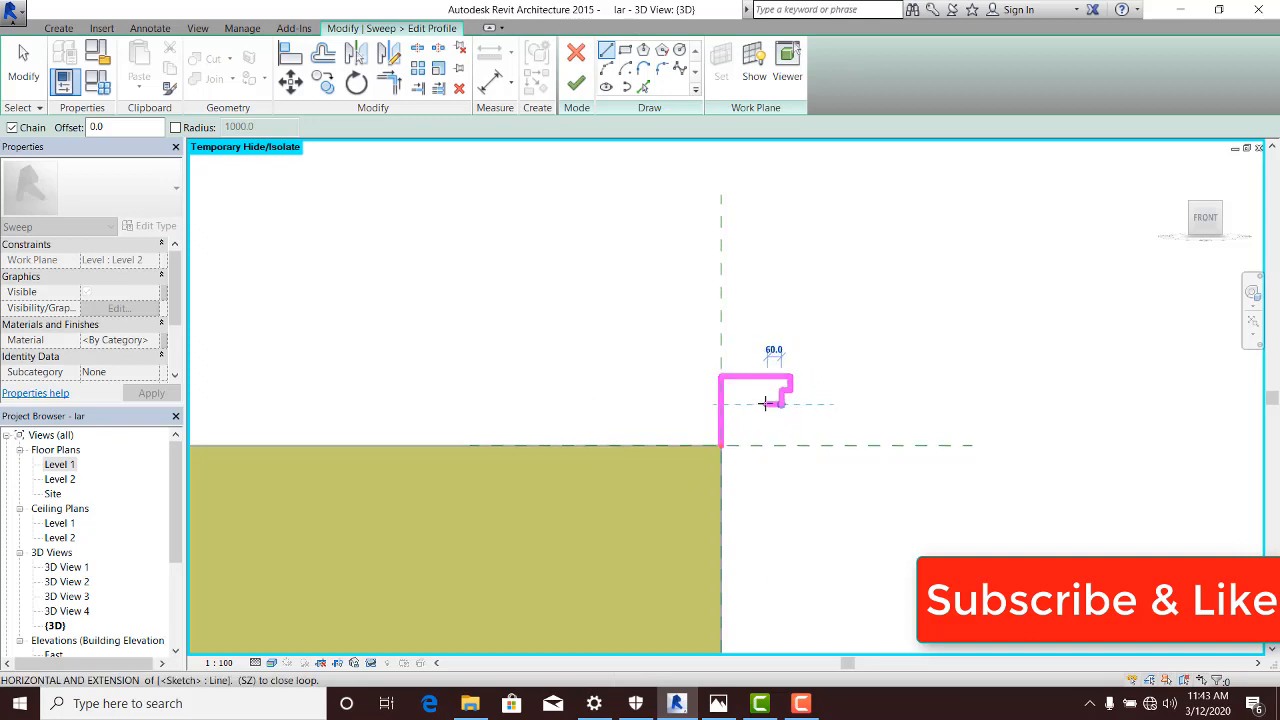
left_click(730, 318)
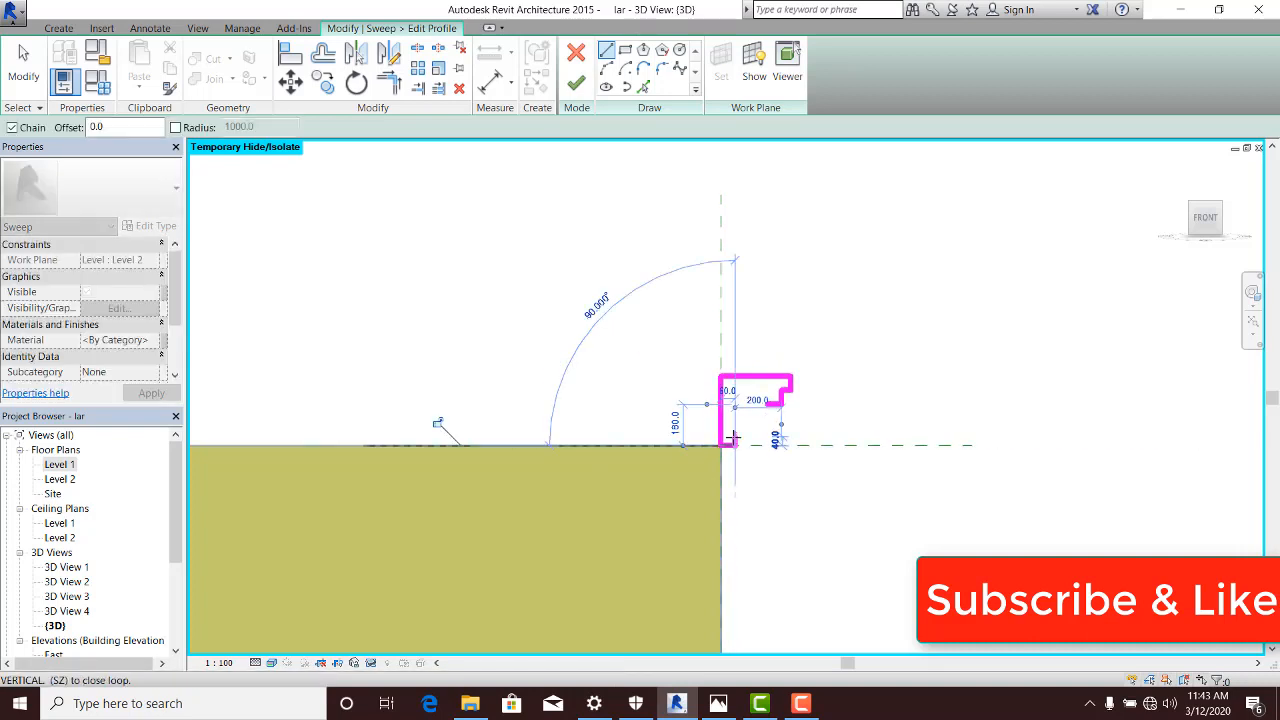
mouse_move(732, 438)
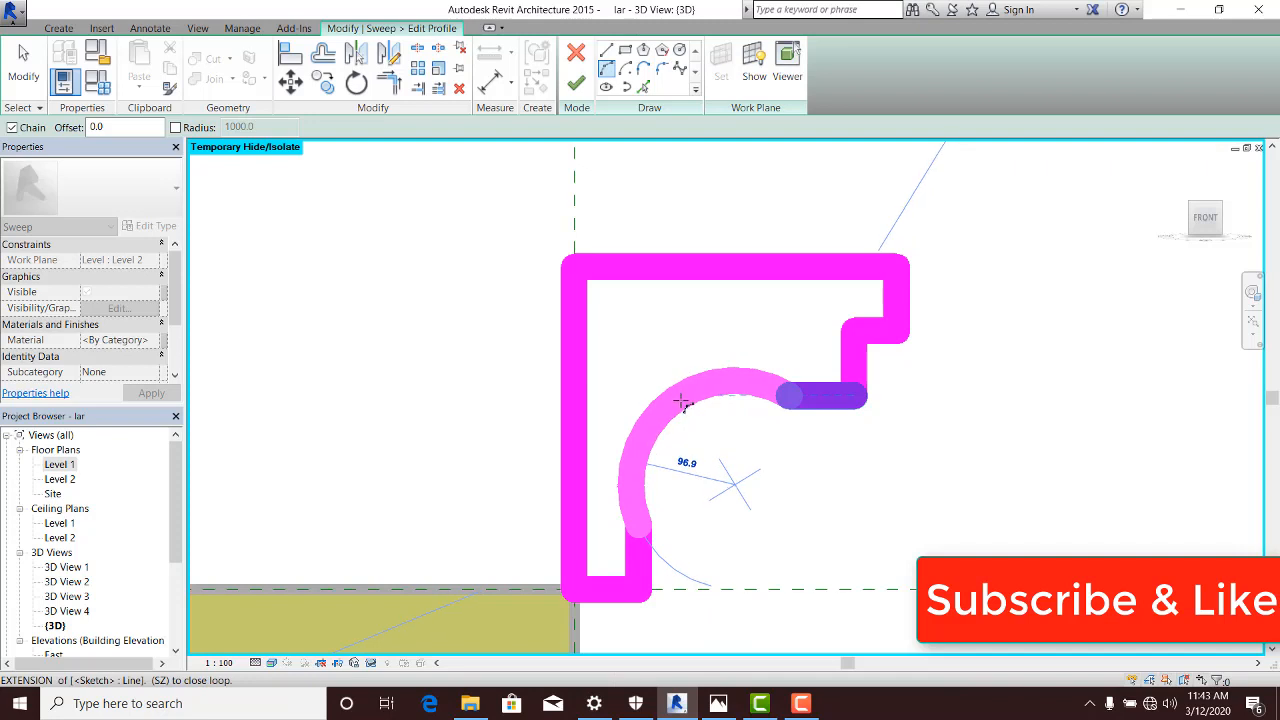
left_click_drag(680, 400, 685, 415)
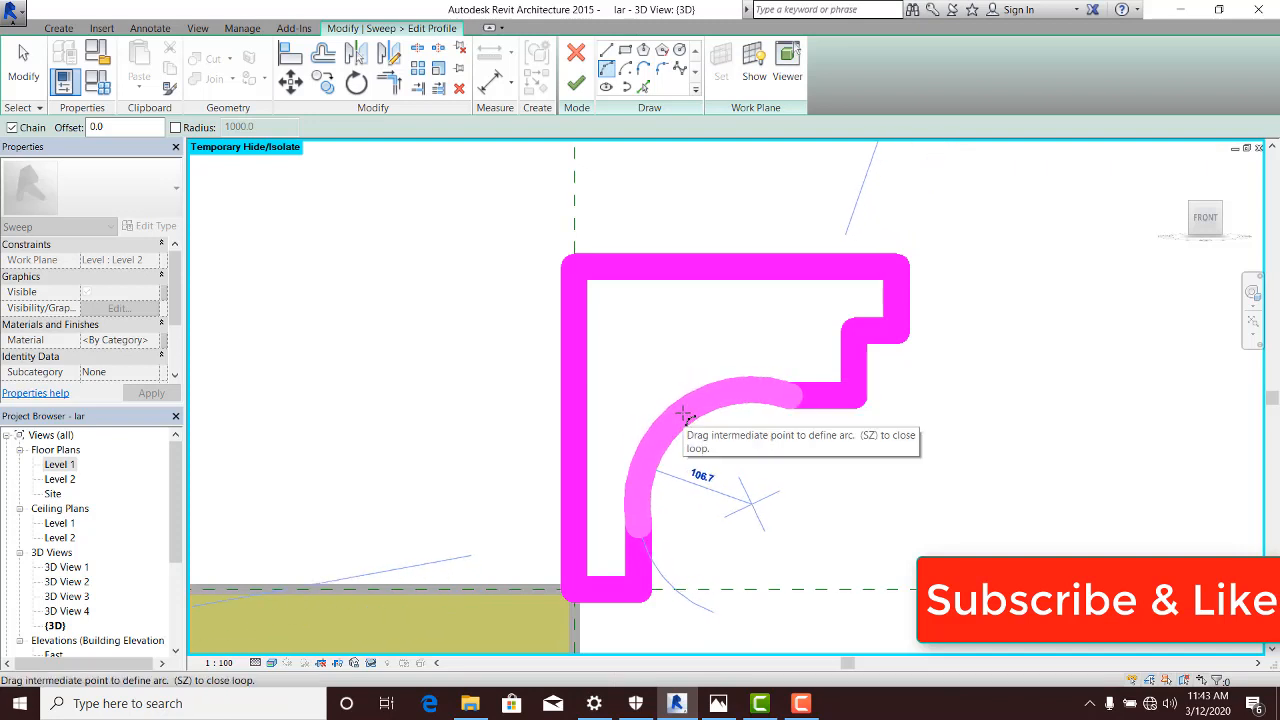
left_click_drag(680, 415, 643, 495)
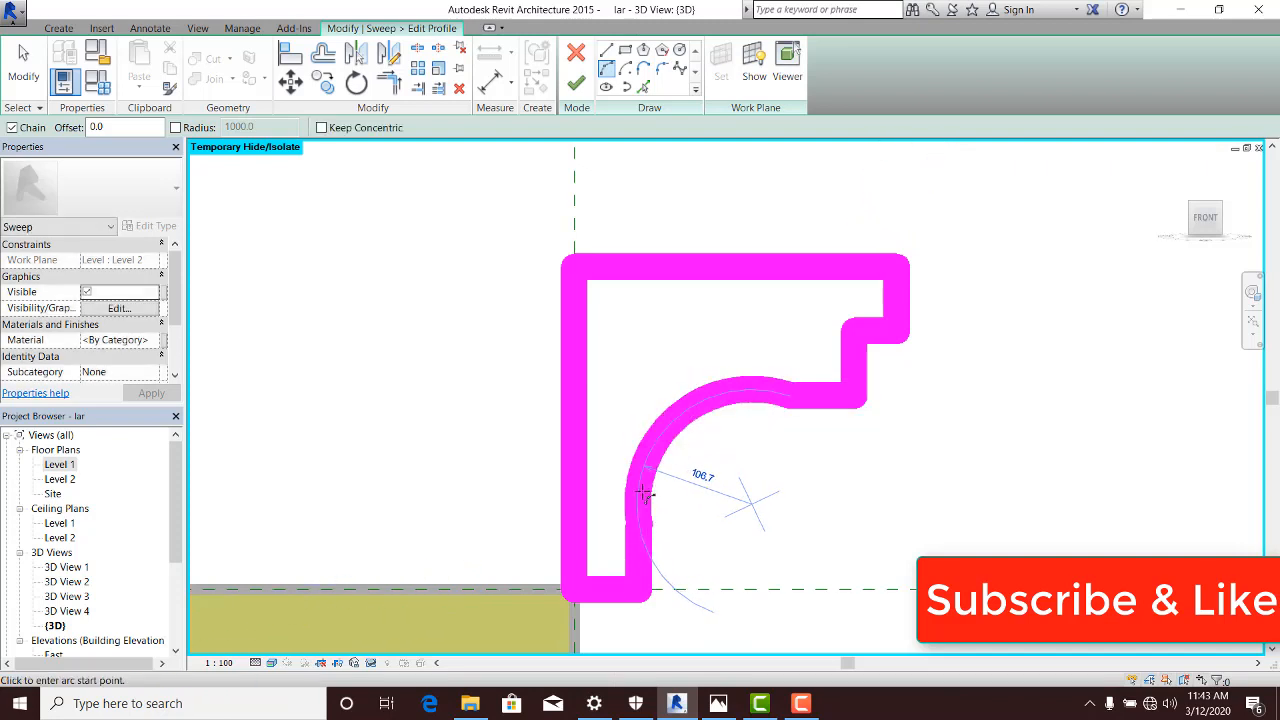
mouse_move(793, 460)
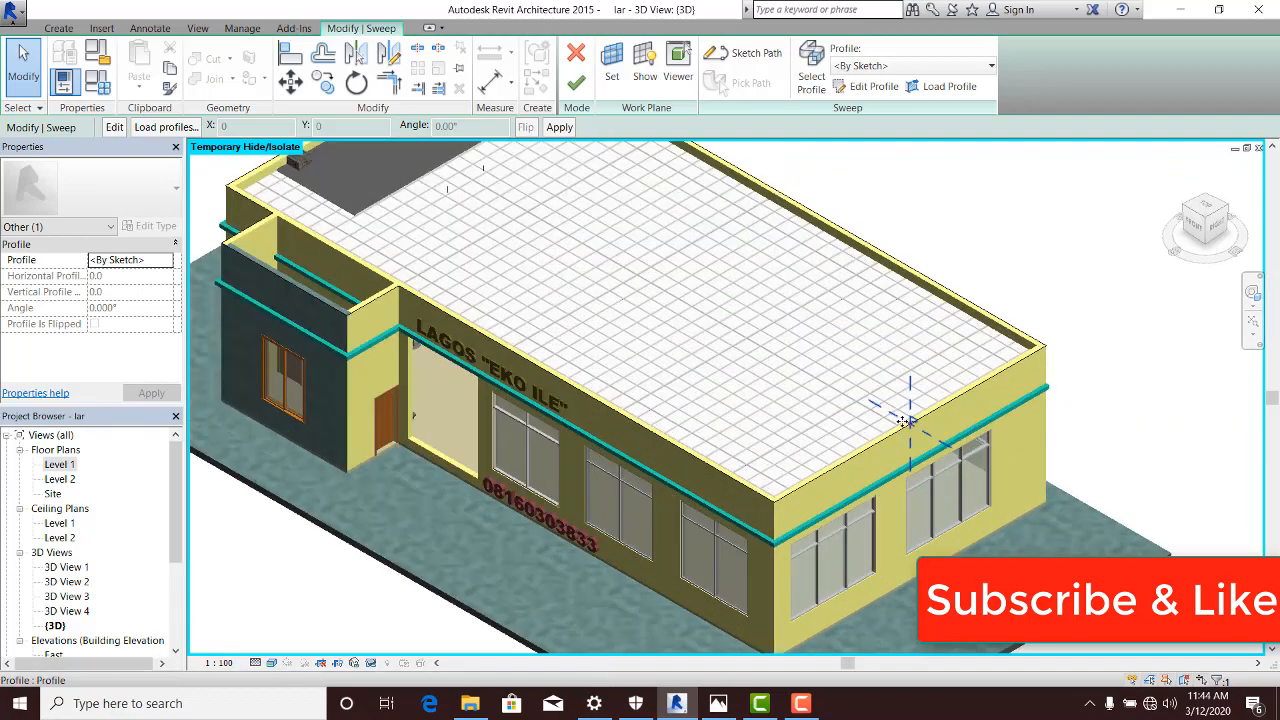
Step: Zoom out to see the finished fascia sweep on the whole house in 3D
scroll("up", 3)
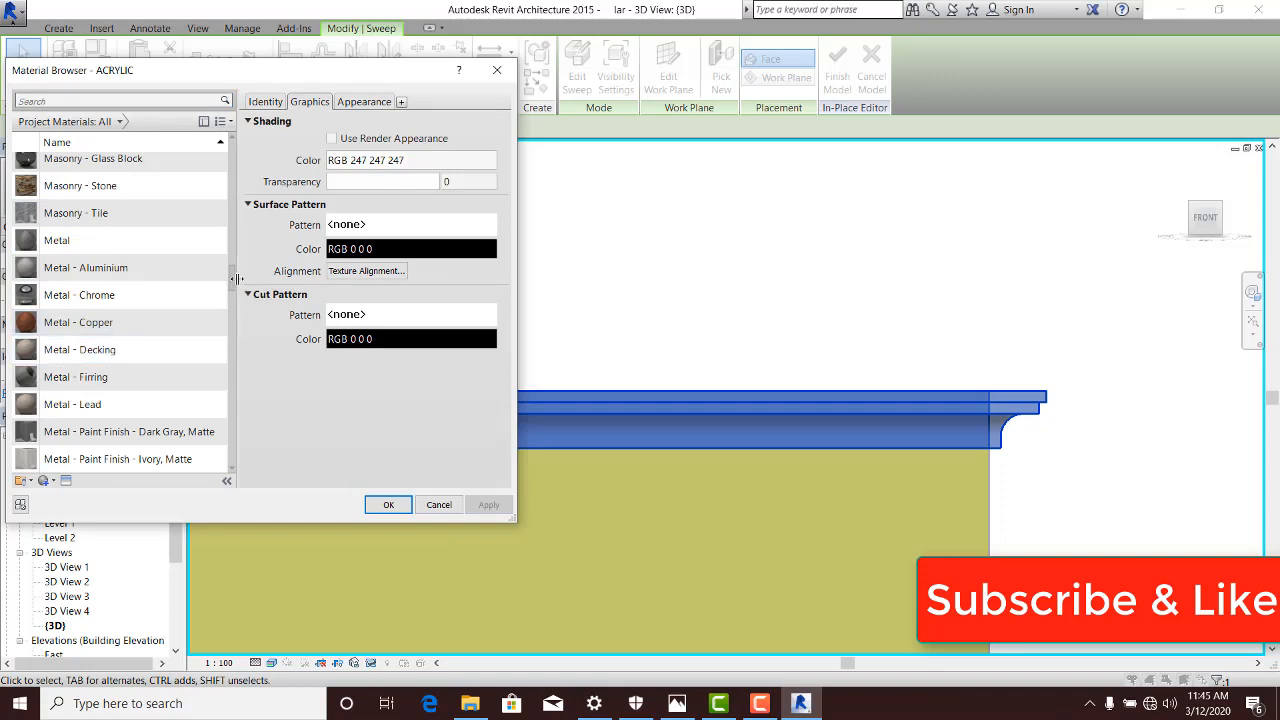
Step: Scroll the project materials list and assign a material to the fascia sweep
scroll("down", 3)
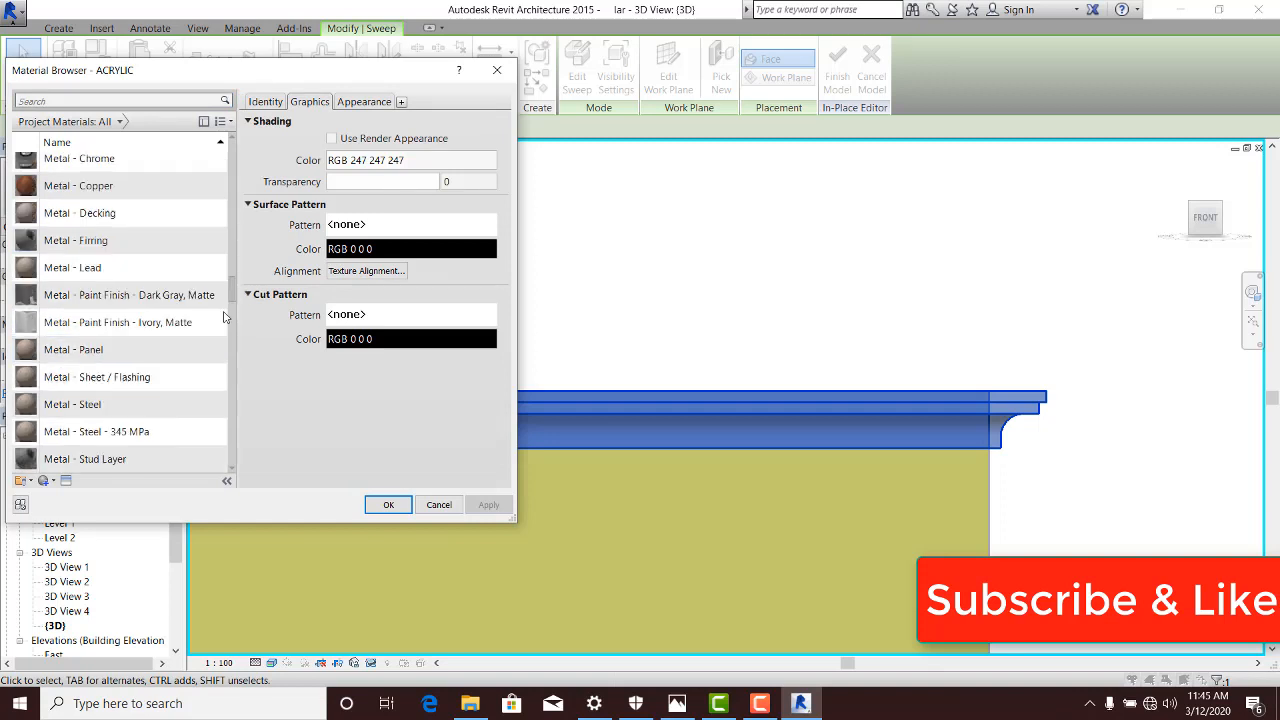
scroll("down", 3)
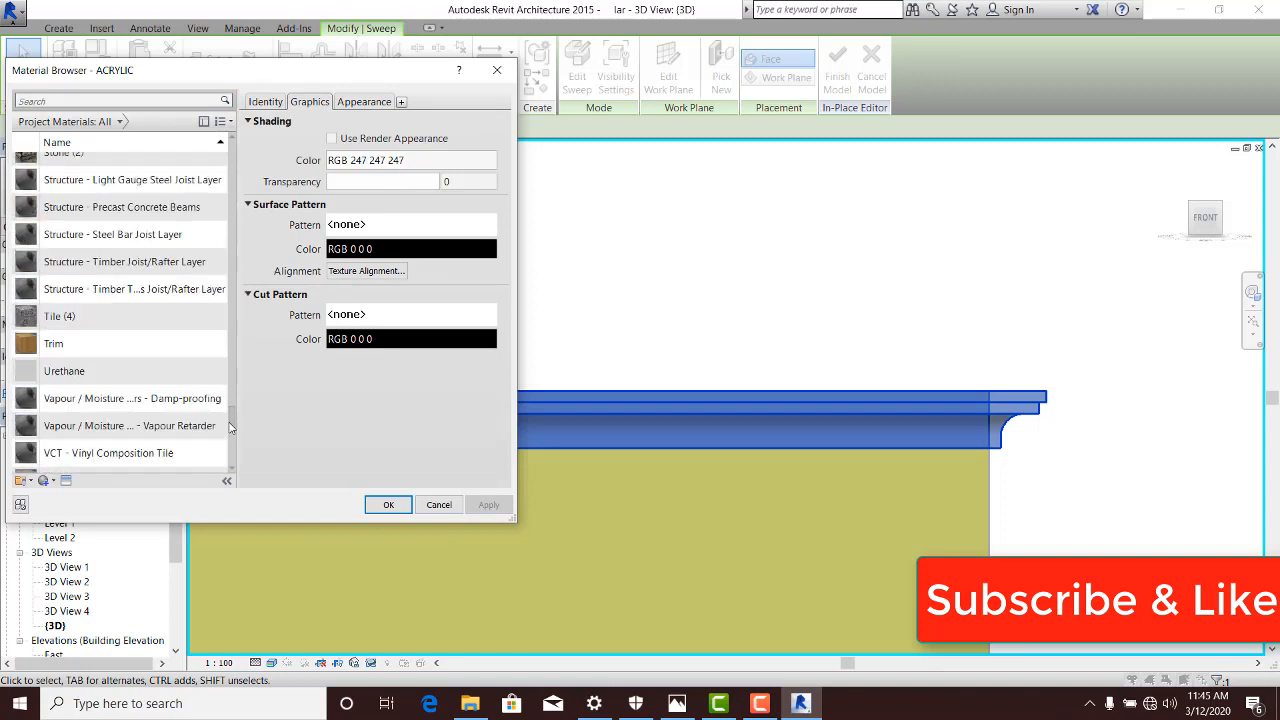
scroll("down", 3)
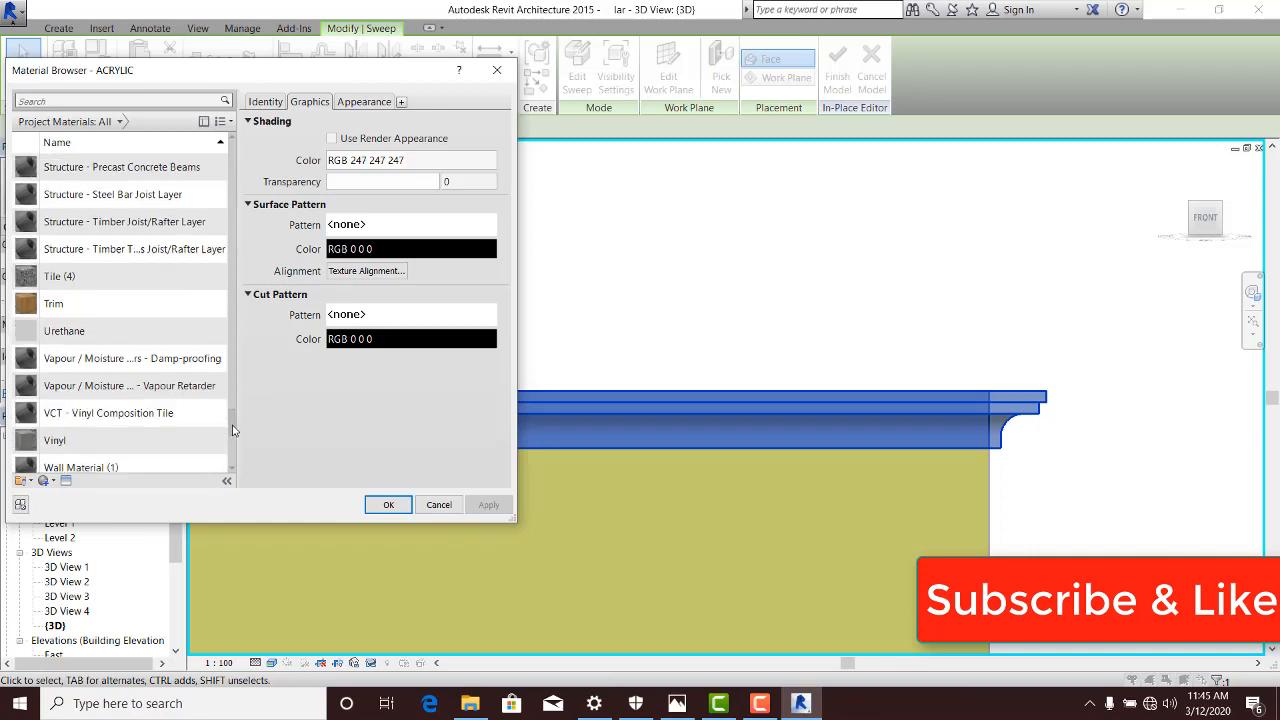
left_click(108, 413)
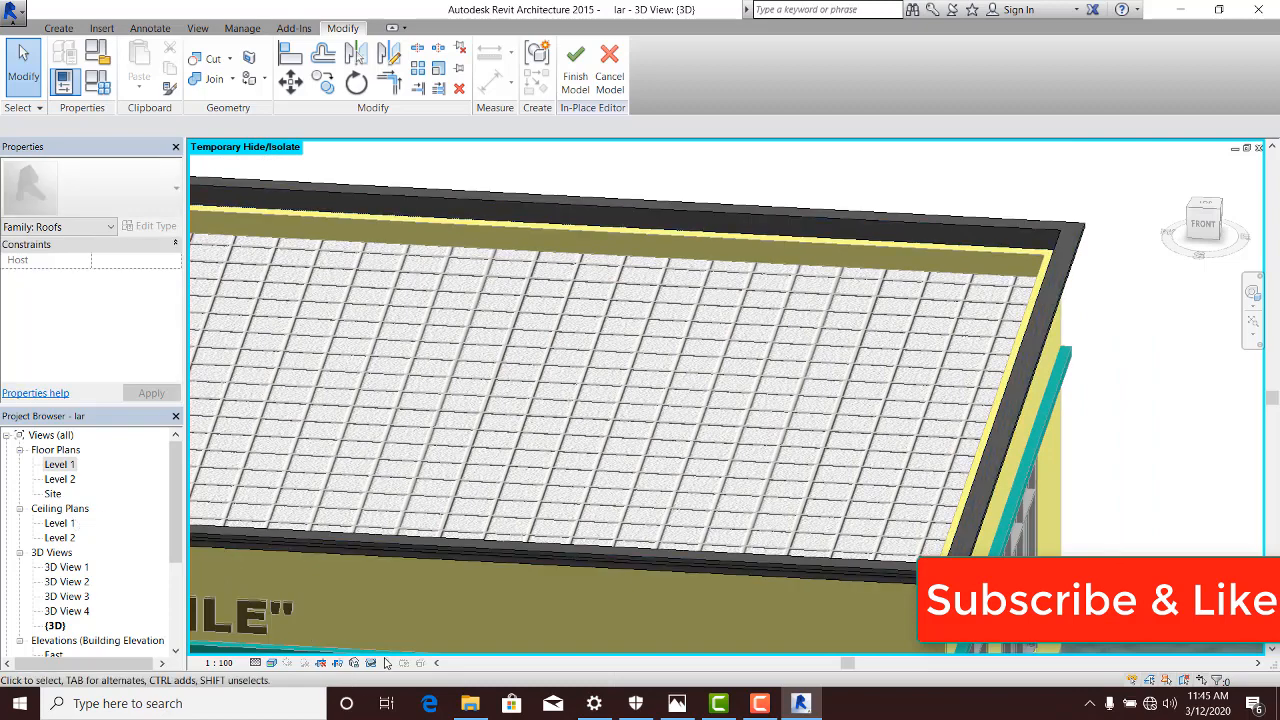
Step: Reset Temporary Hide/Isolate so the hidden hip roof shows again
left_click(385, 662)
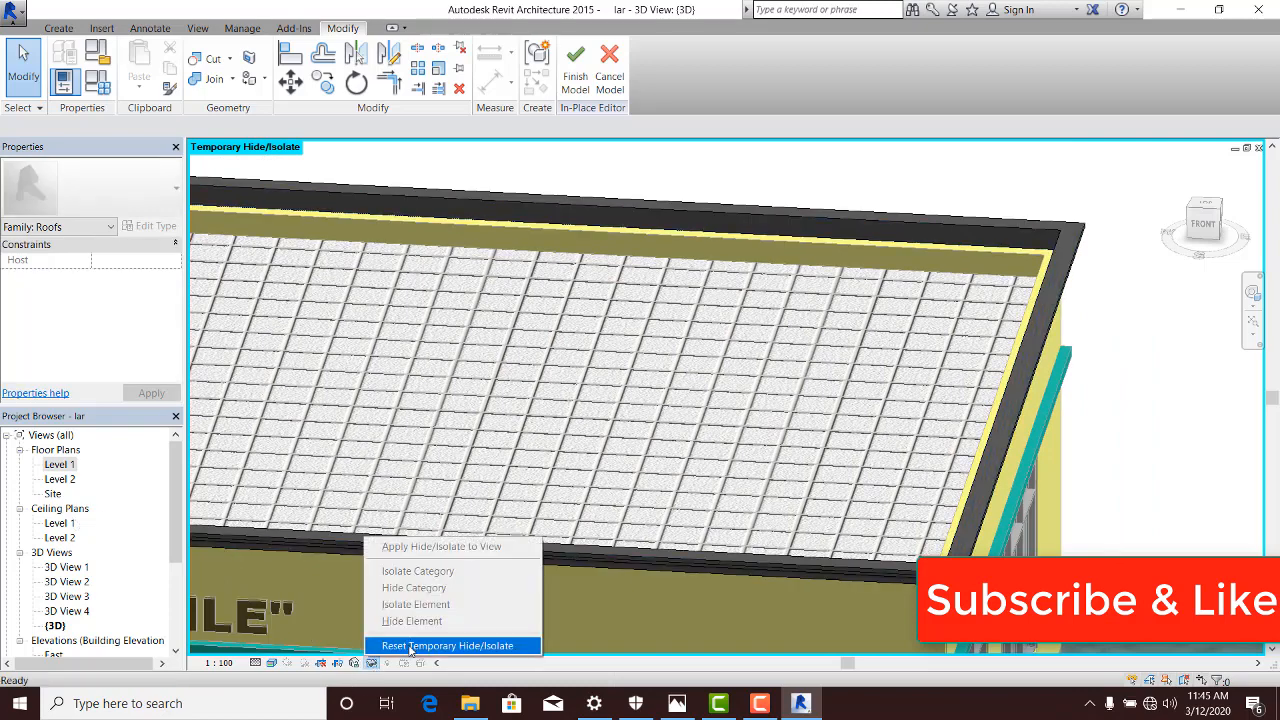
left_click(448, 645)
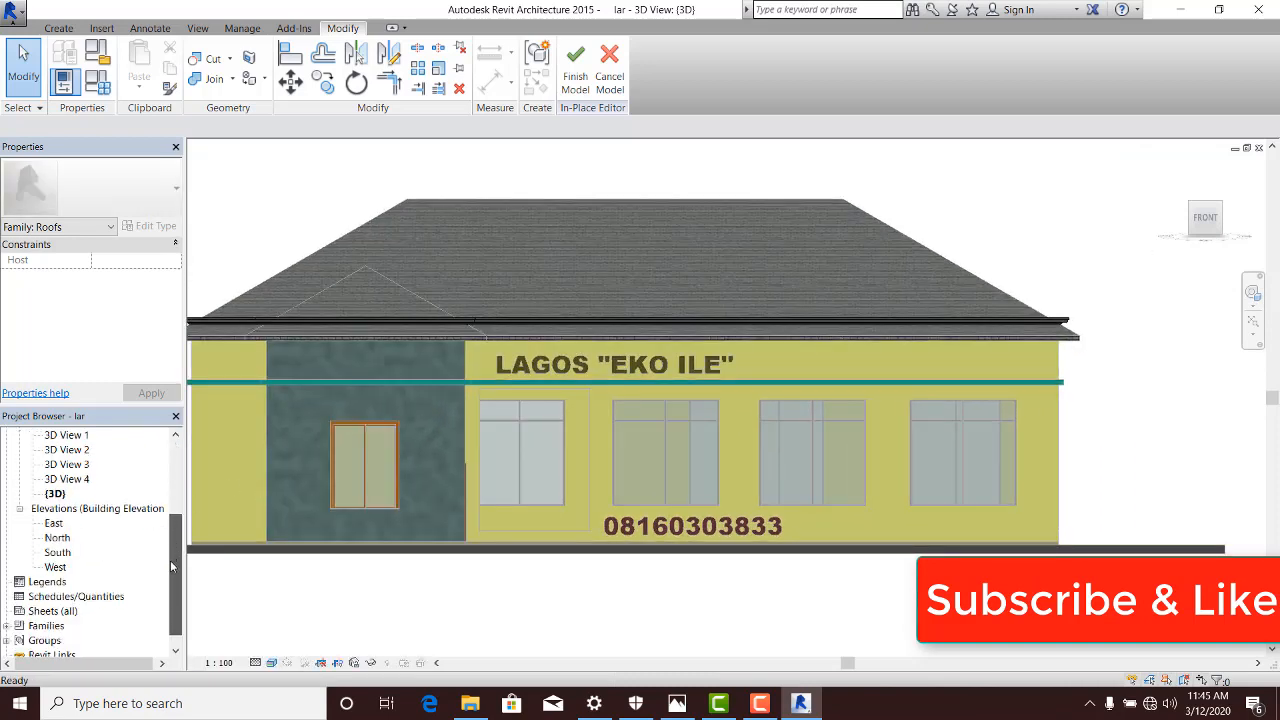
Step: Open the North elevation view and finish the in-place fascia model
left_click(57, 538)
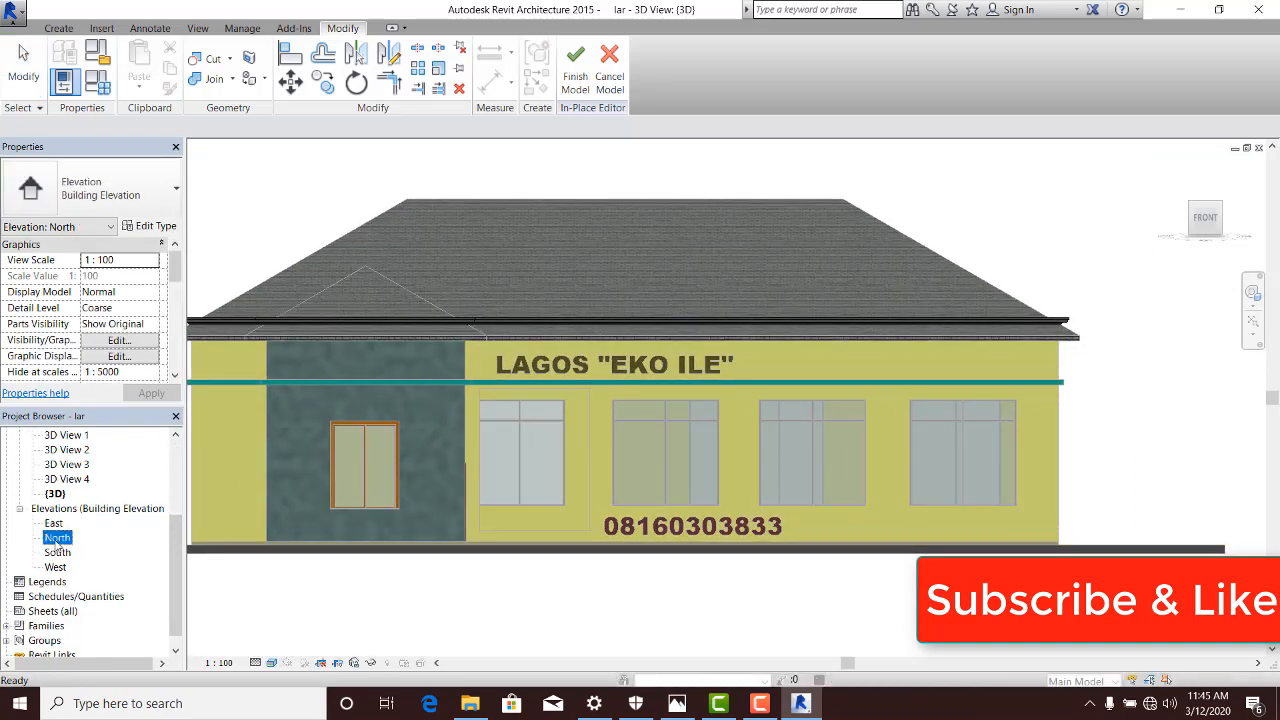
double_click(58, 538)
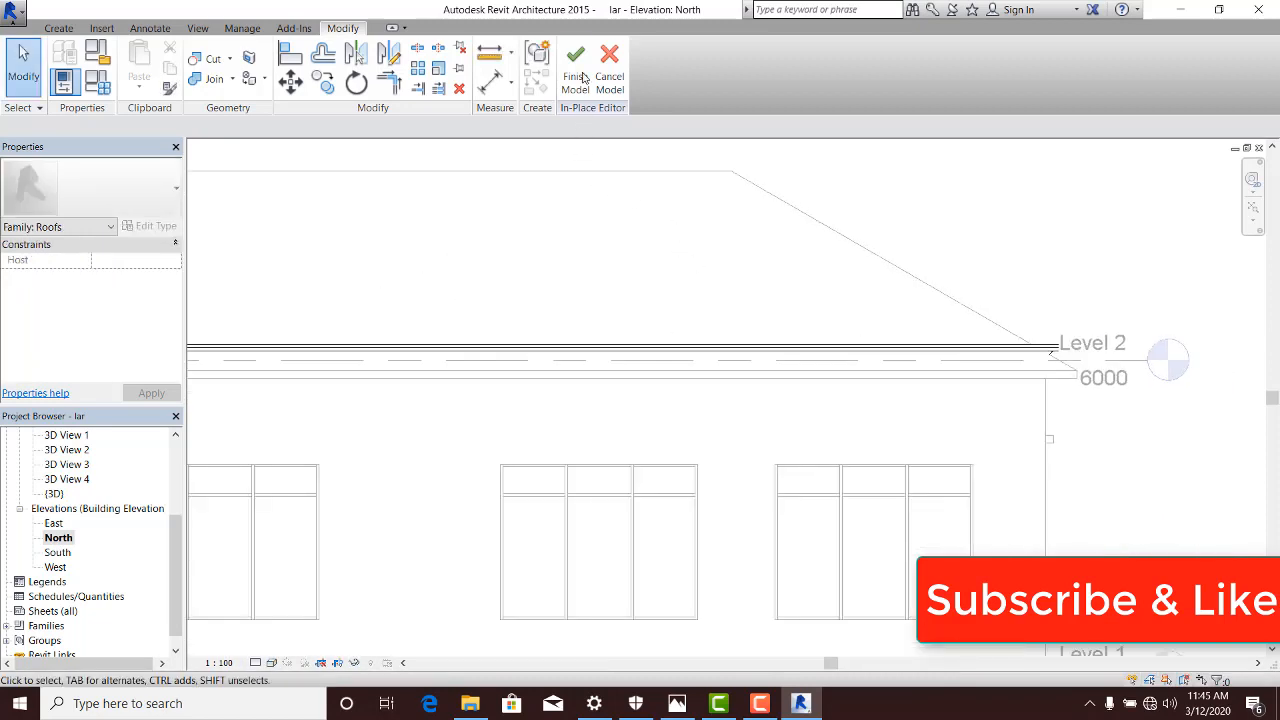
left_click(575, 70)
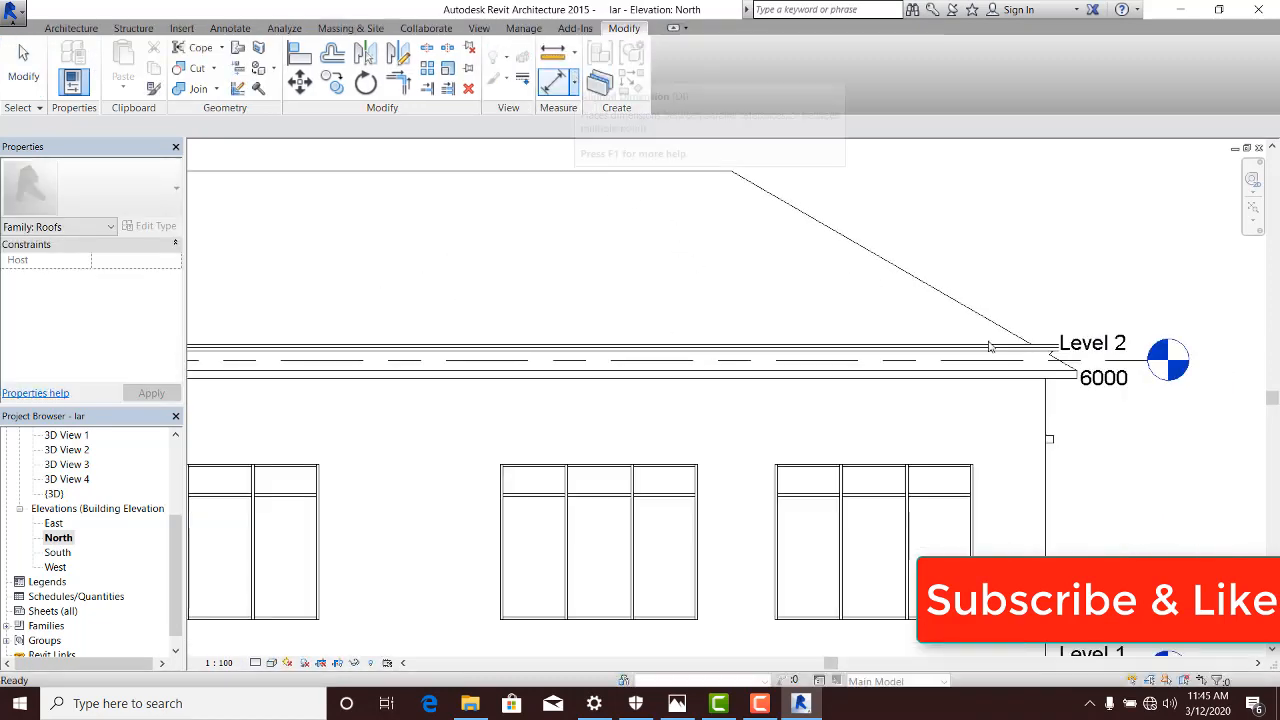
Step: Start placing a new Level 3 just above Level 2
left_click(1055, 358)
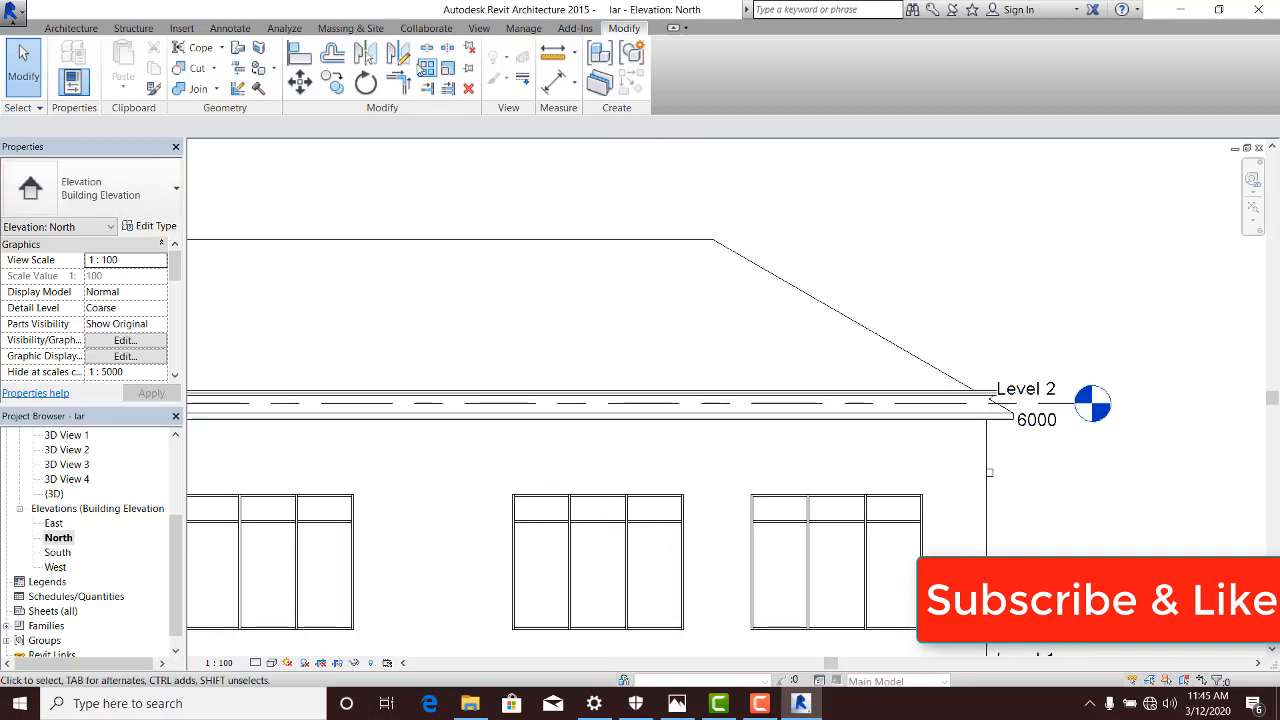
left_click(70, 27)
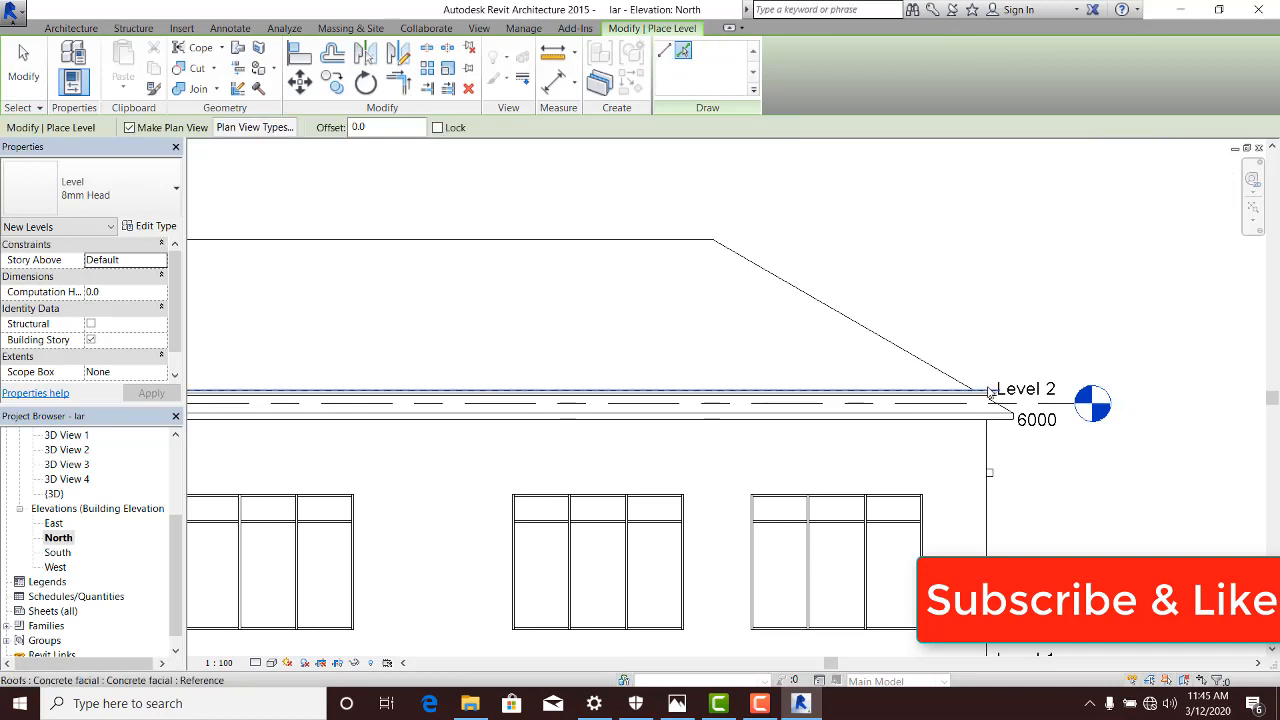
mouse_move(988, 395)
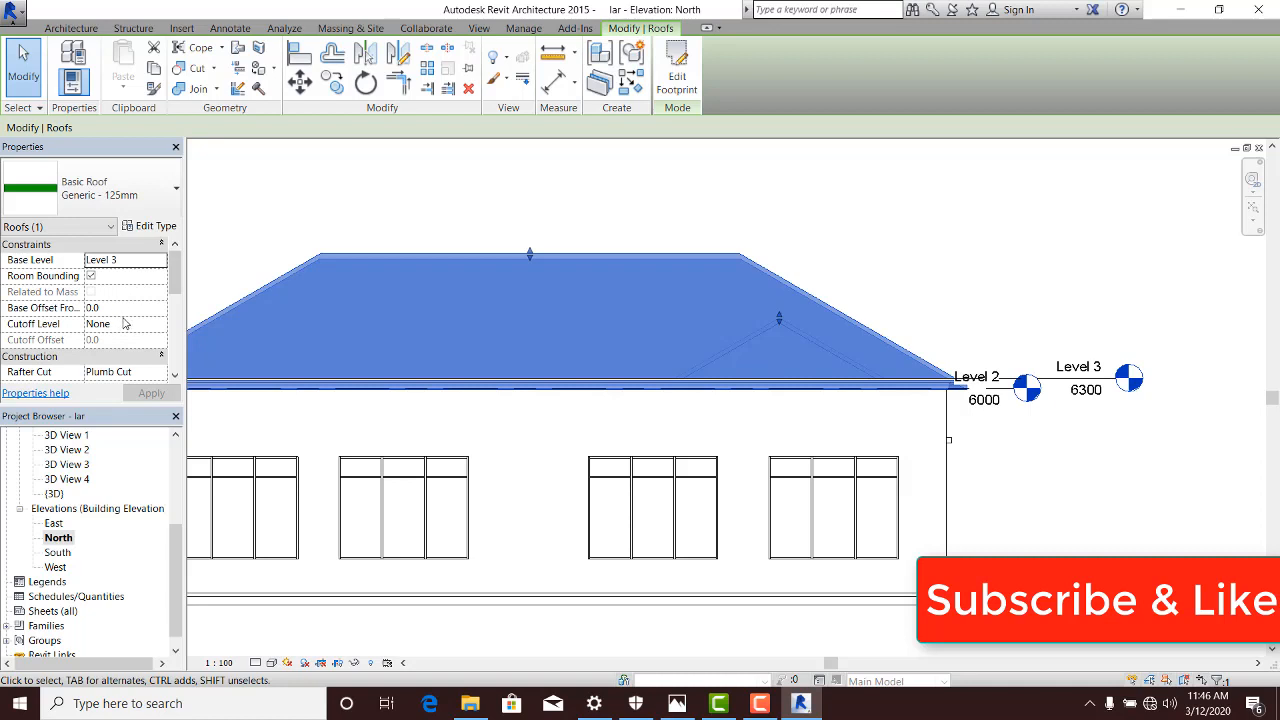
Step: Set the hip roof's base offset from Level 3 to 600
left_click(120, 307)
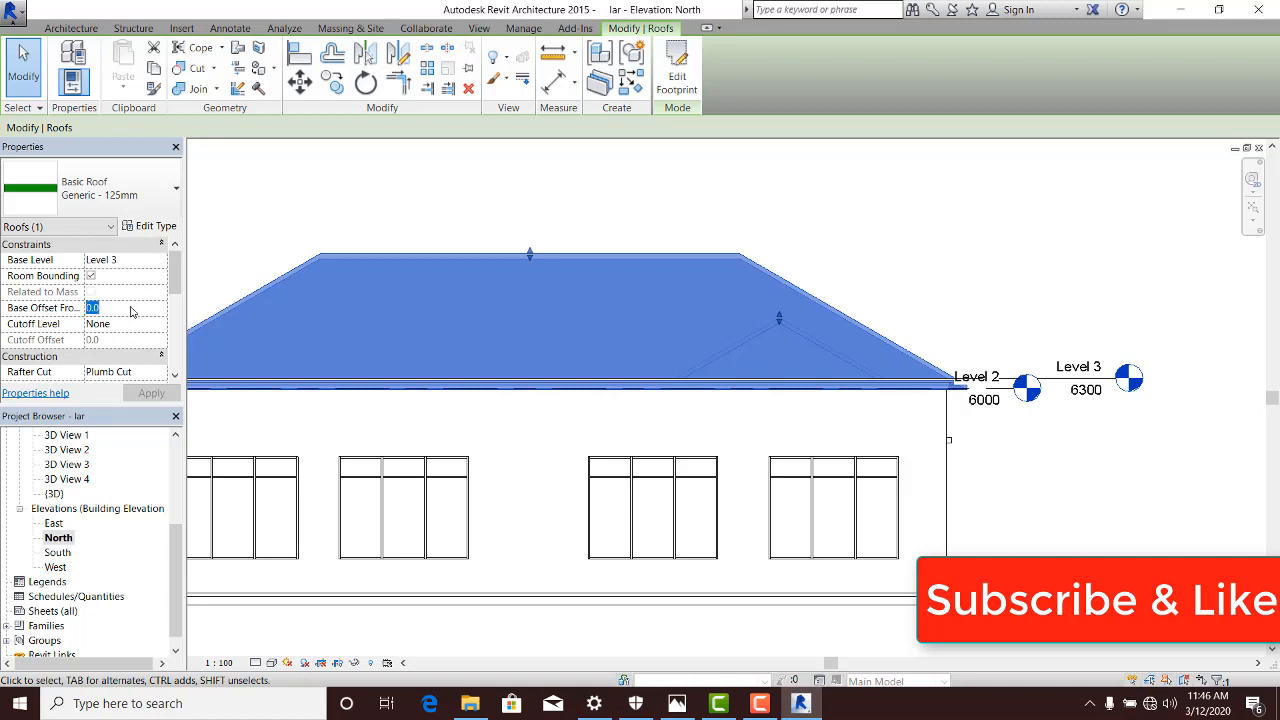
type("600")
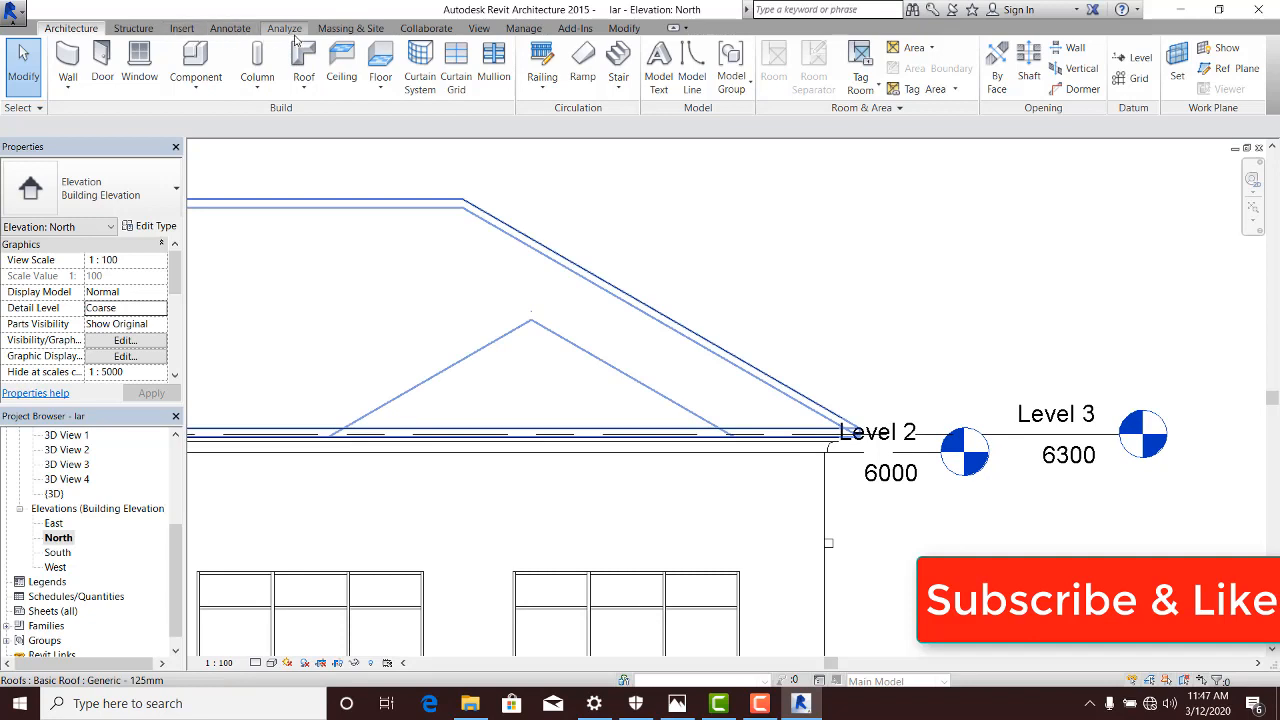
Step: Open the default 3D view and orbit to see the roof above the fascia
left_click(479, 27)
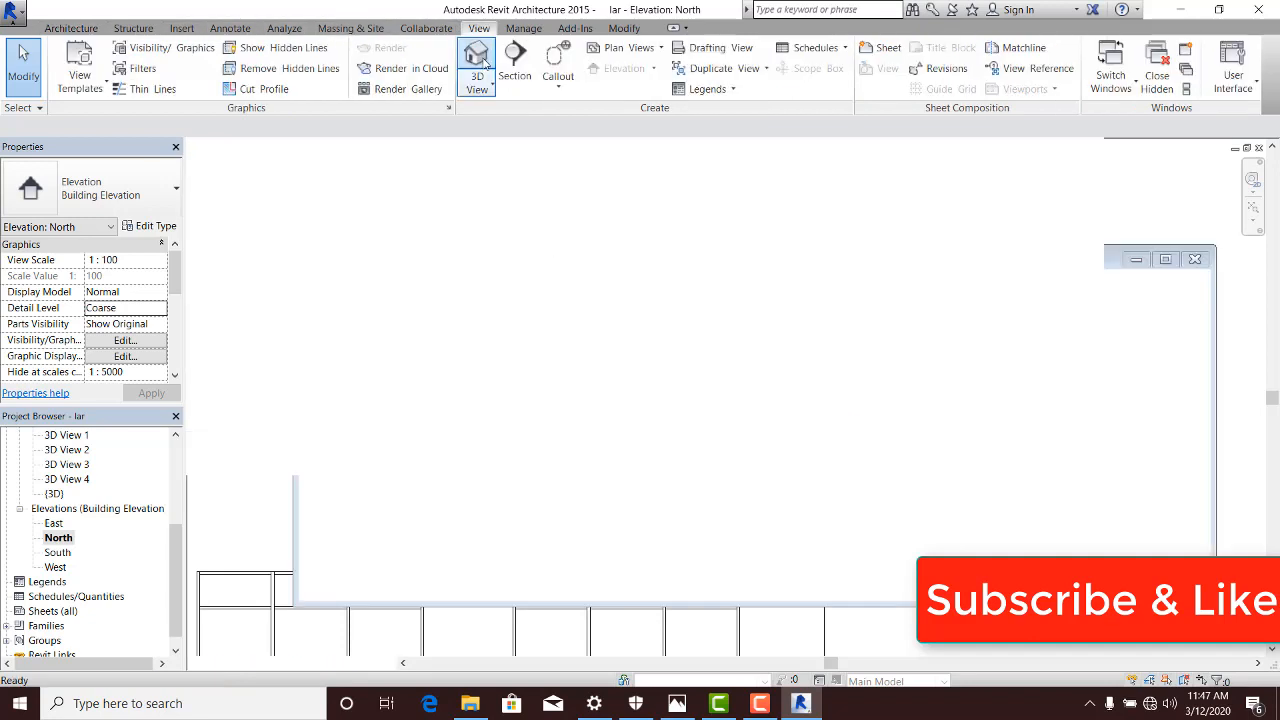
left_click(477, 55)
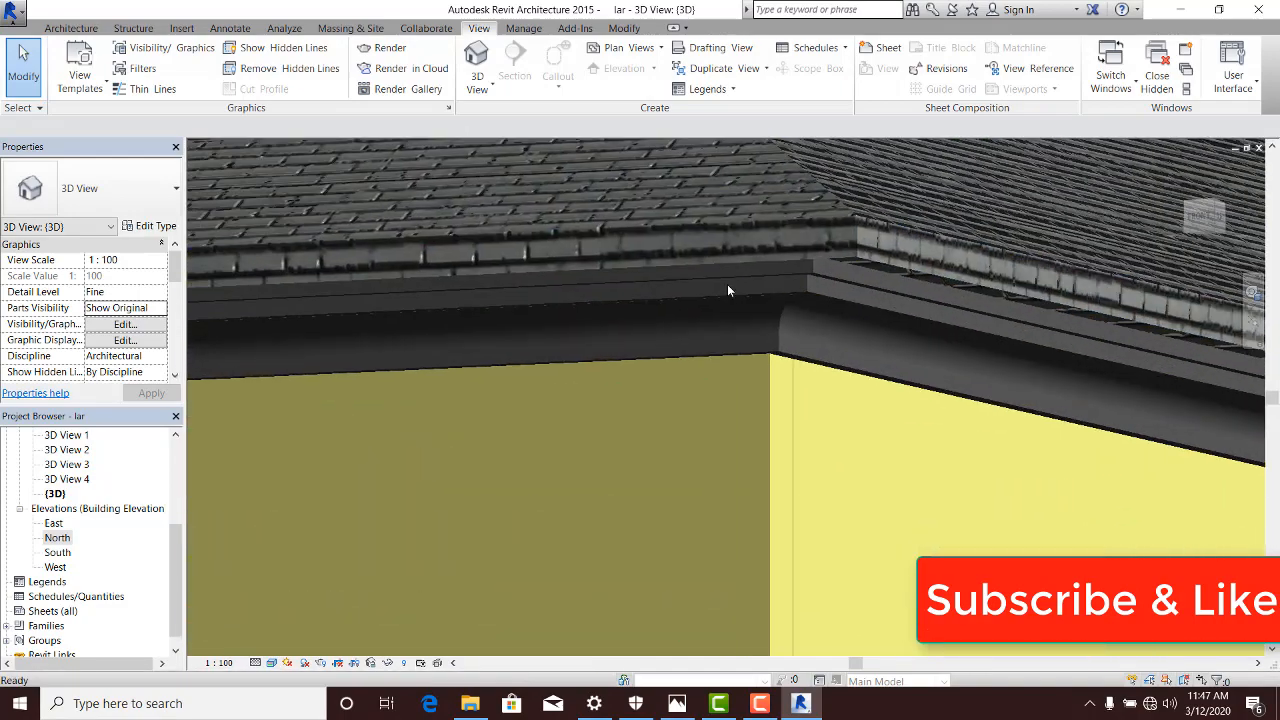
left_click_drag(730, 290, 695, 350)
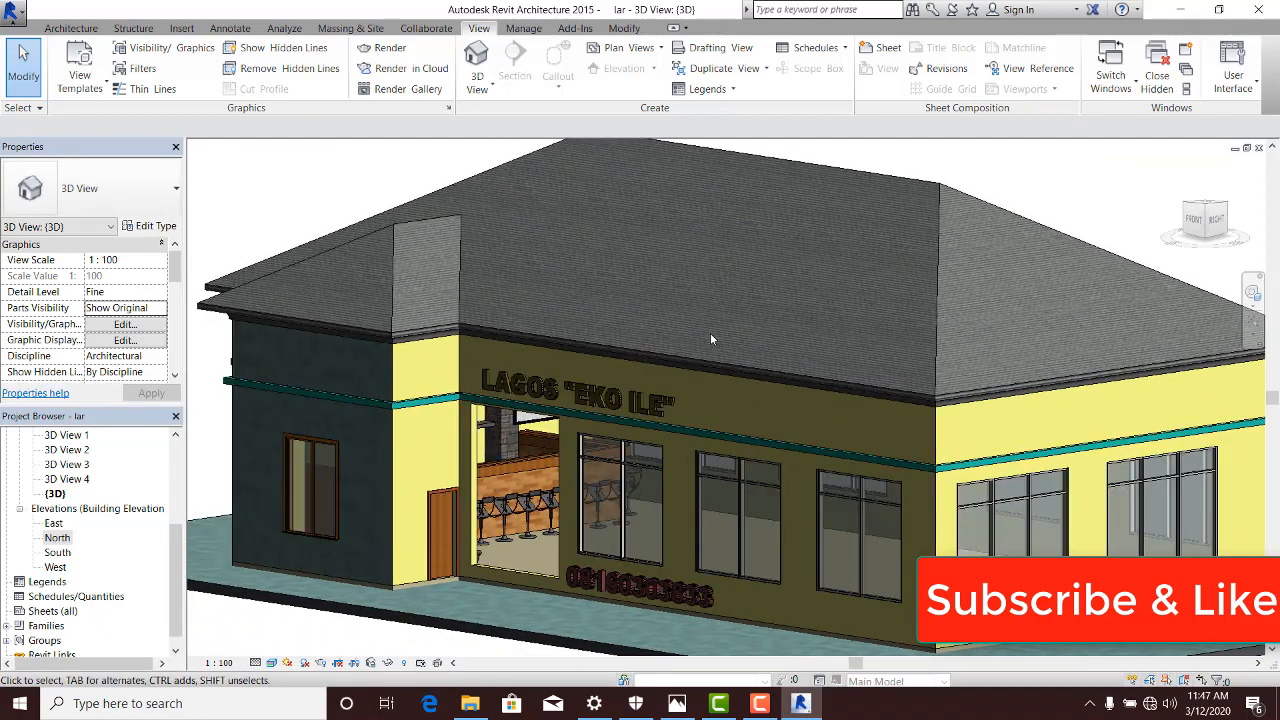
mouse_move(700, 336)
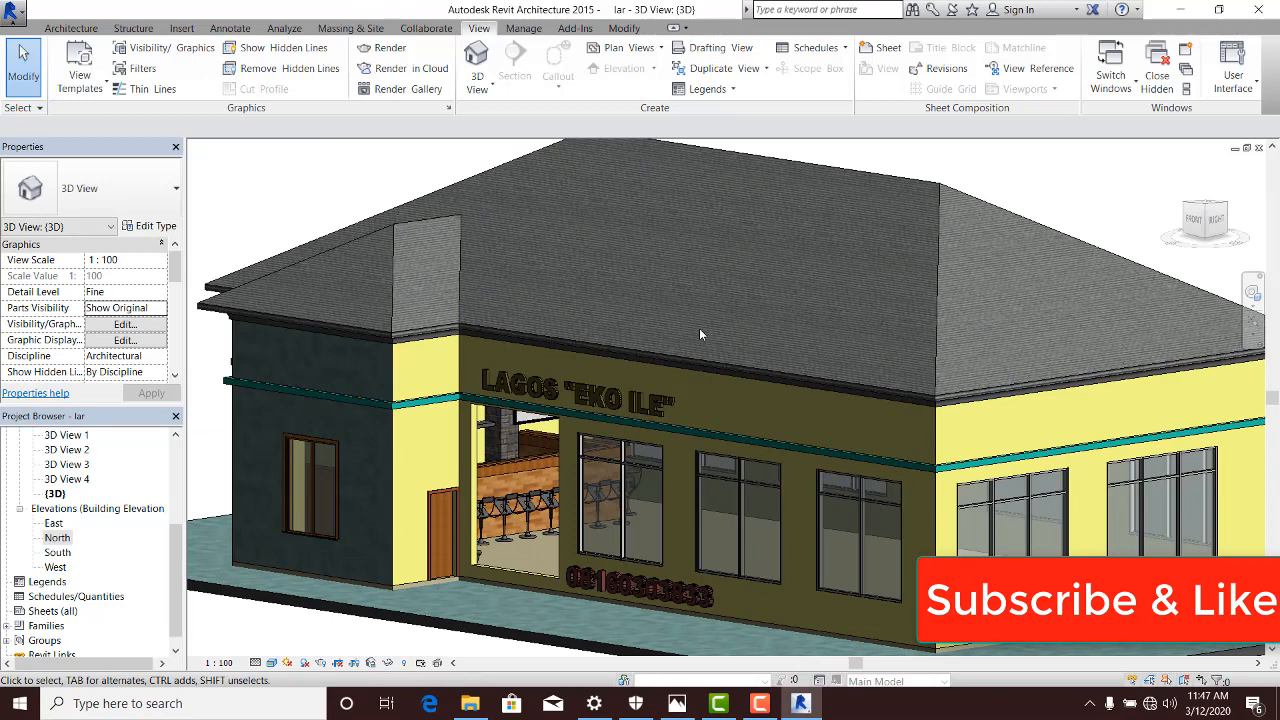
mouse_move(713, 373)
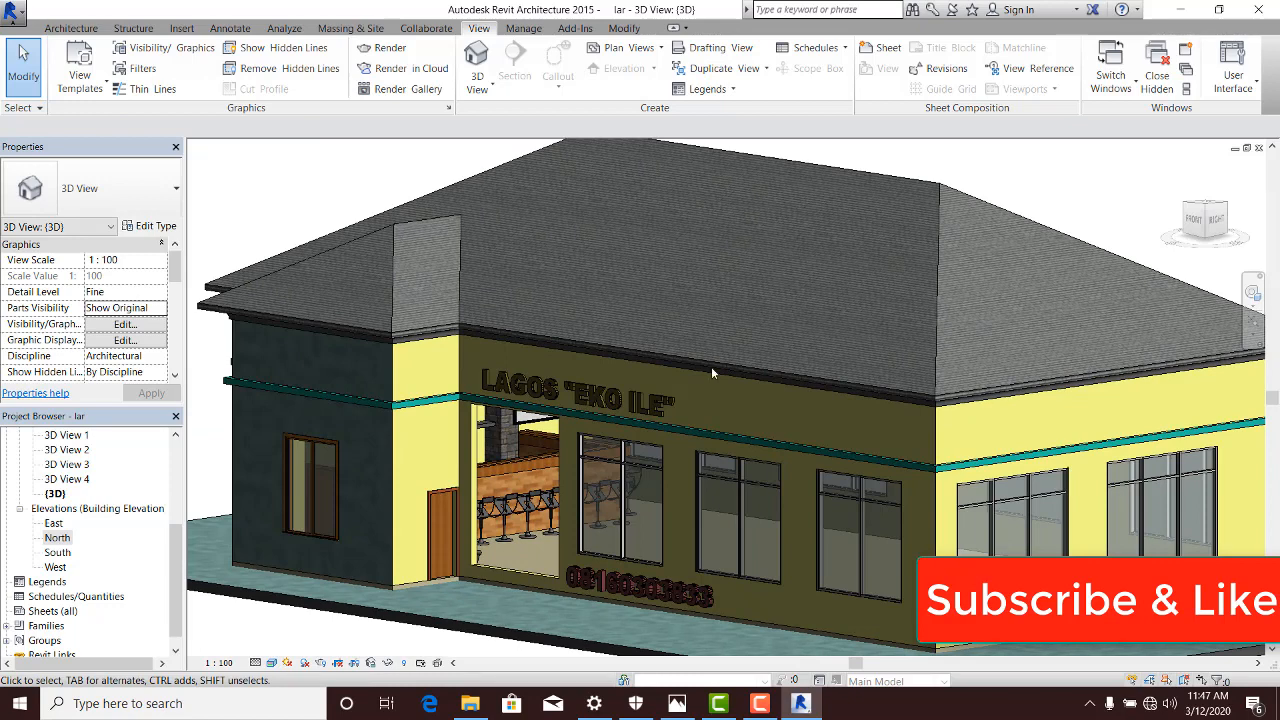